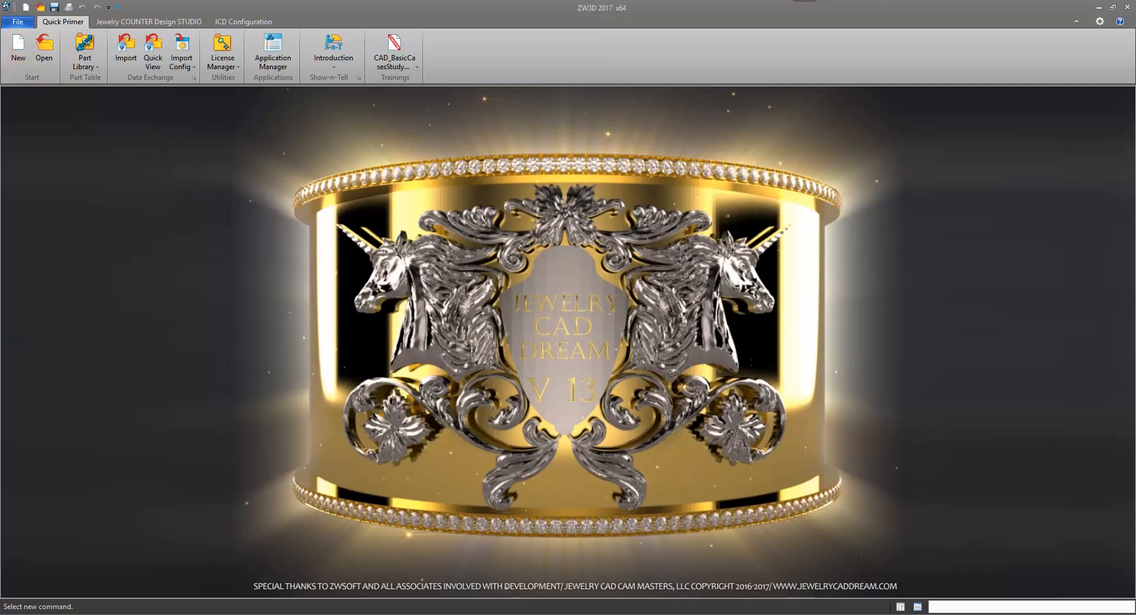
Create a new Part/Assembly from the BasicClosed_5_Stone ring template.
left_click(18, 53)
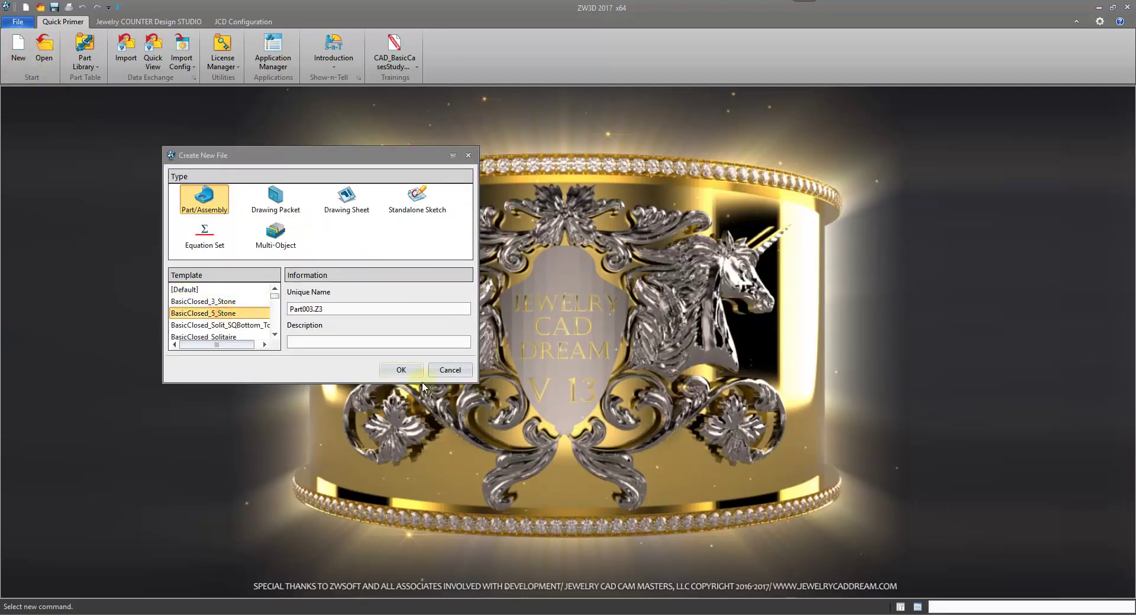
left_click(401, 370)
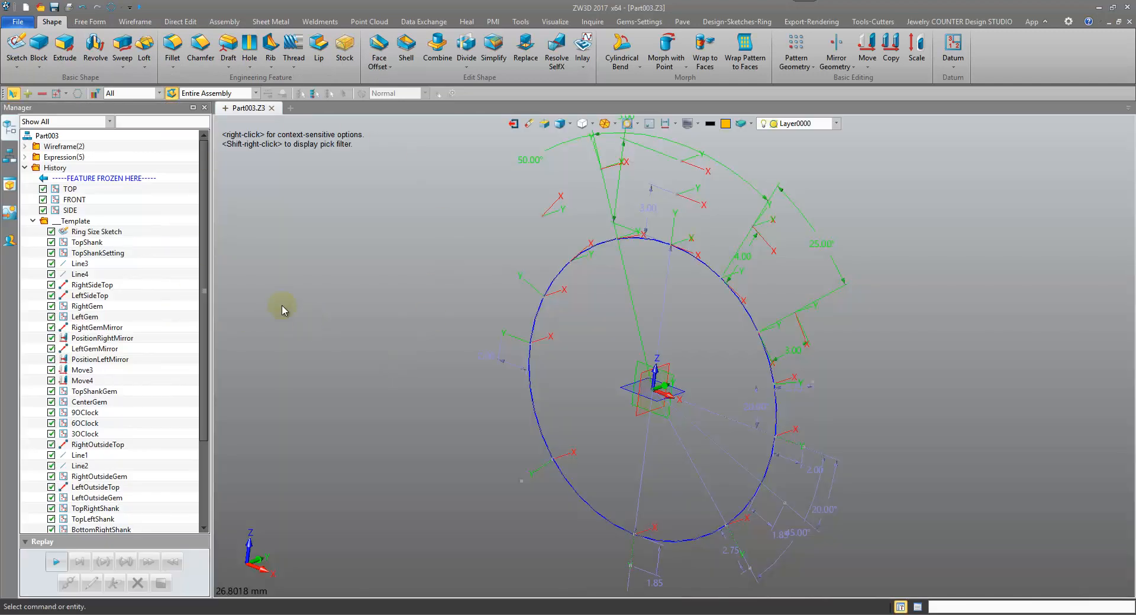
mouse_move(258, 312)
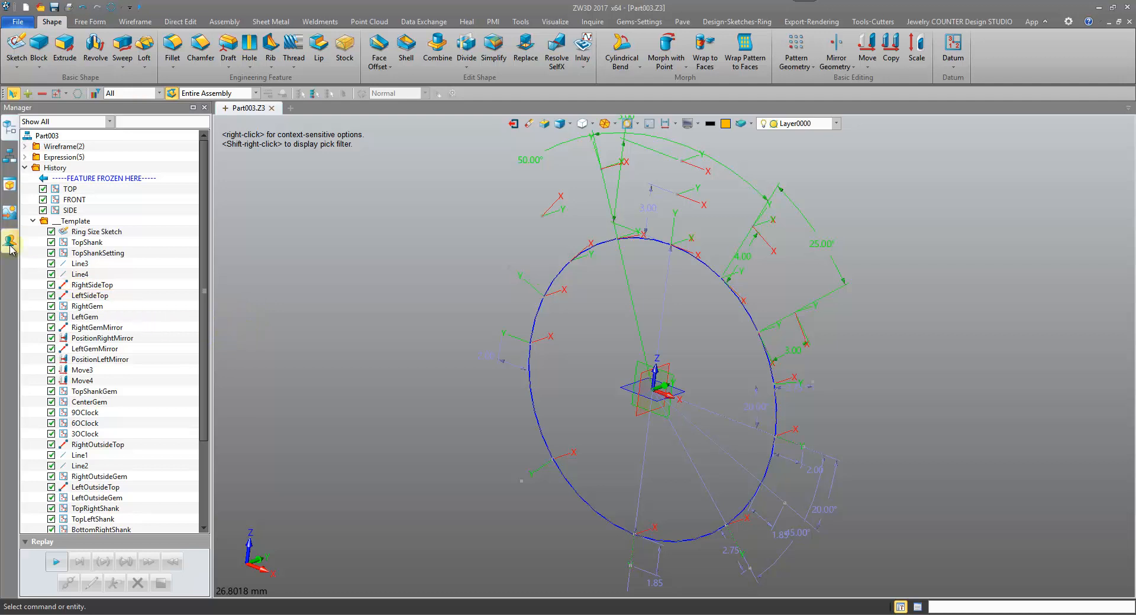
mouse_move(199, 358)
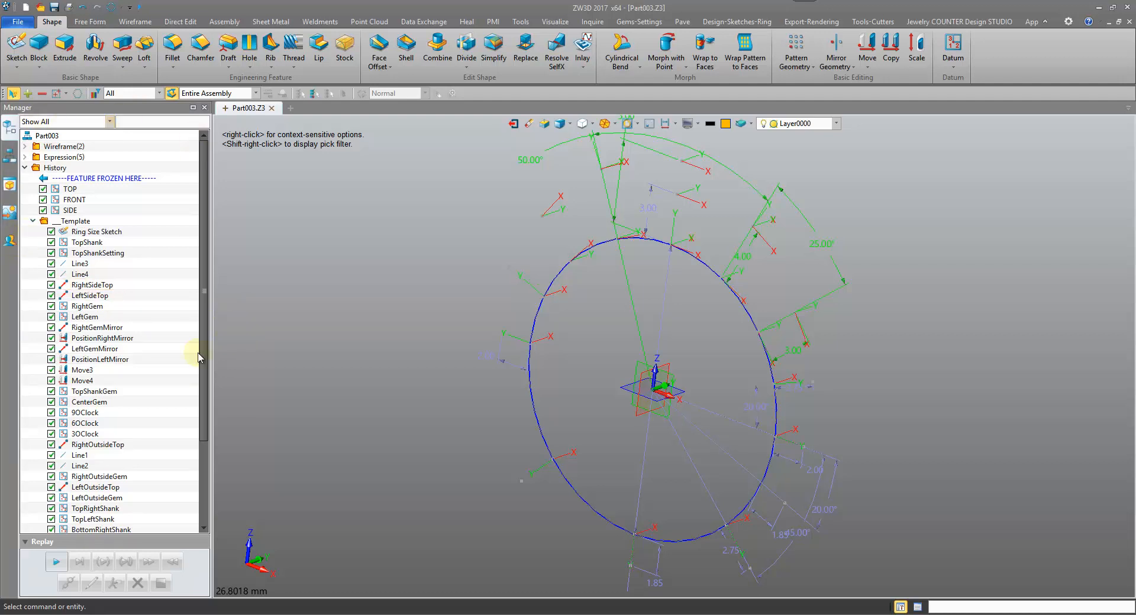
Show the Role Manager list with Primary, Intermediate, Advanced, Expert and User roles.
left_click(10, 244)
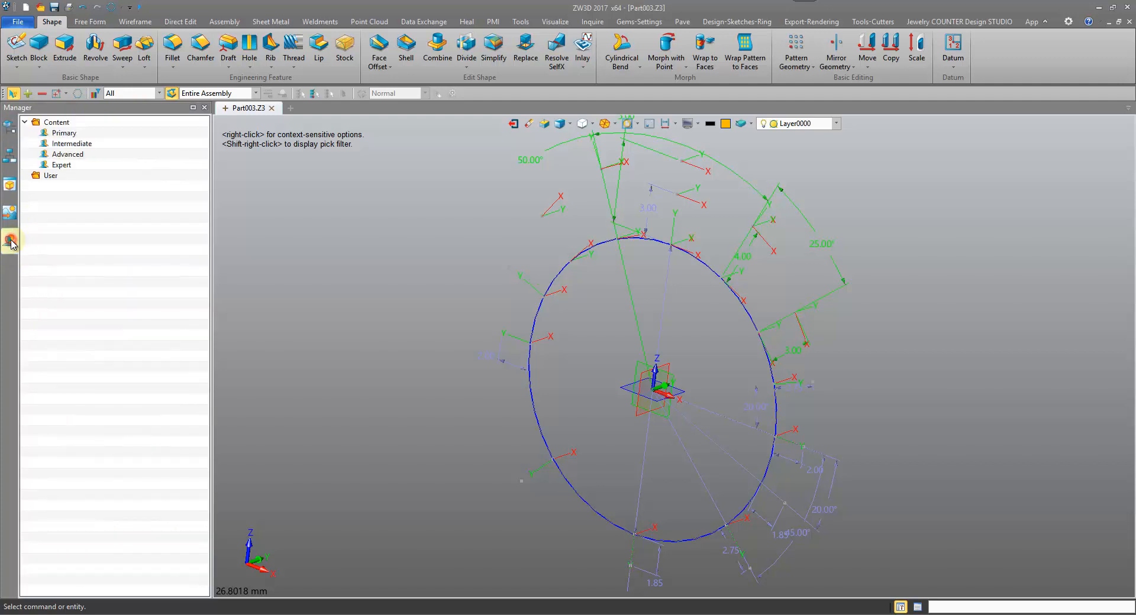
left_click(64, 133)
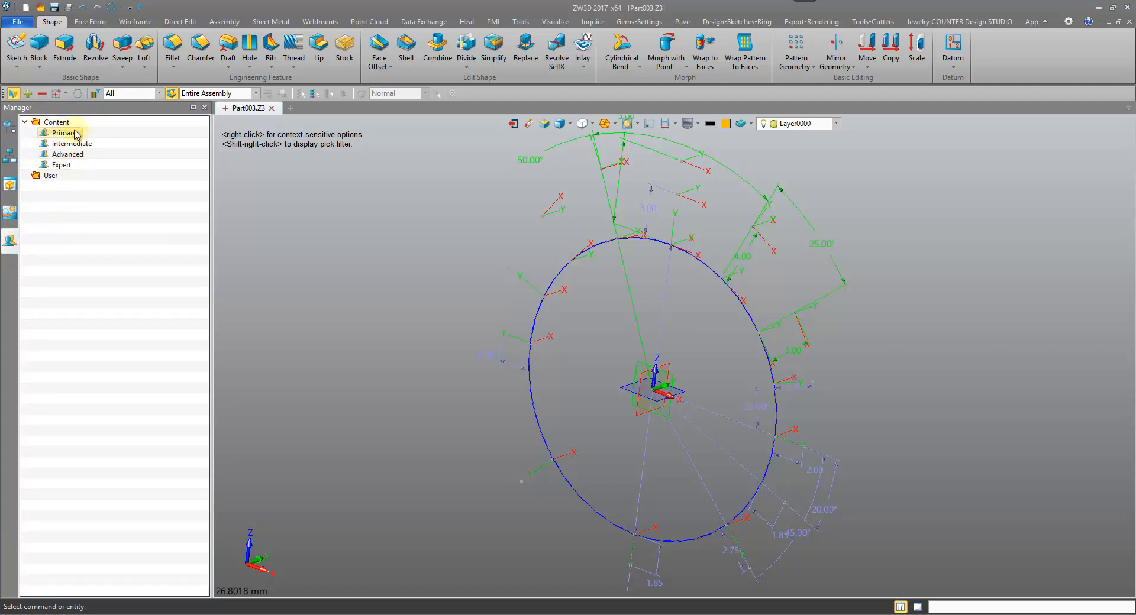
mouse_move(73, 135)
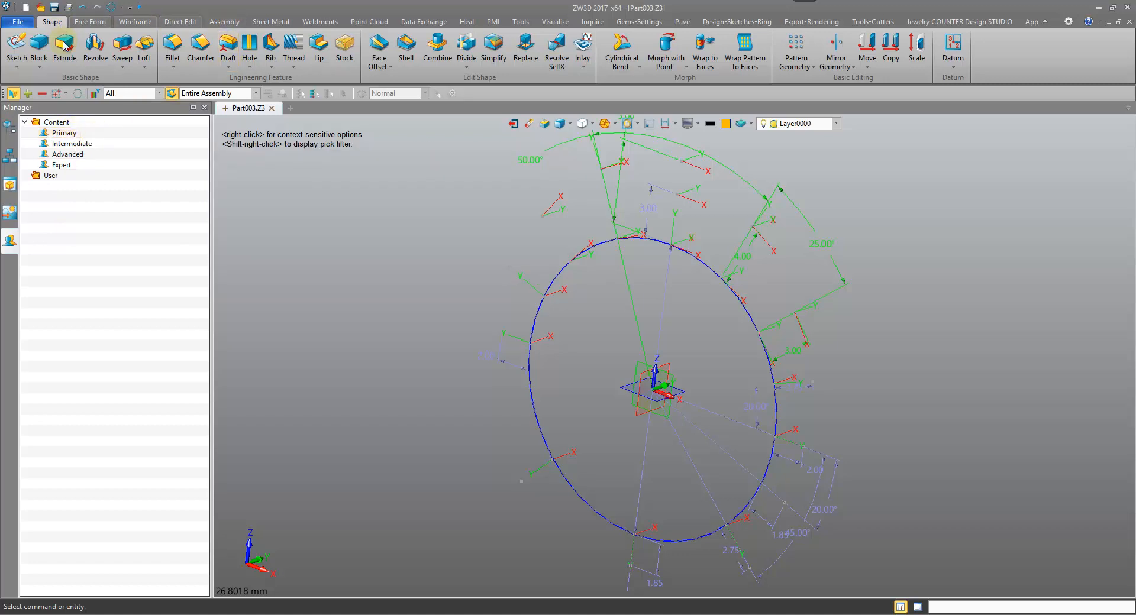
mouse_move(199, 48)
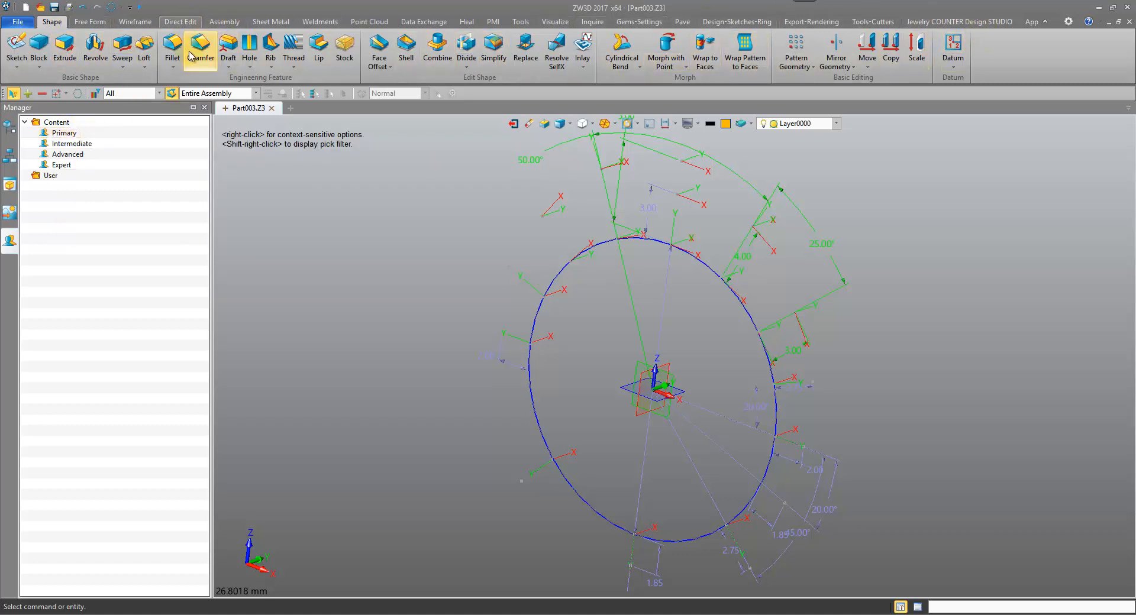
mouse_move(379, 48)
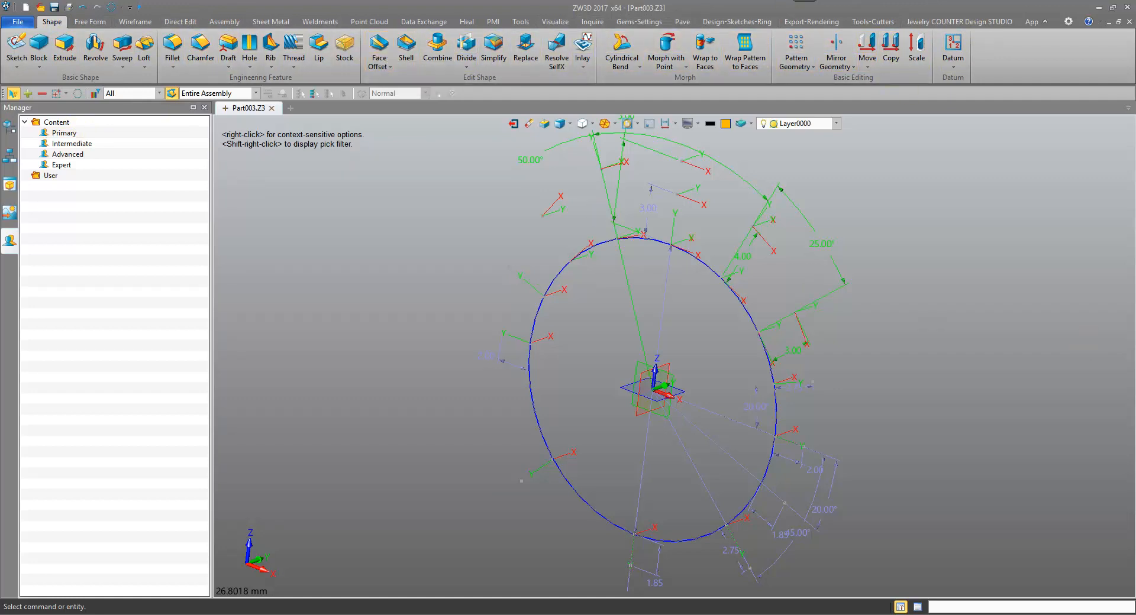
mouse_move(450, 363)
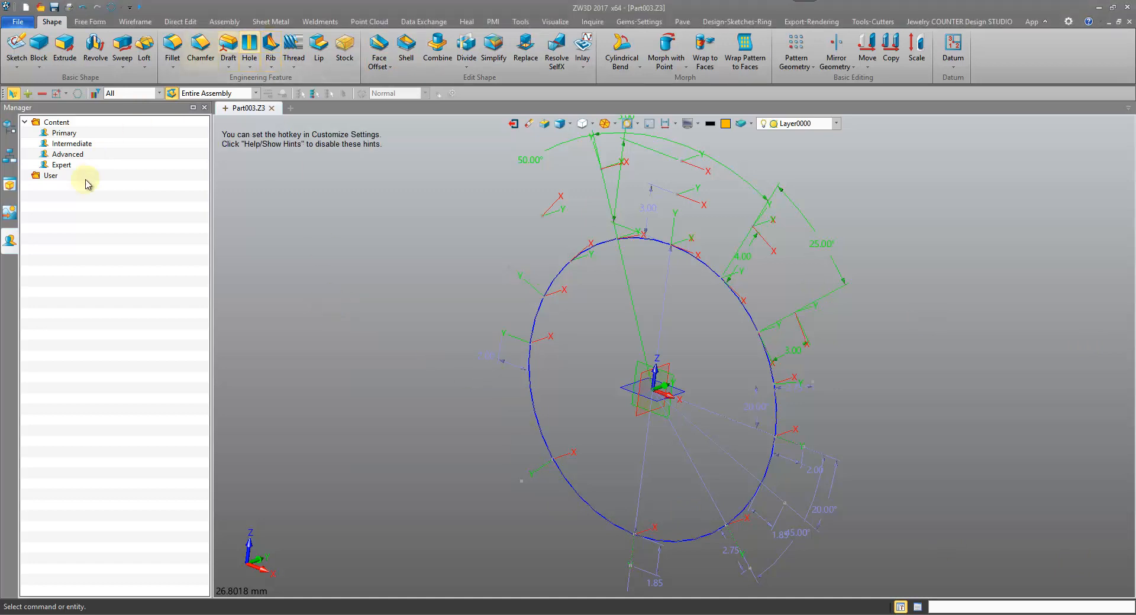
mouse_move(60, 189)
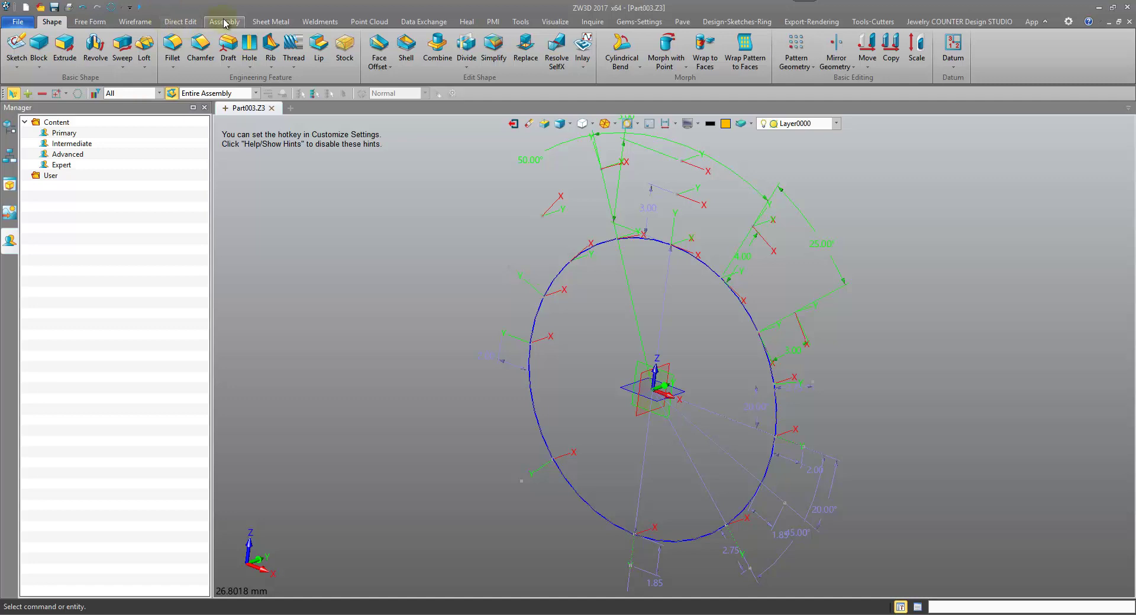
Browse the ribbon to the Gems-Settings commands, then restore the window down to reveal the desktop.
left_click(319, 22)
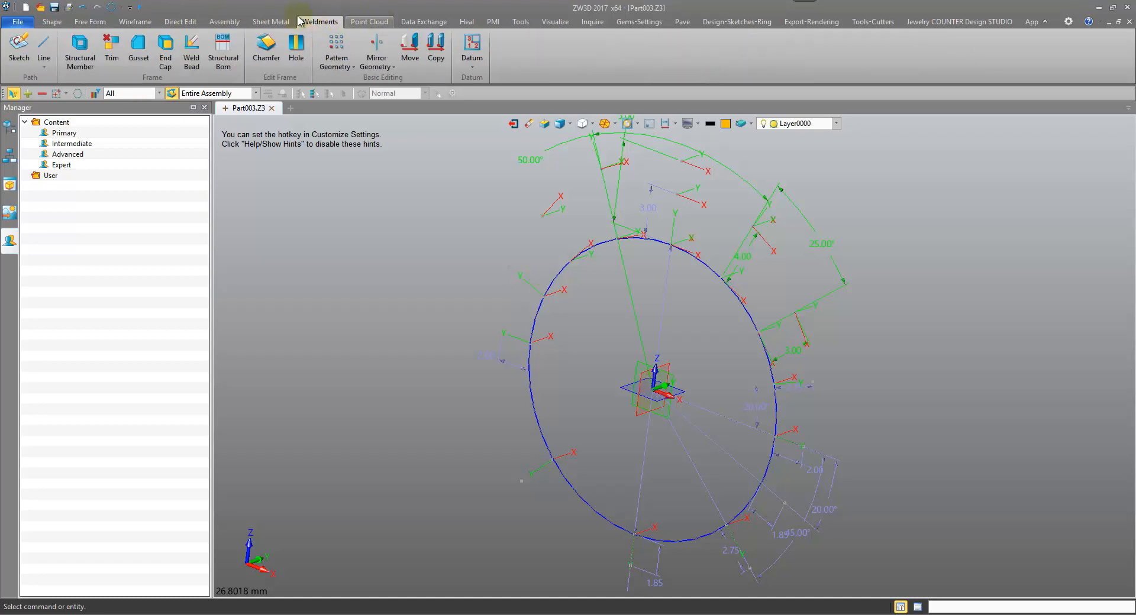
left_click(51, 22)
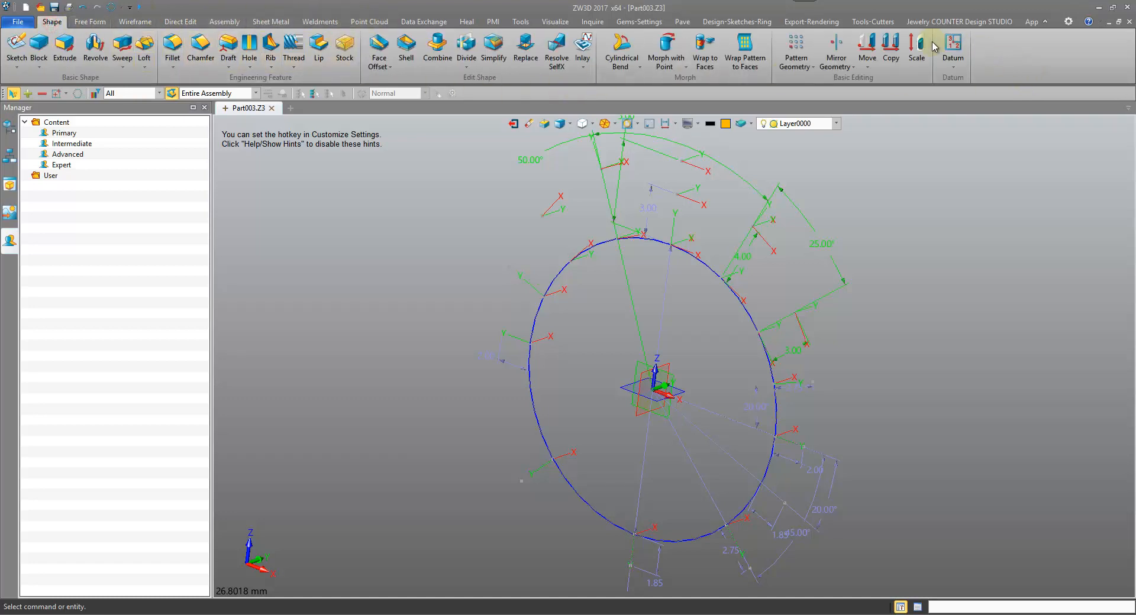
left_click(740, 21)
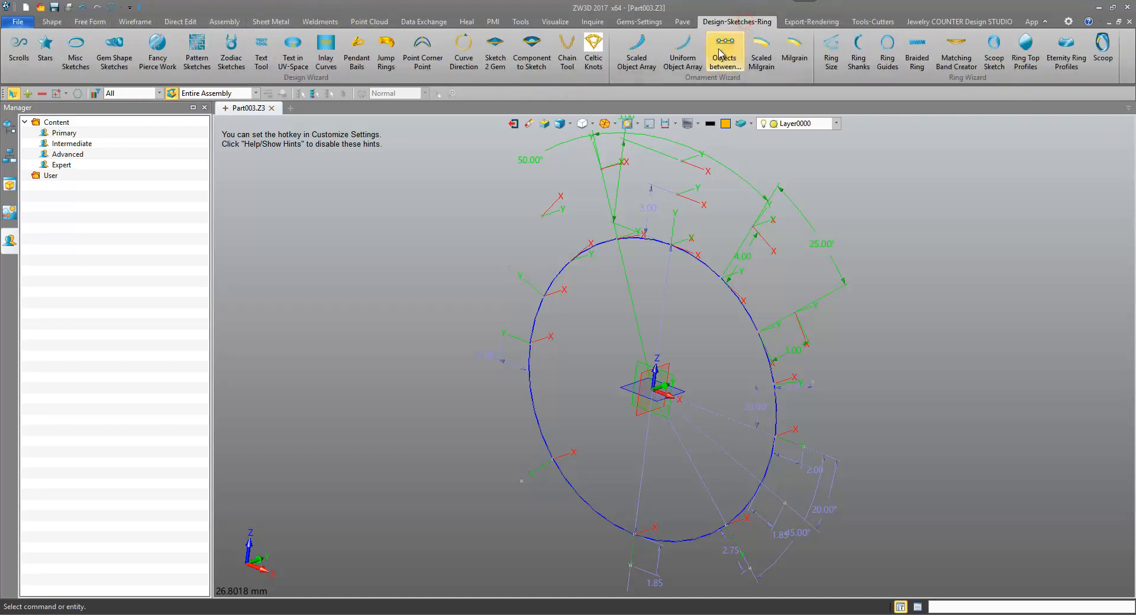
left_click(639, 22)
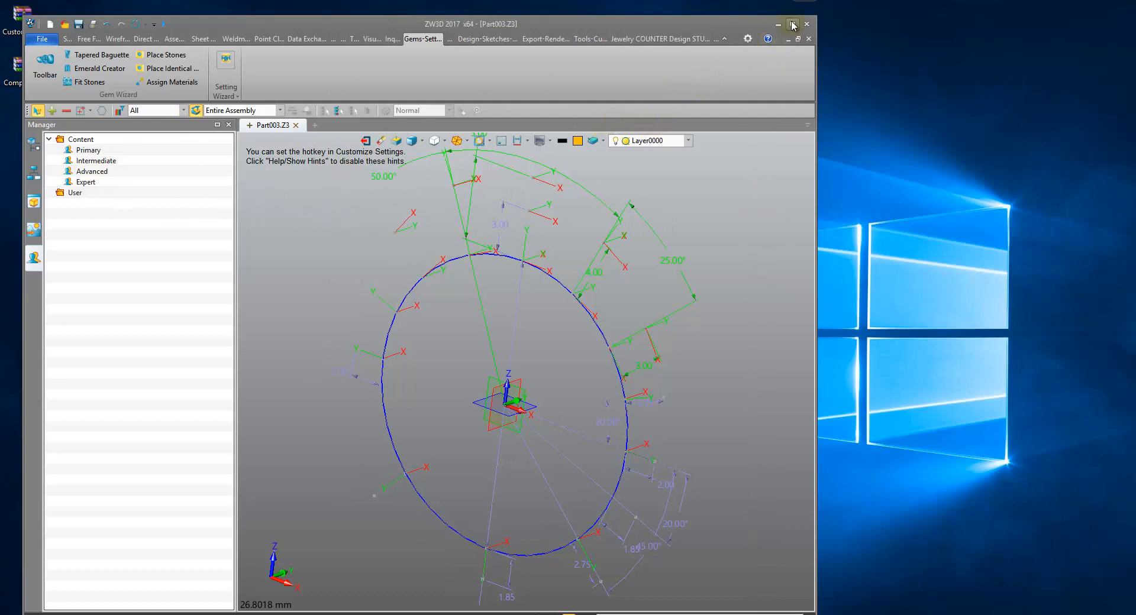
left_click(793, 24)
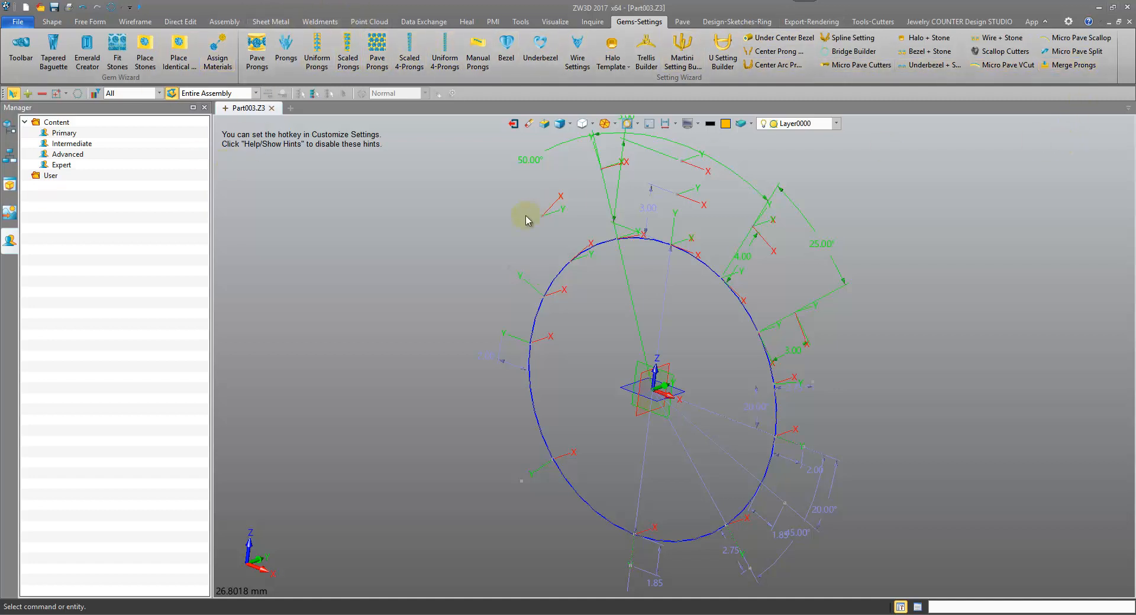
mouse_move(504, 124)
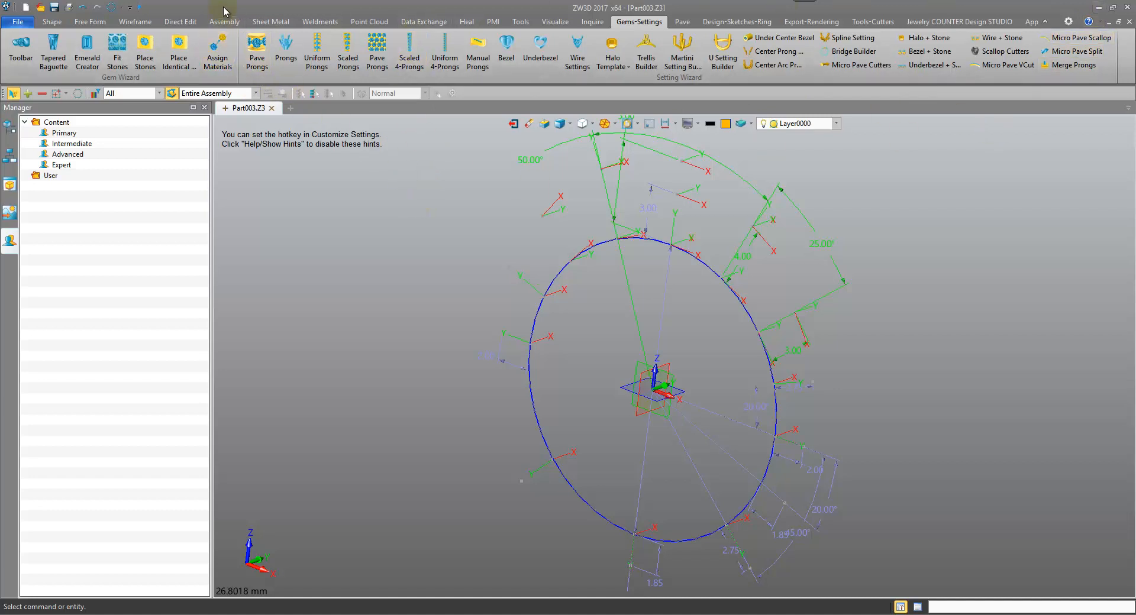
left_click(1105, 7)
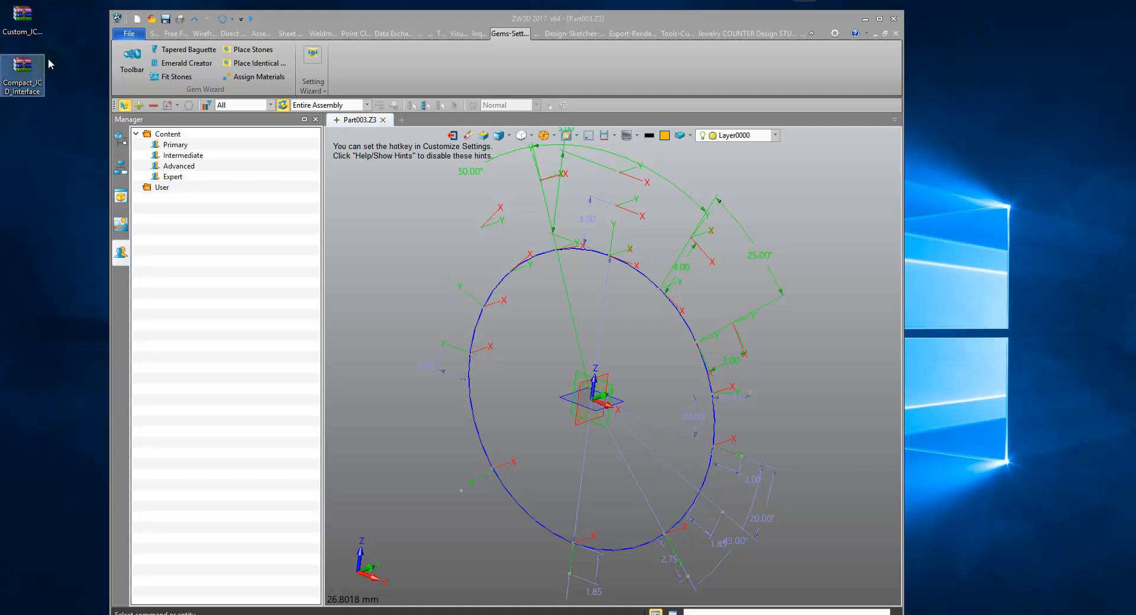
mouse_move(50, 24)
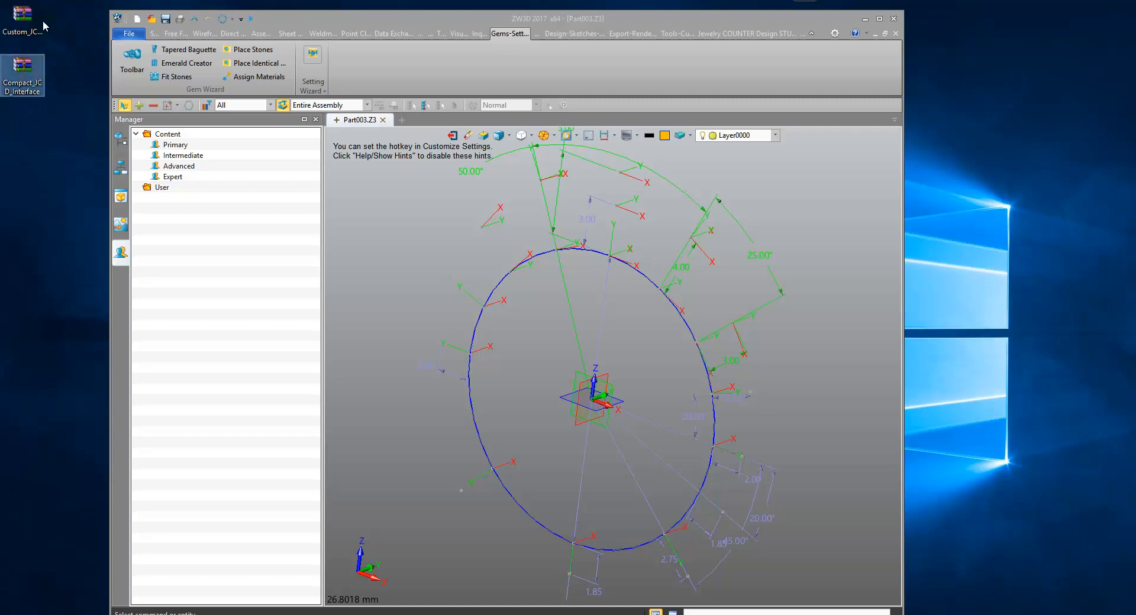
mouse_move(293, 16)
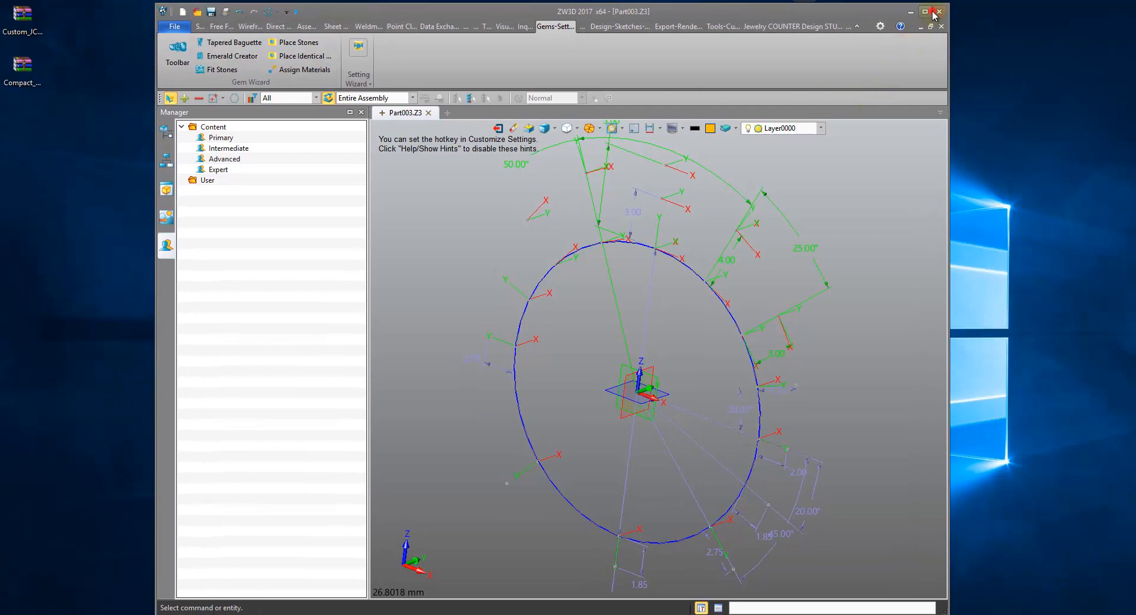
left_click(928, 12)
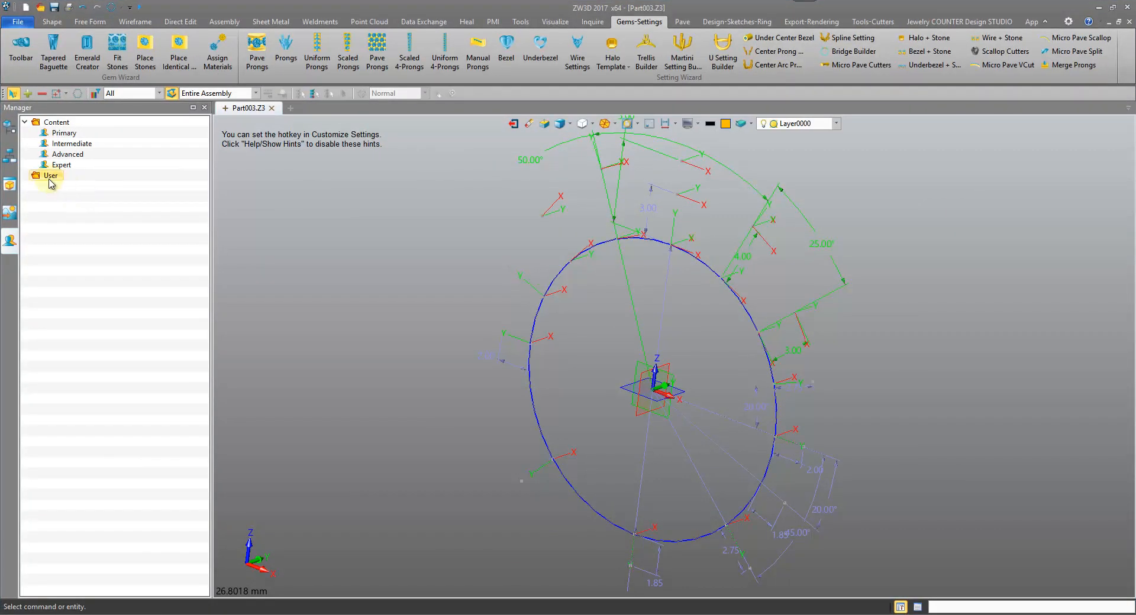
right_click(50, 175)
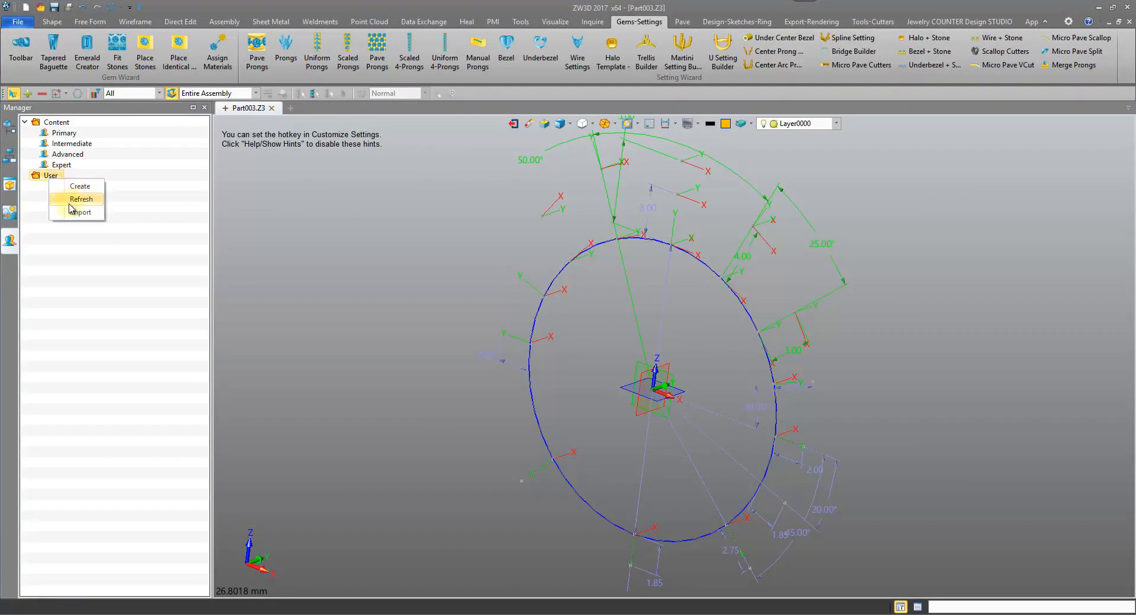
left_click(80, 199)
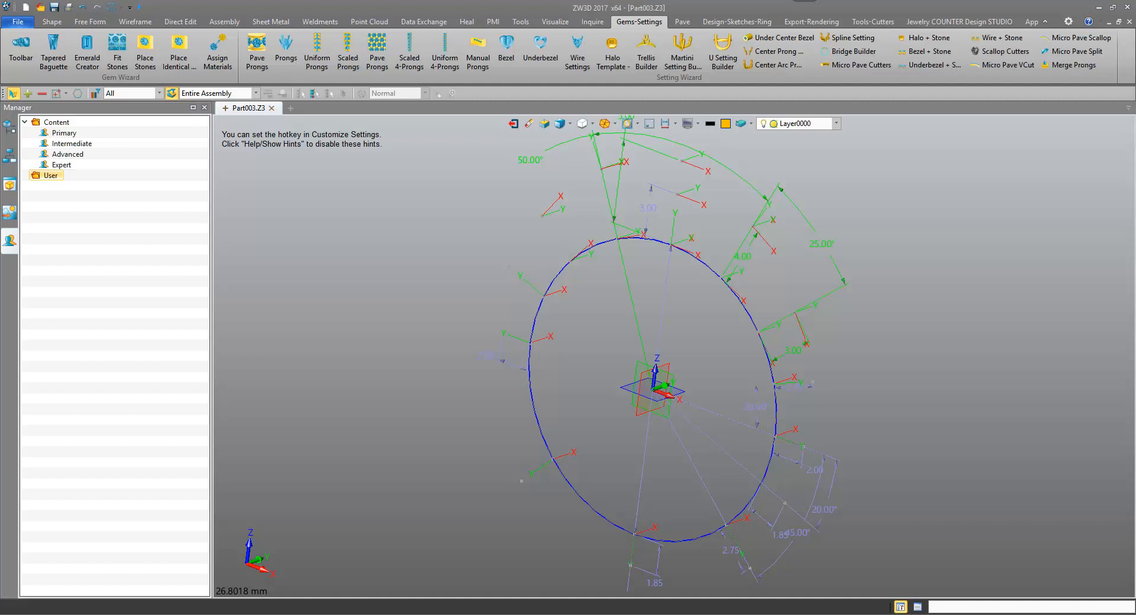
left_click(31, 175)
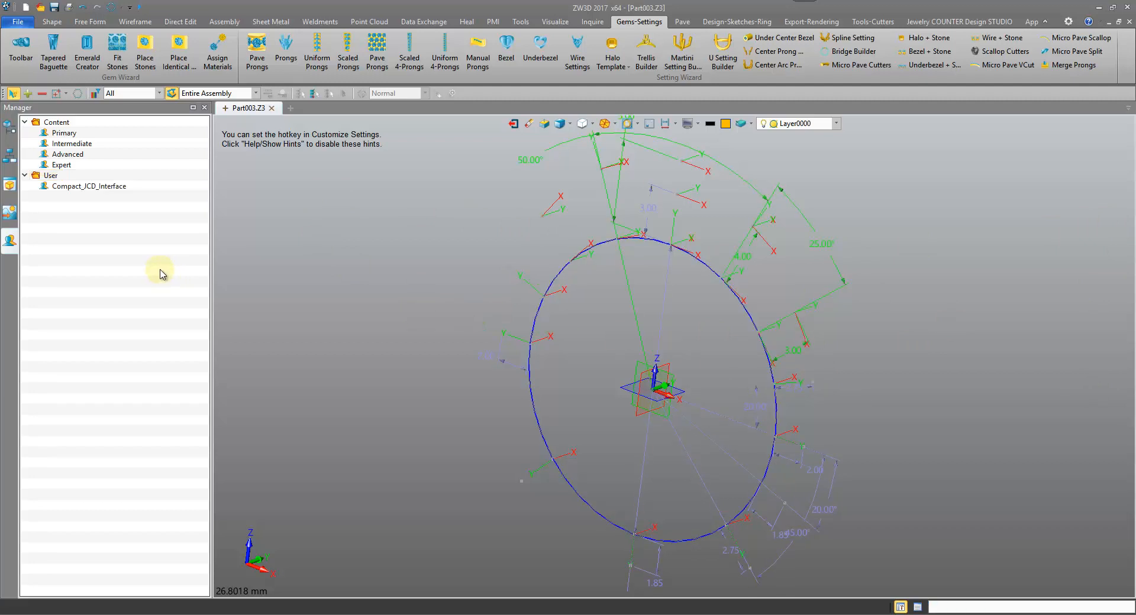
mouse_move(308, 227)
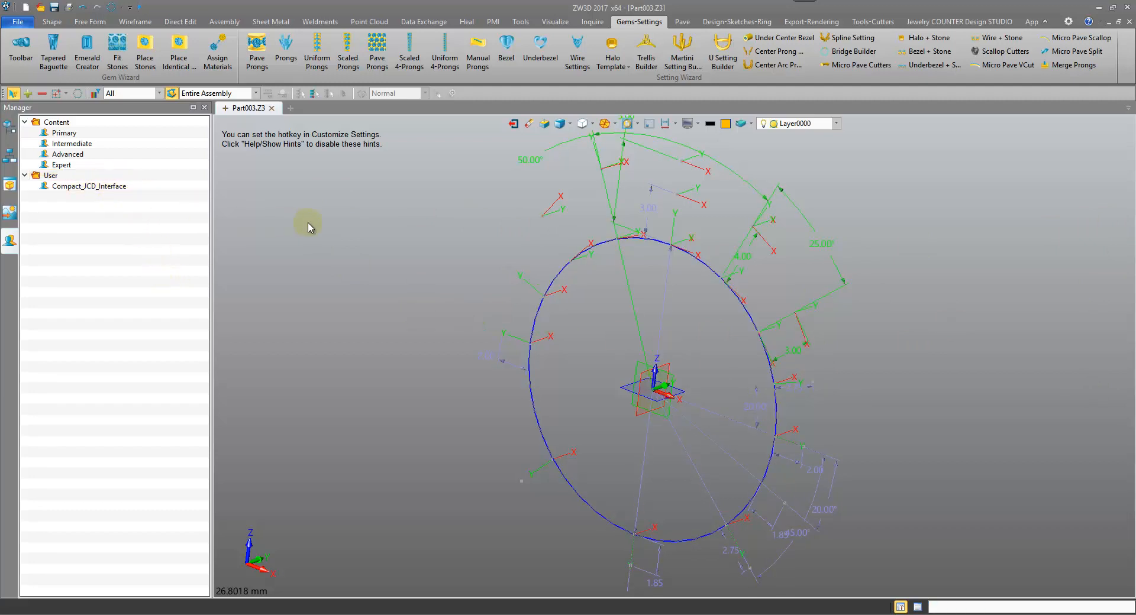
left_click(89, 186)
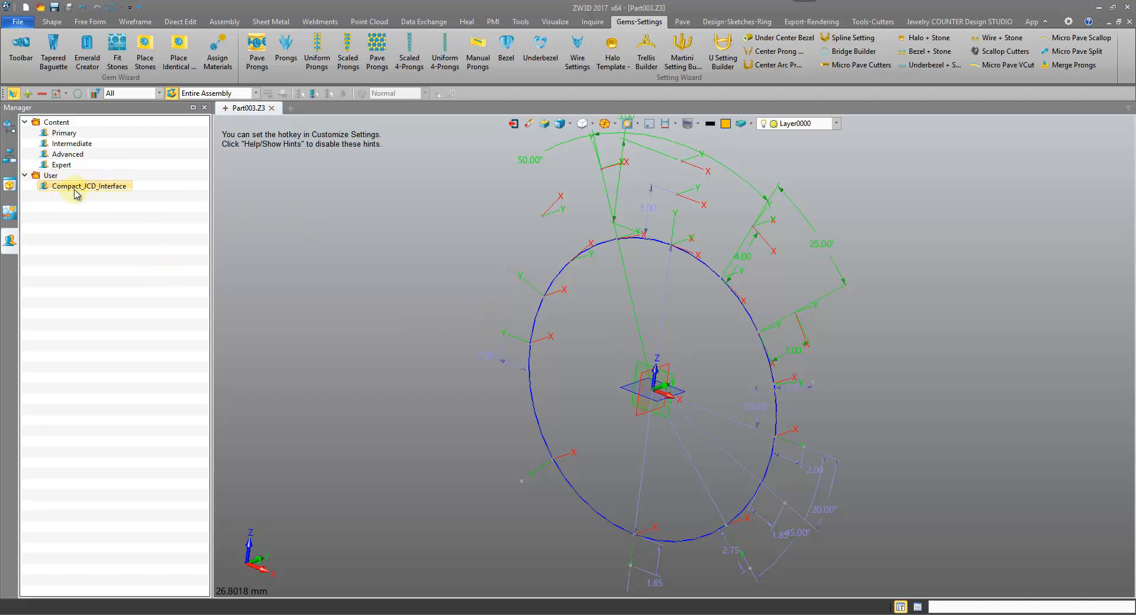
left_click(46, 175)
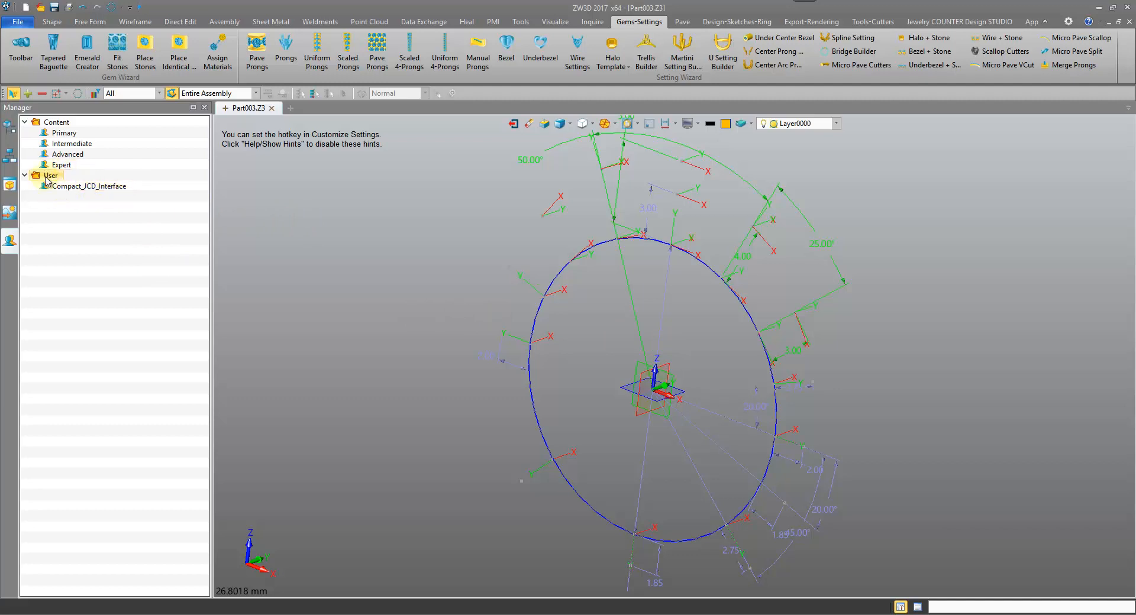
right_click(48, 175)
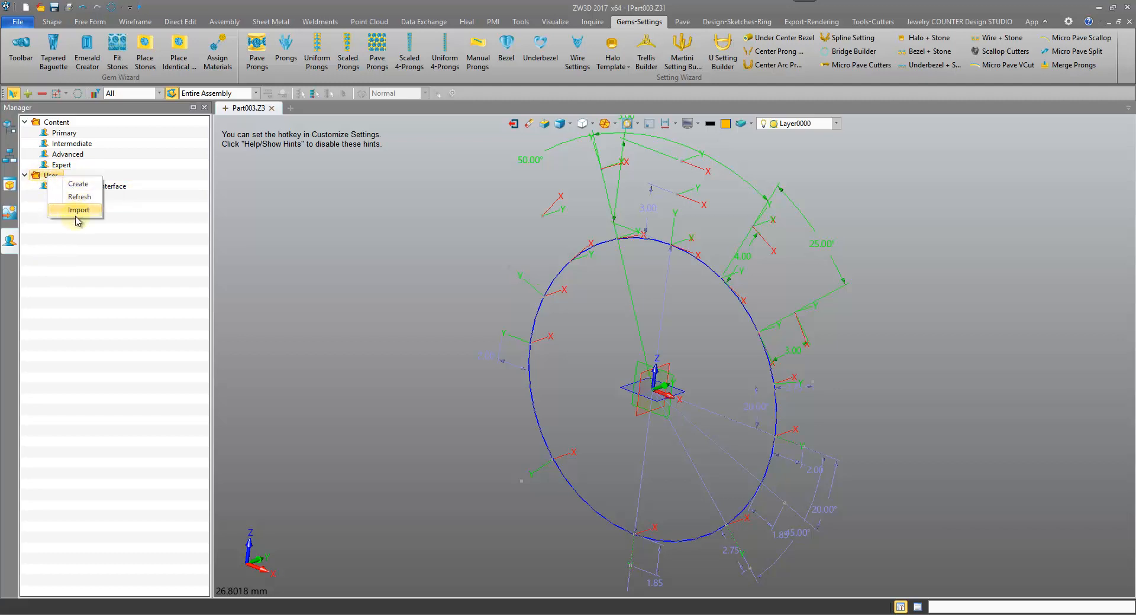
left_click(78, 211)
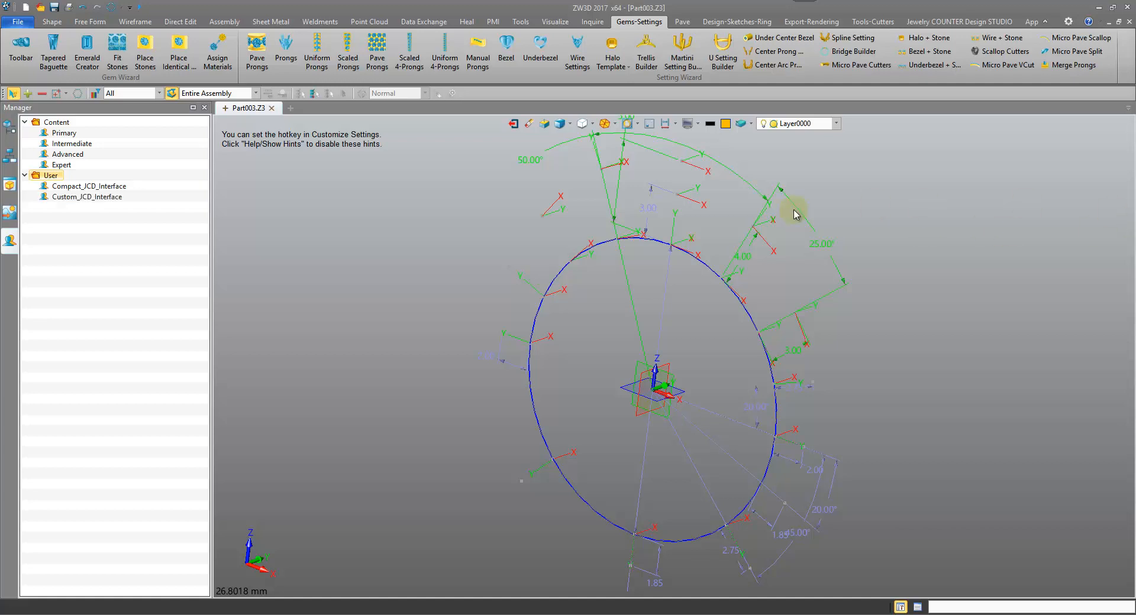
mouse_move(136, 193)
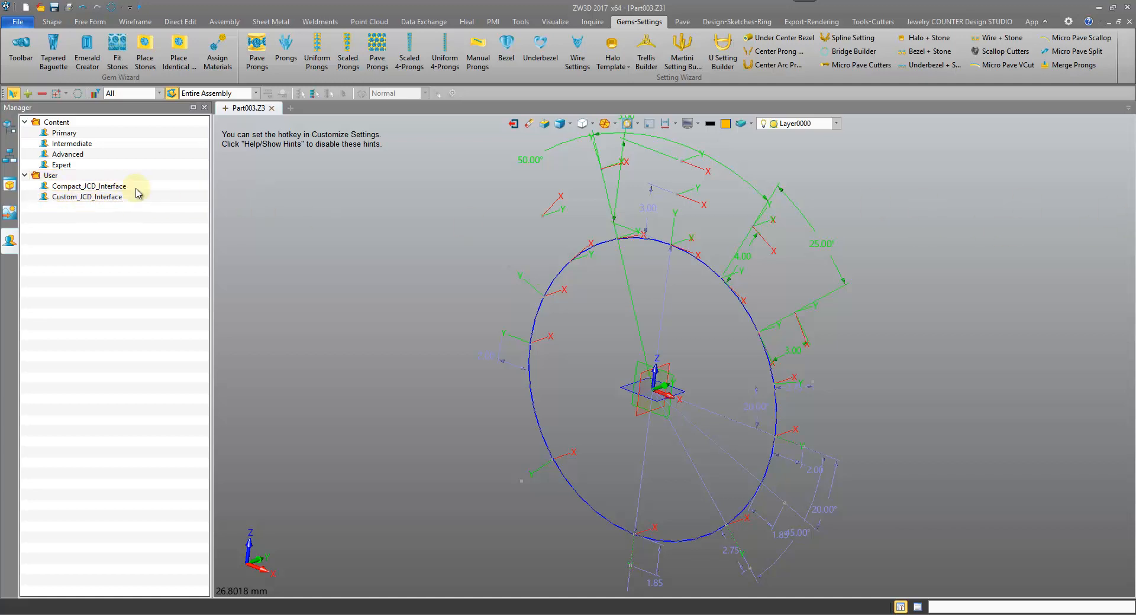
left_click(88, 186)
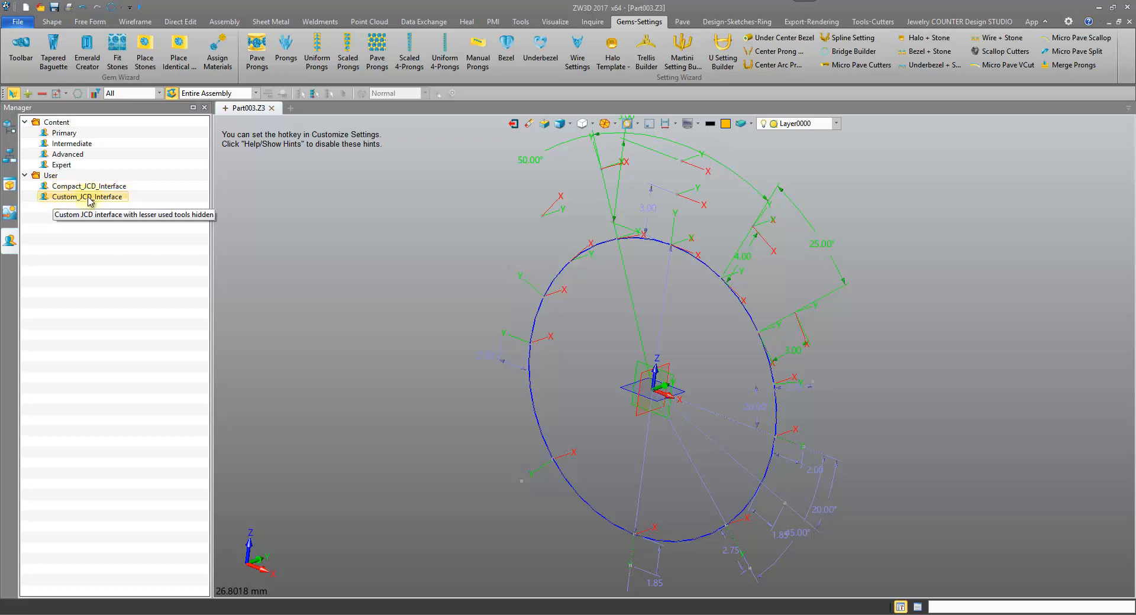
mouse_move(348, 170)
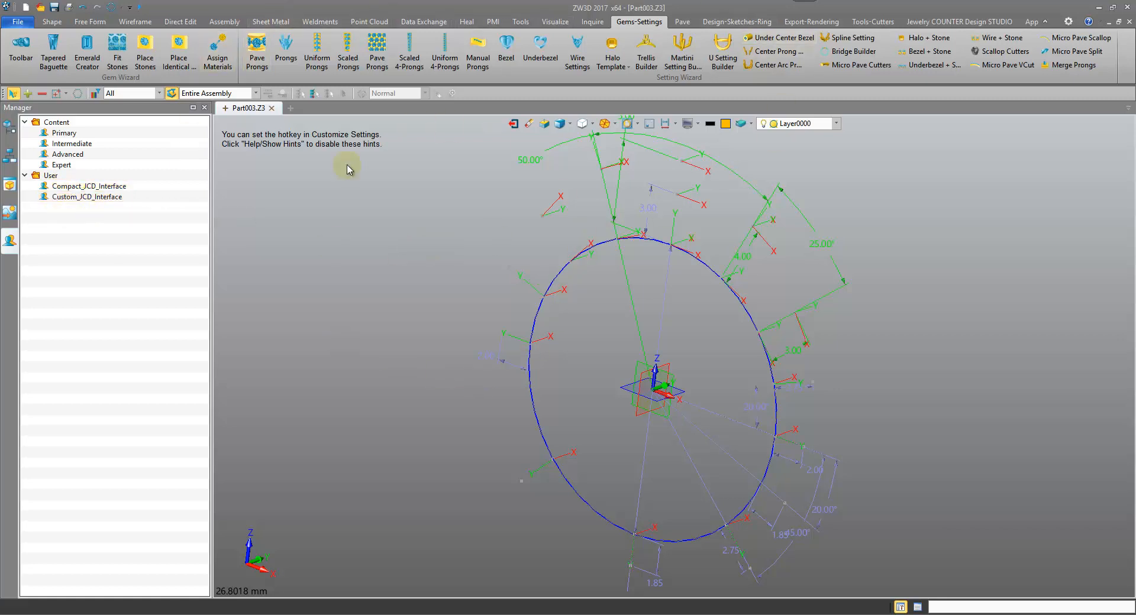
mouse_move(594, 20)
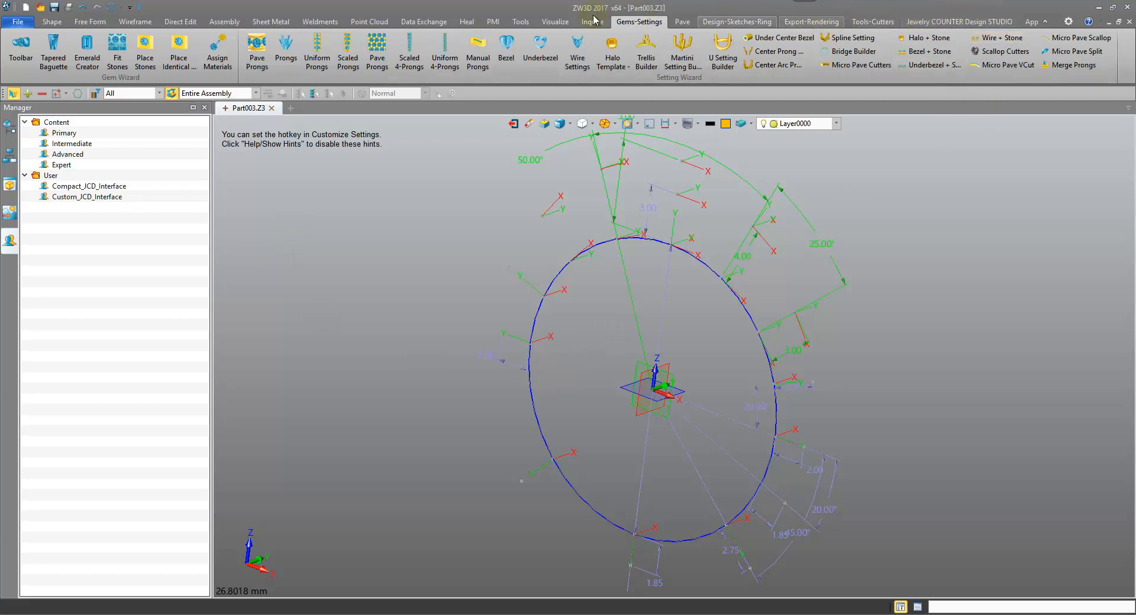
mouse_move(696, 188)
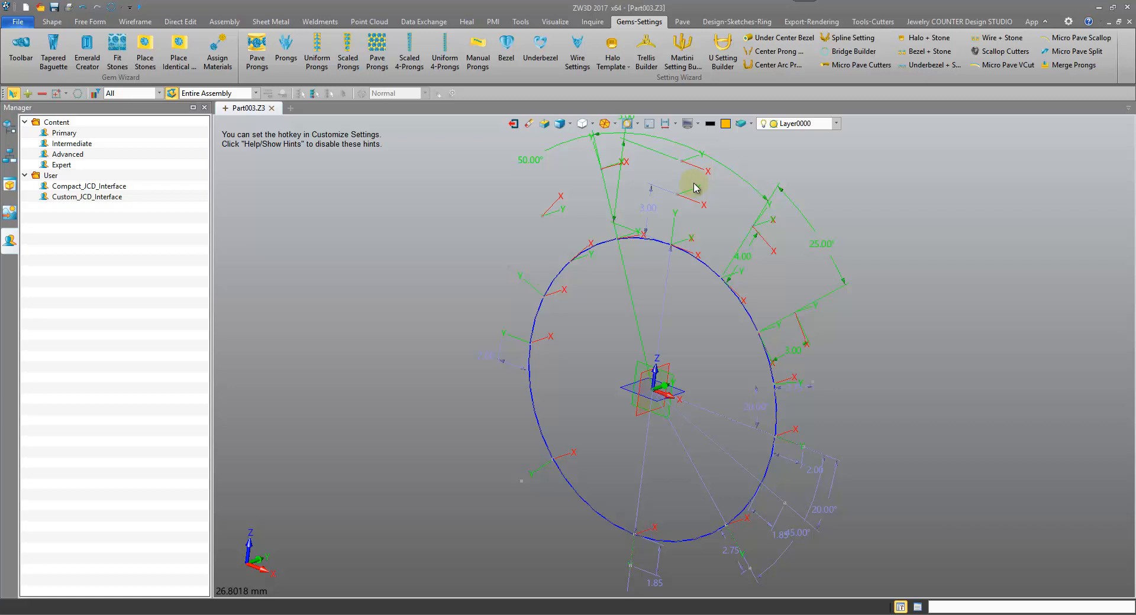
mouse_move(91, 225)
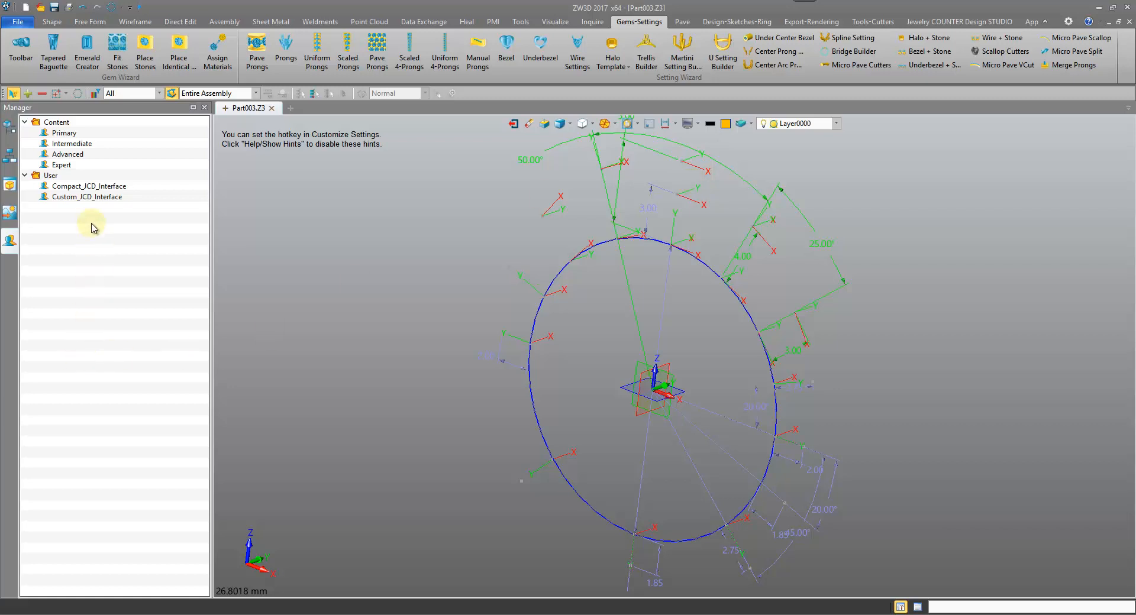
Apply the Custom_ICD_Interface role from the User roles and return to the shape ribbon.
right_click(87, 197)
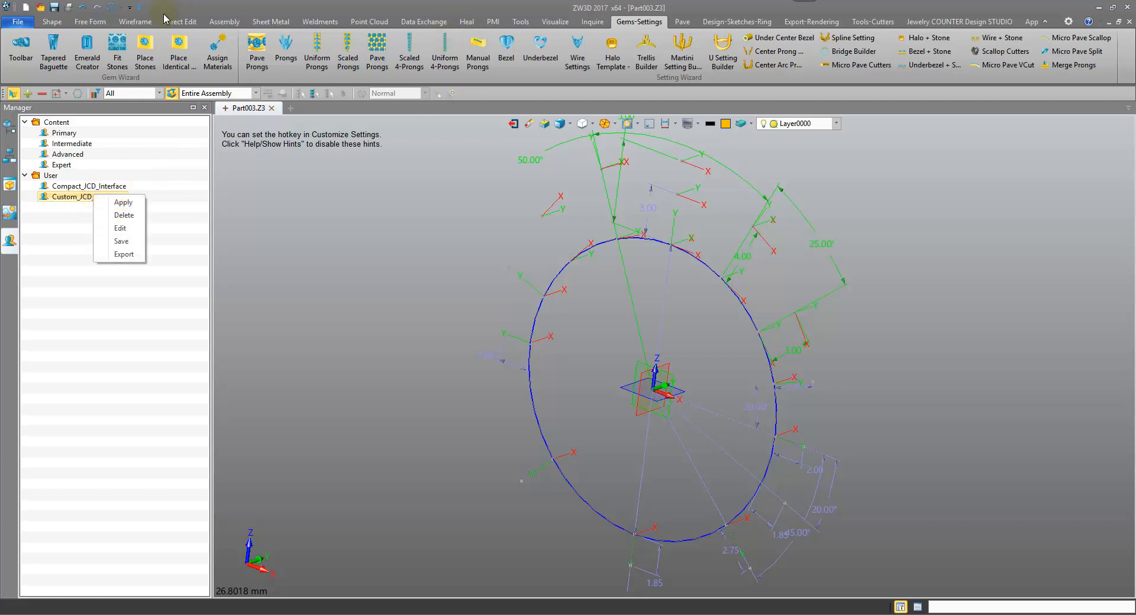
mouse_move(143, 218)
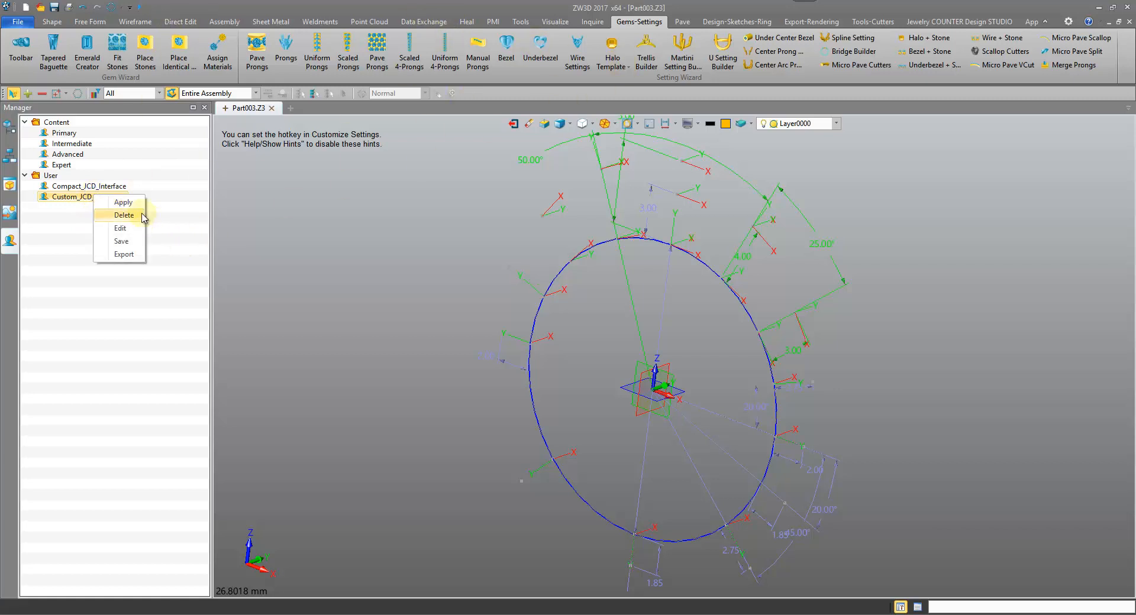
left_click(123, 202)
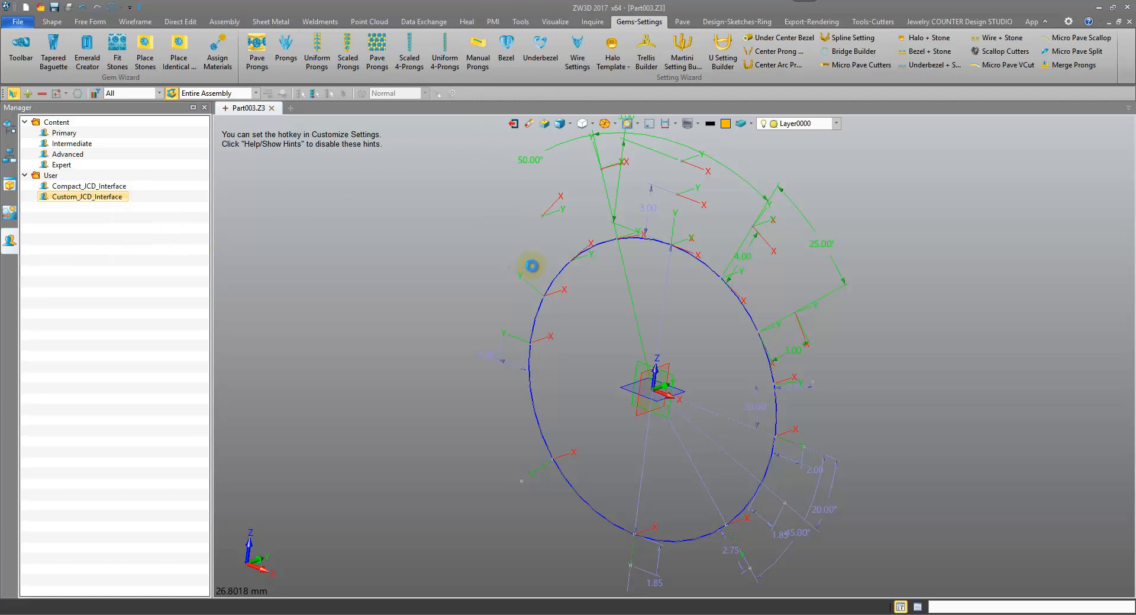
left_click(51, 21)
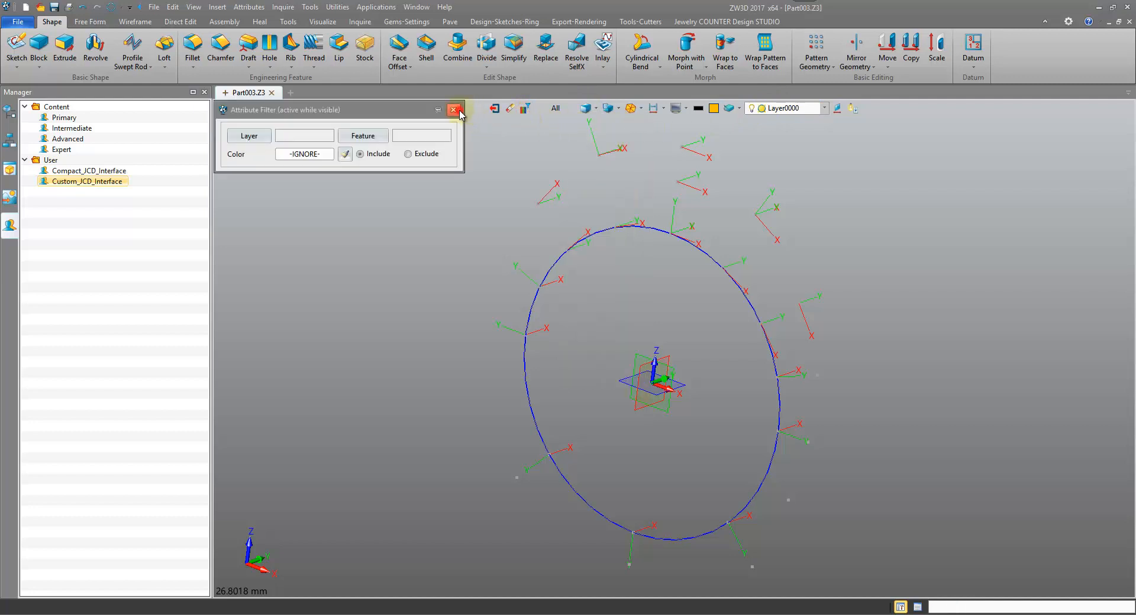
Close the Attribute Filter and review the ring sketch, pave layout and gem setting tool variants.
left_click(455, 110)
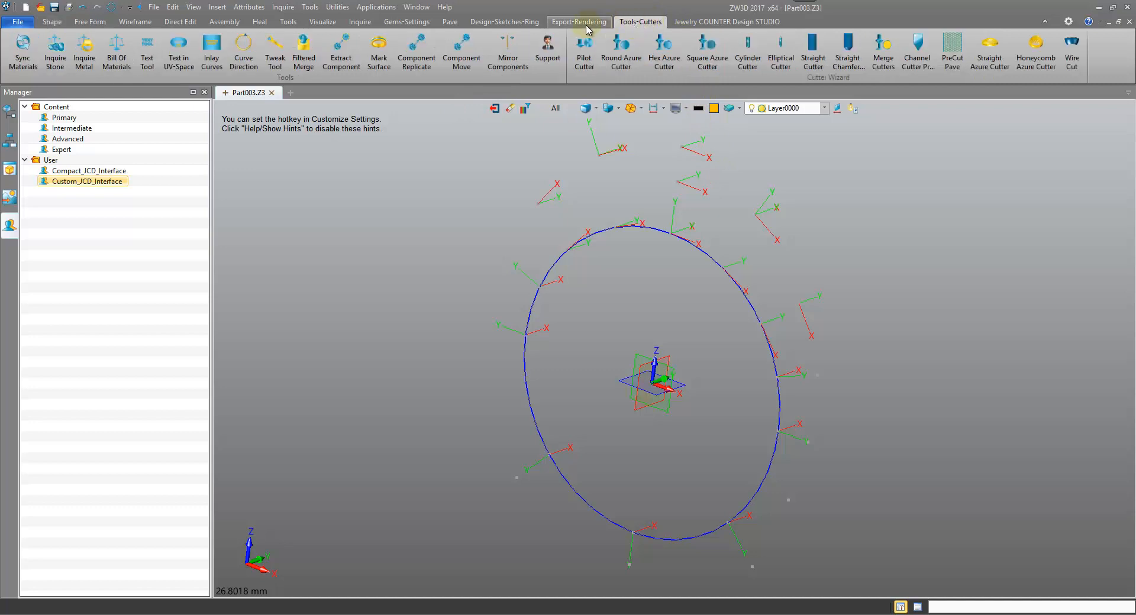
left_click(505, 23)
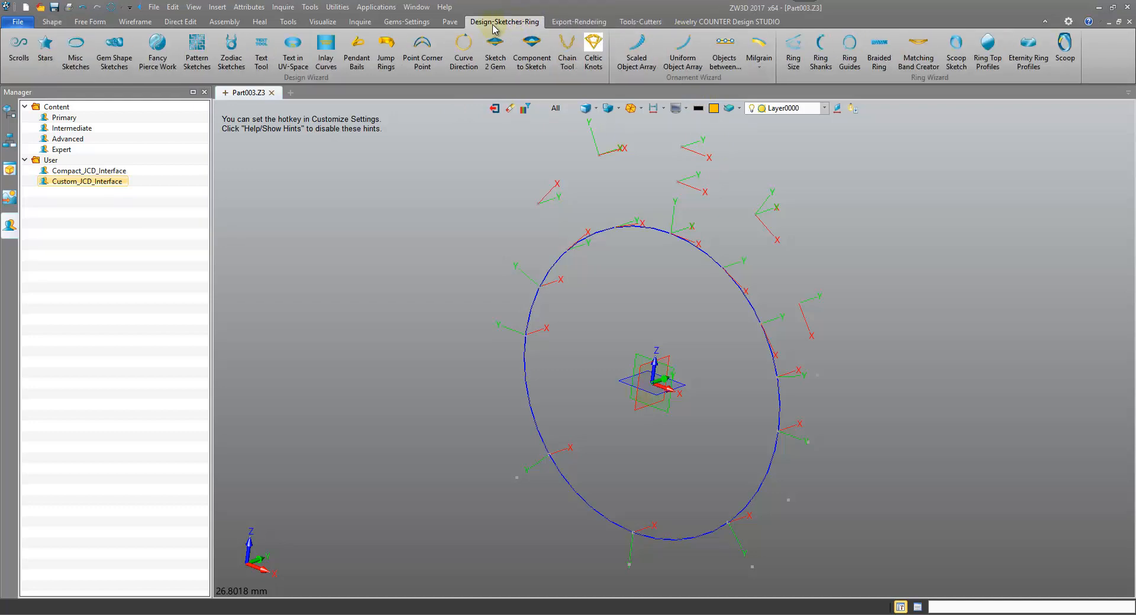
left_click(450, 23)
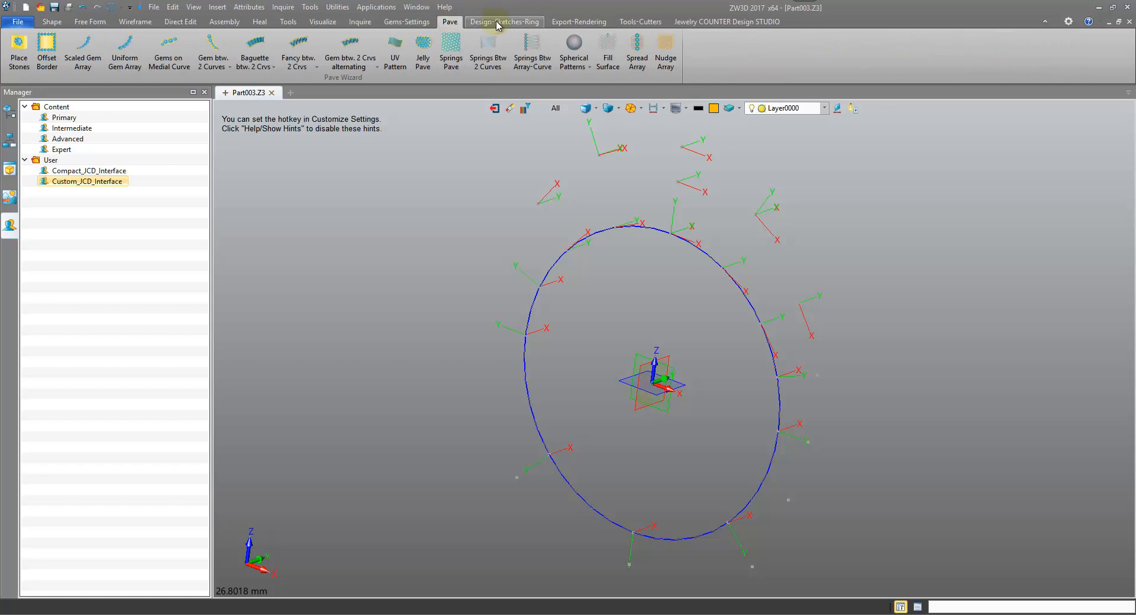
left_click(272, 68)
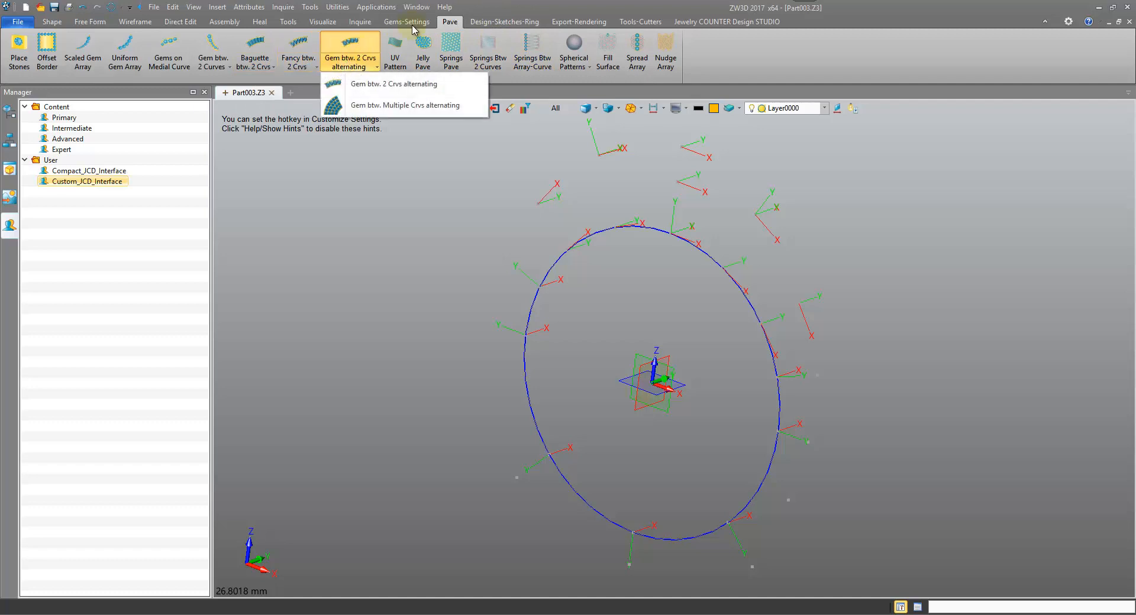
left_click(407, 23)
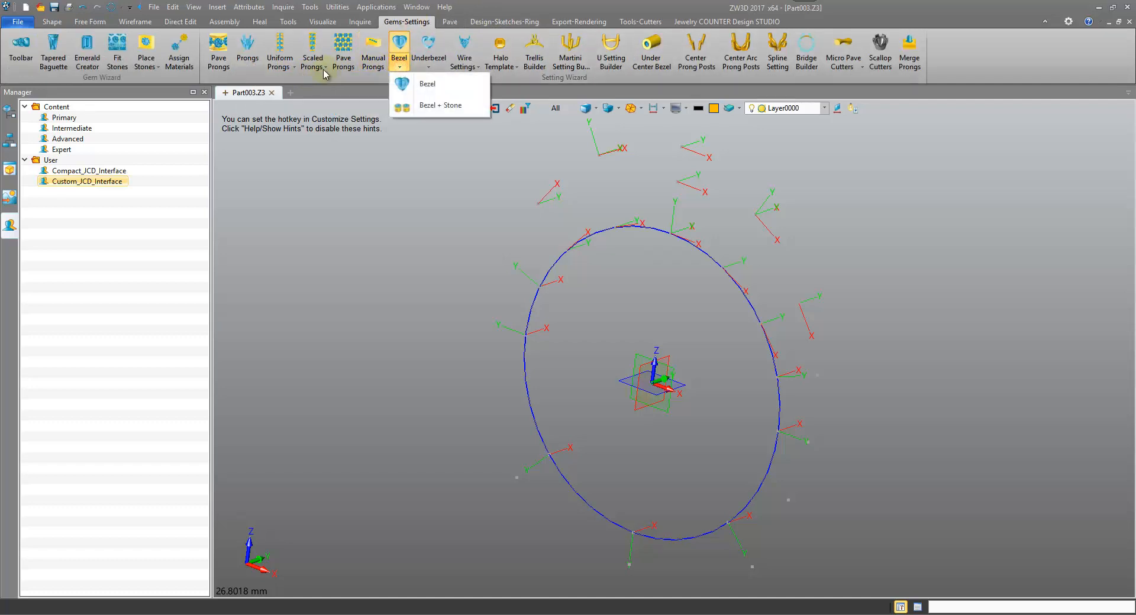
left_click(280, 51)
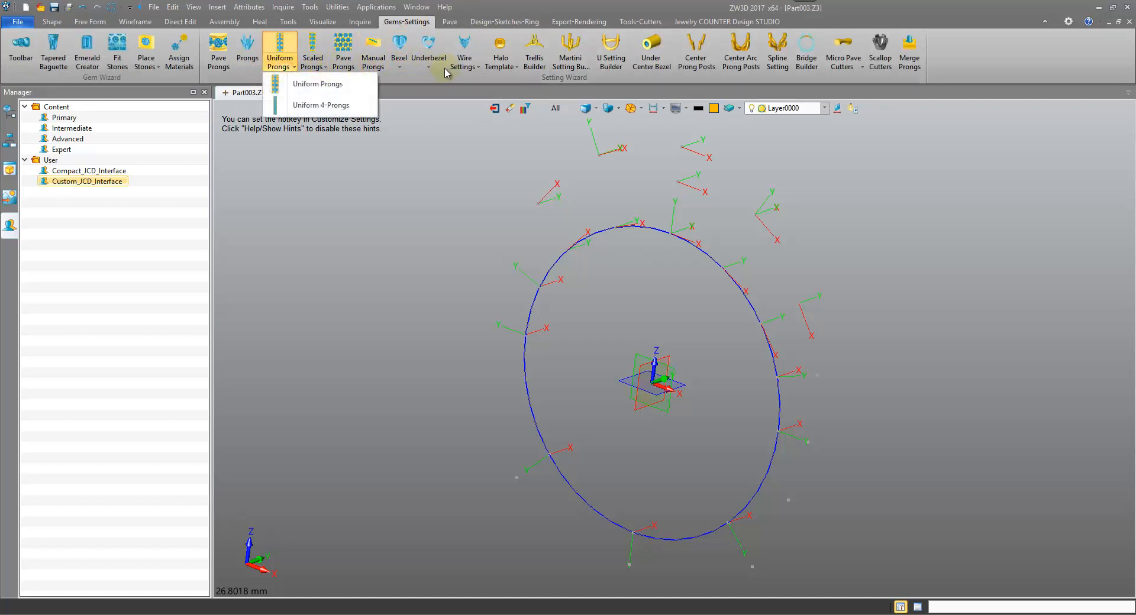
left_click(464, 51)
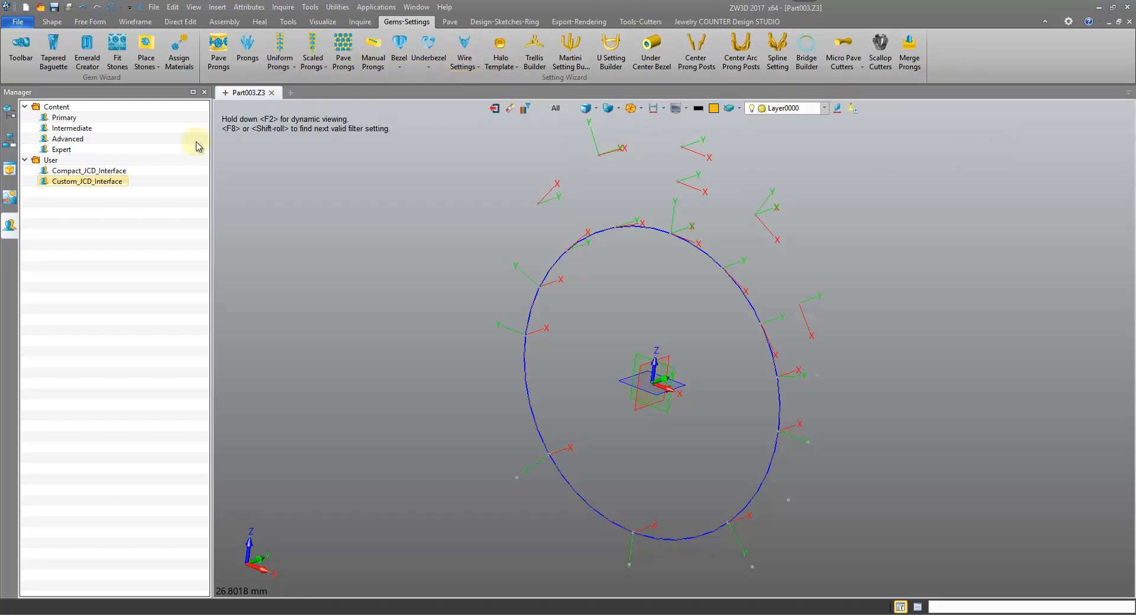
Apply the Compact_ICD_Interface role and review its shape, surface, wireframe and inquire tools.
right_click(88, 171)
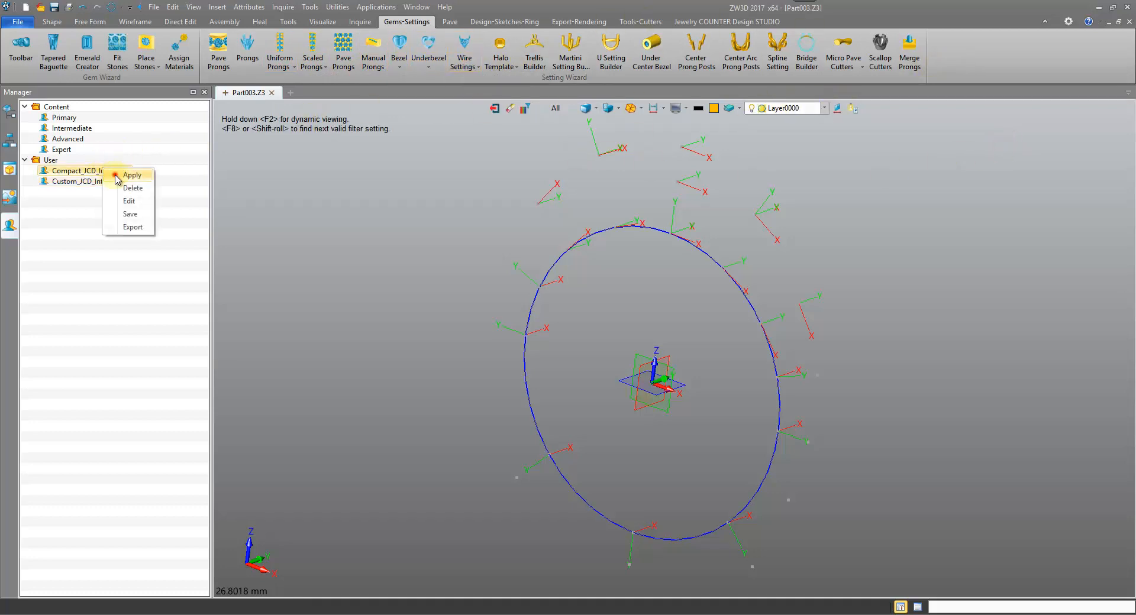
left_click(132, 175)
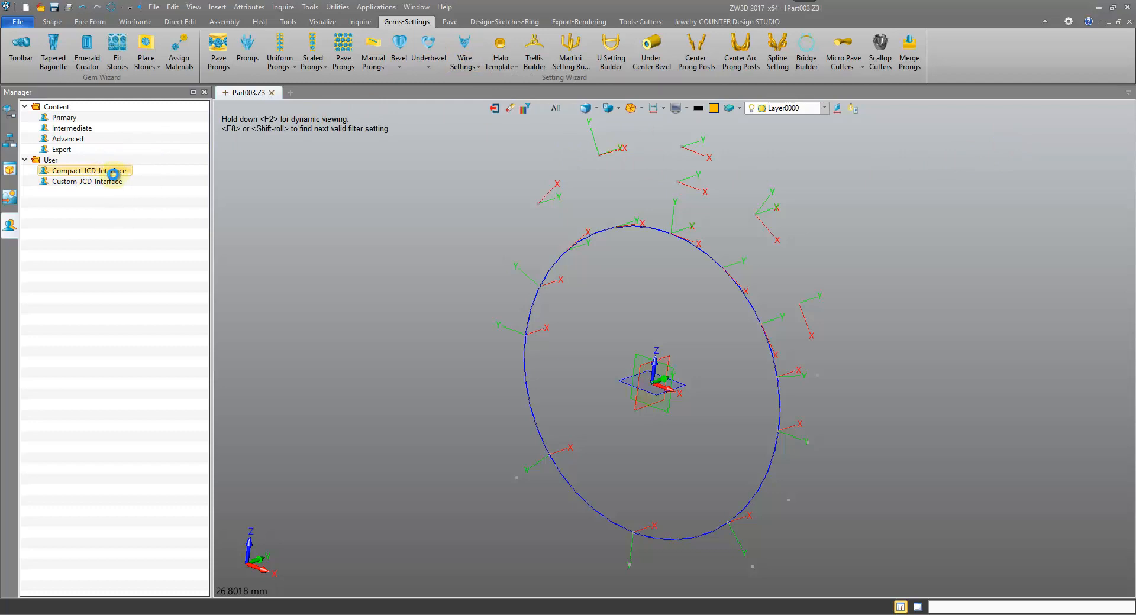
left_click(52, 23)
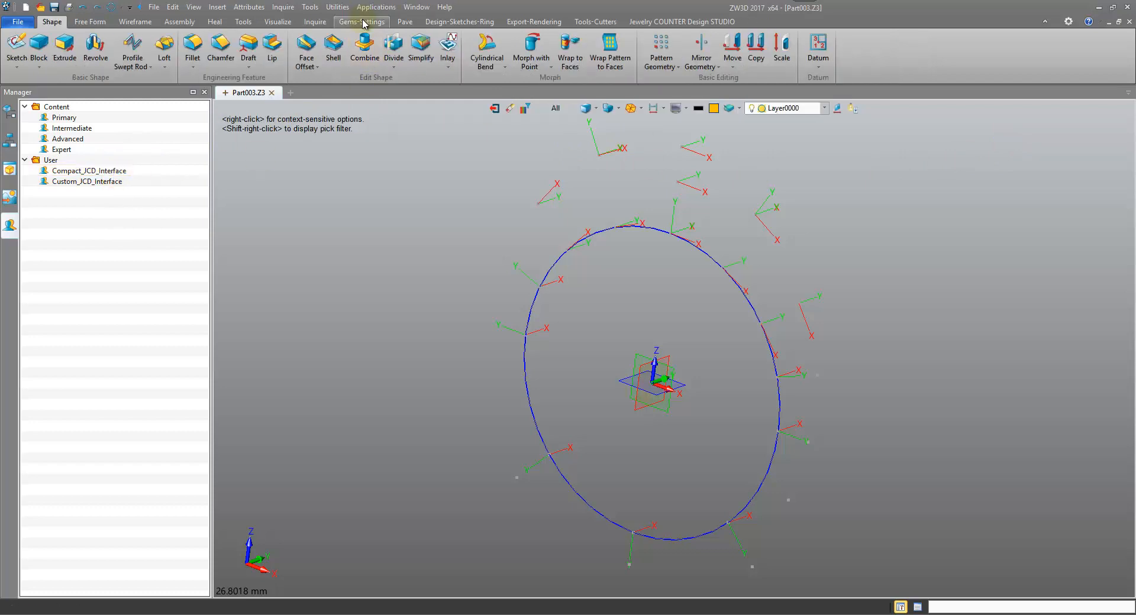
left_click(90, 22)
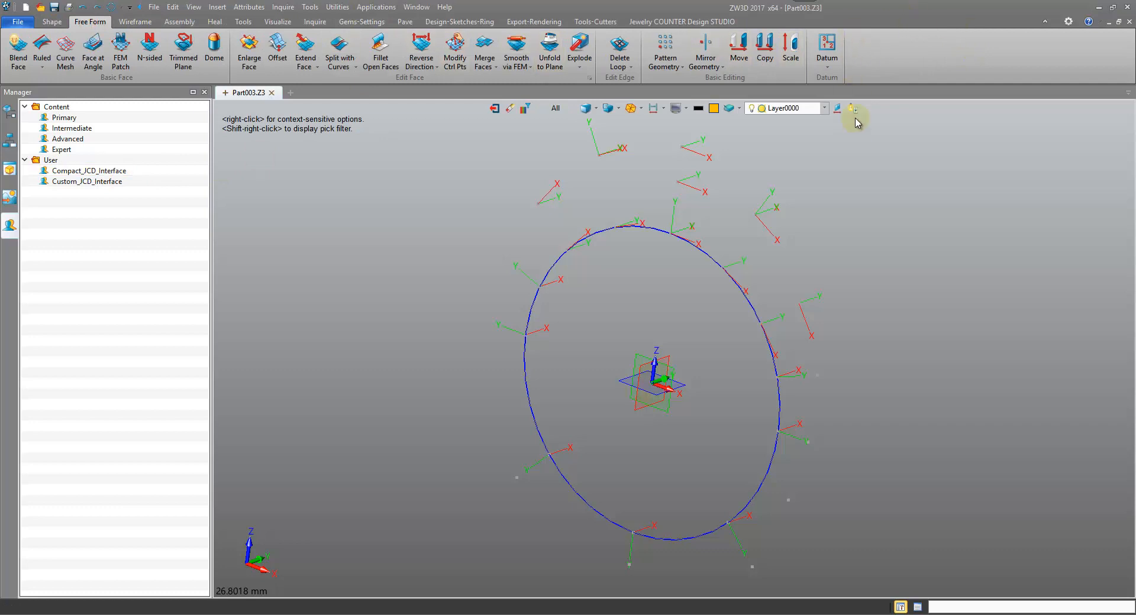
left_click(123, 23)
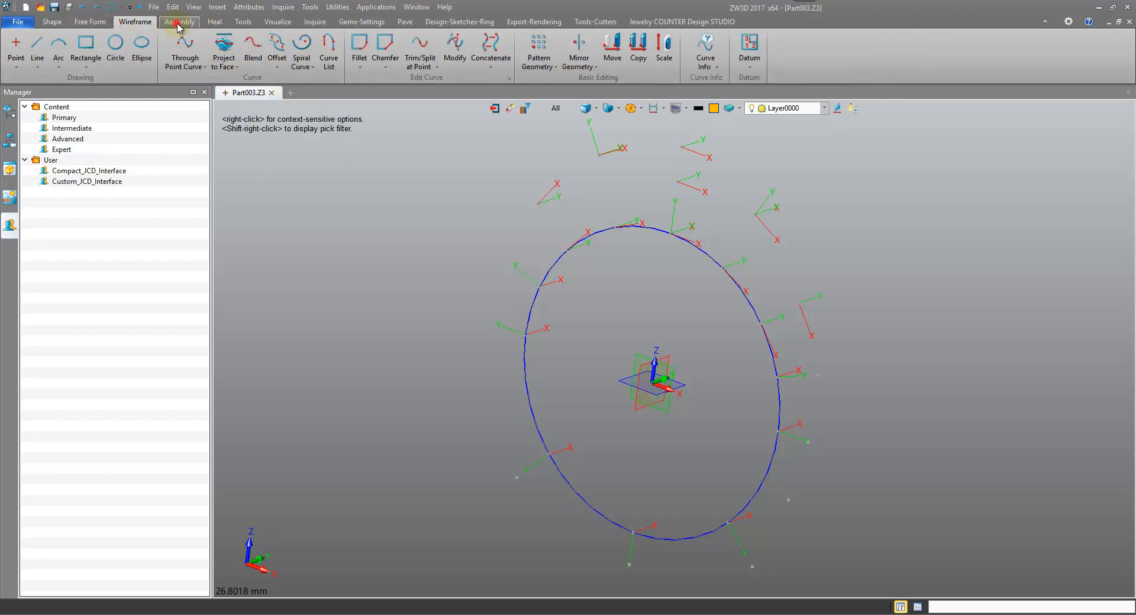
left_click(315, 23)
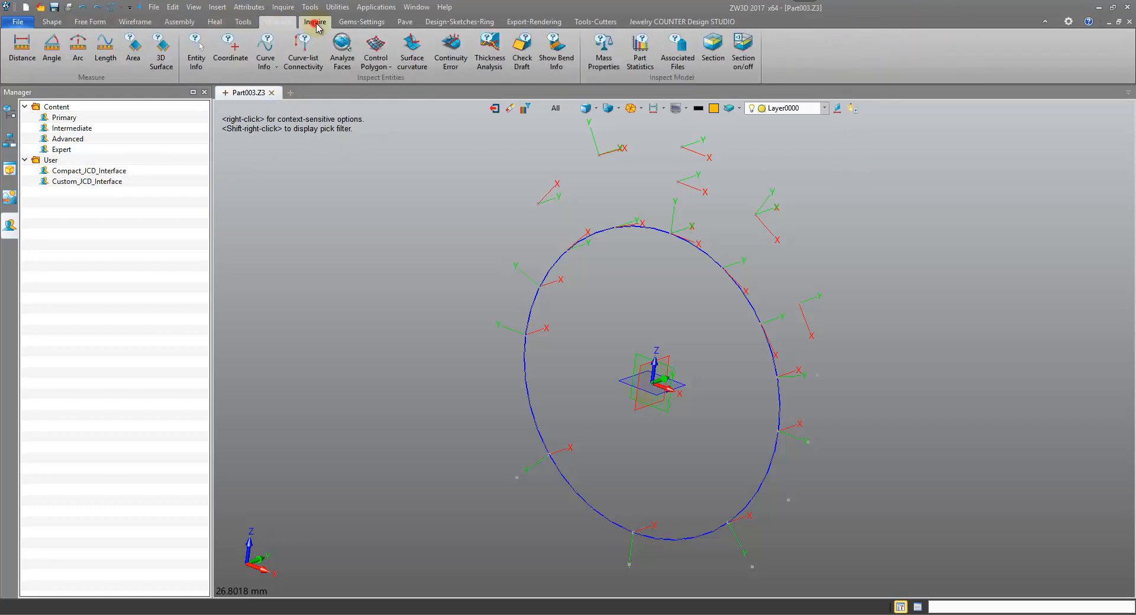
Restore the window down, check the ring sketch and inquire tools, and maximize it again.
left_click(405, 23)
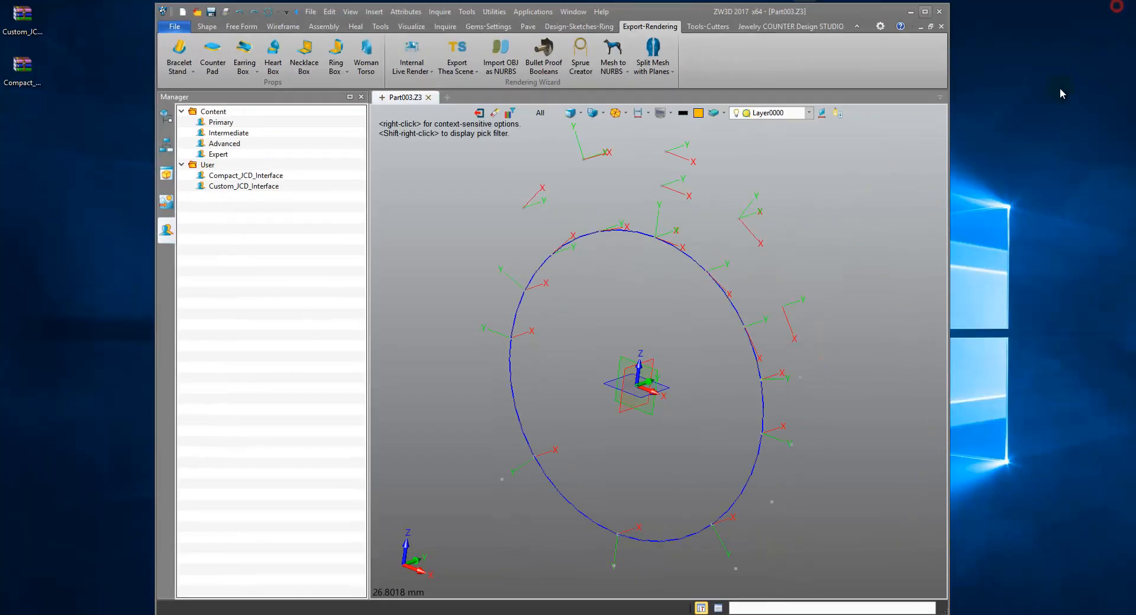
left_click(528, 26)
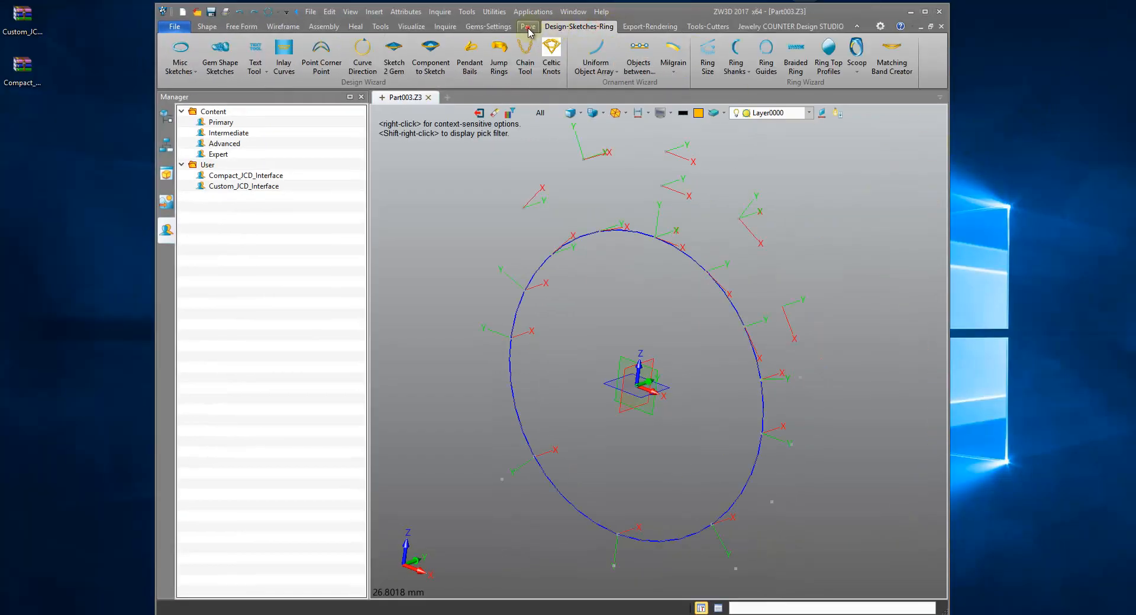
left_click(445, 26)
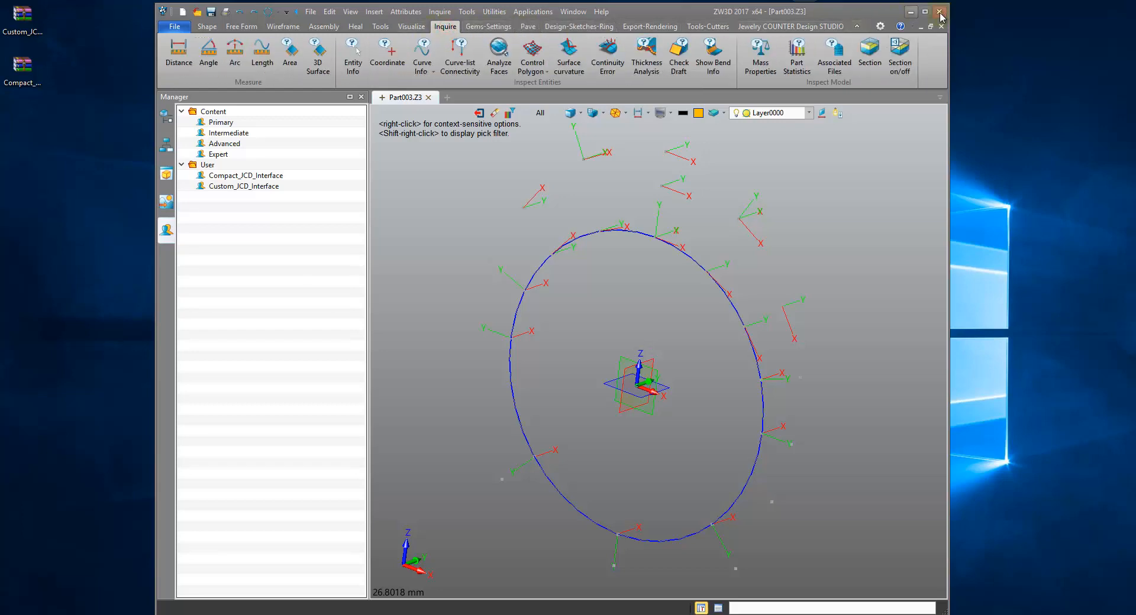
left_click(941, 10)
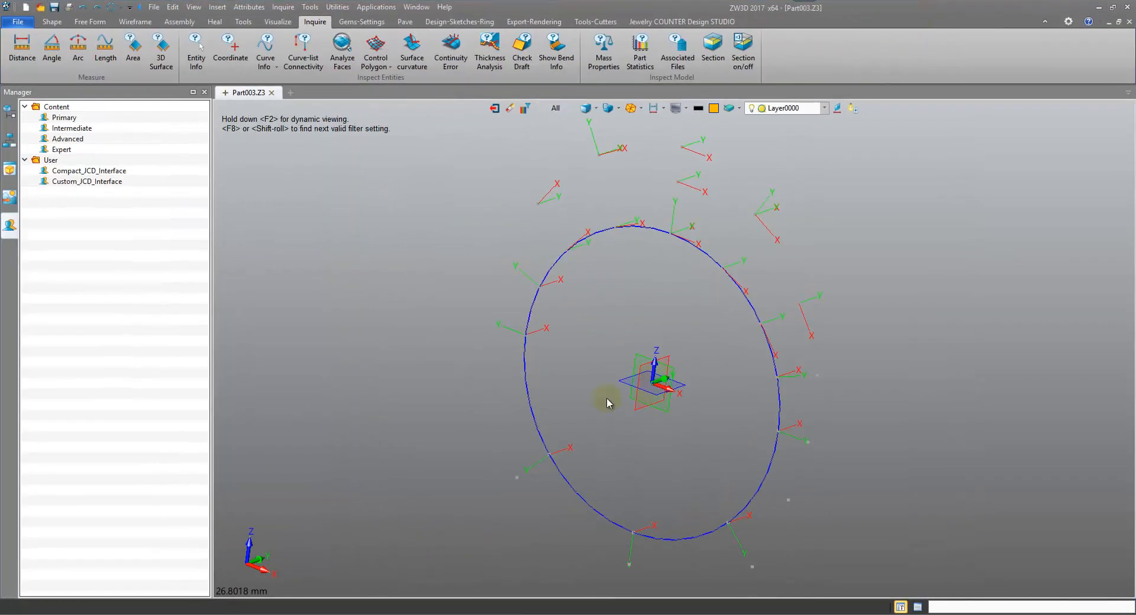
mouse_move(918, 49)
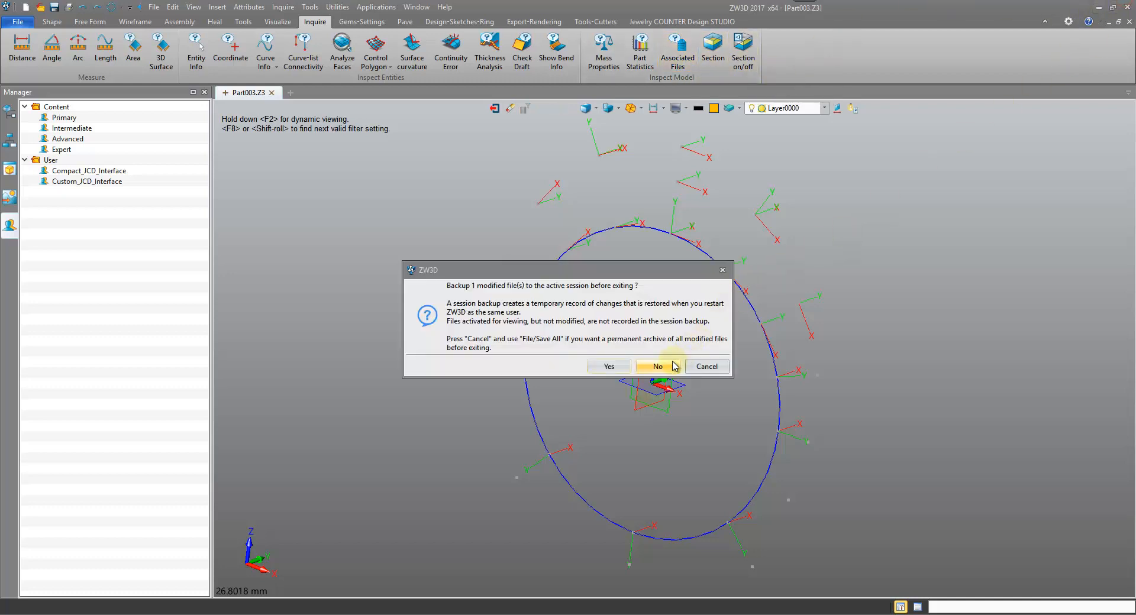
Exit ZW3D choosing No to backing up the modified part to the session.
left_click(659, 367)
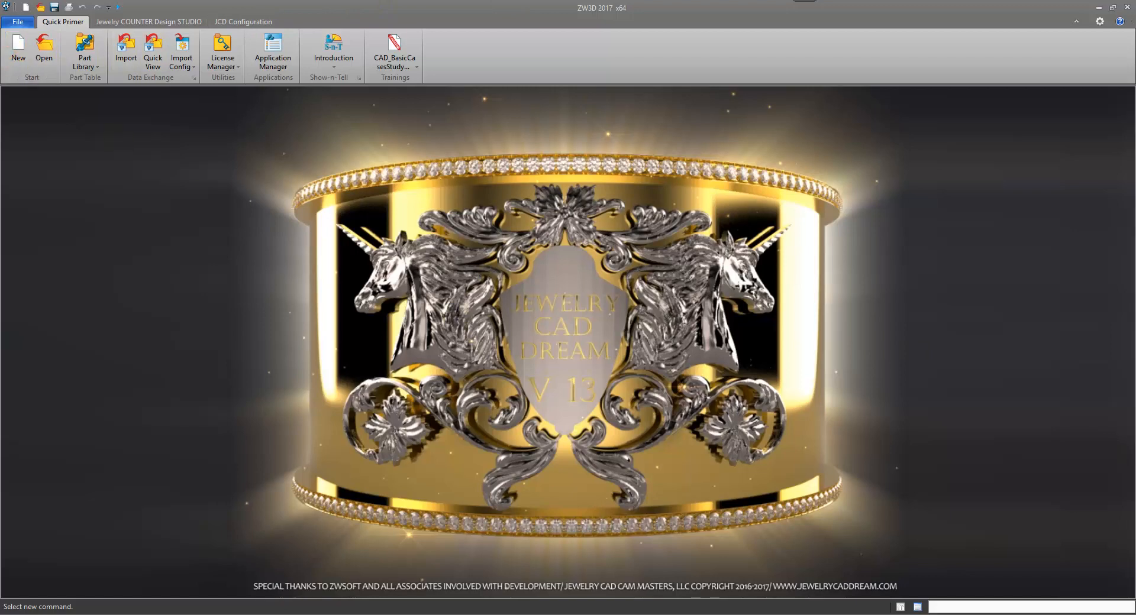
Create a new part from the BasicClosed_5_Stone ring template and show its ring design tabs.
left_click(18, 45)
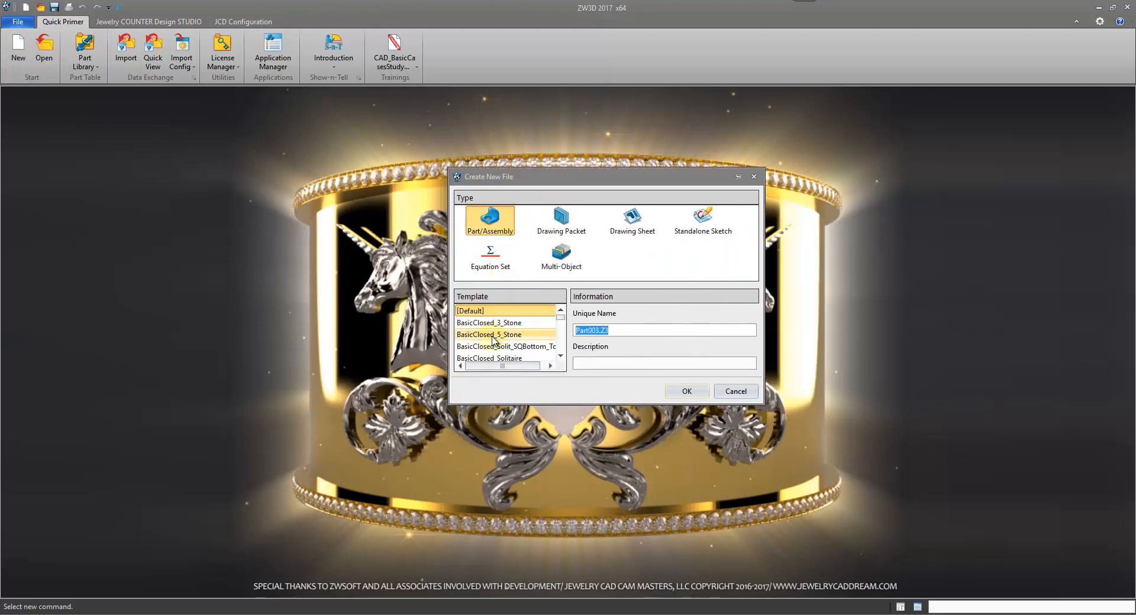
left_click(687, 392)
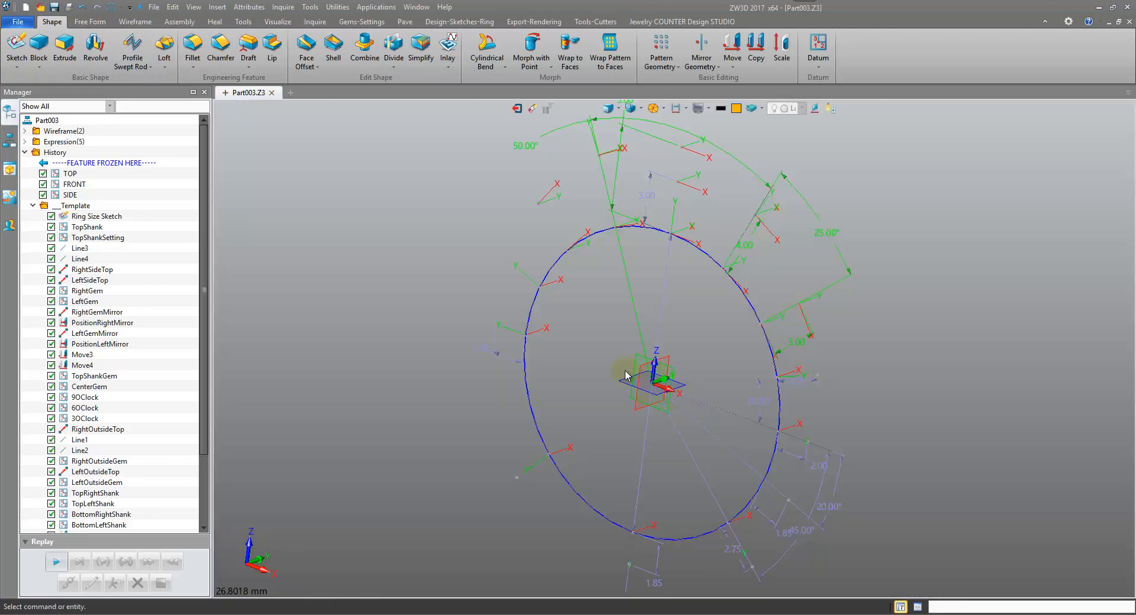
left_click(461, 22)
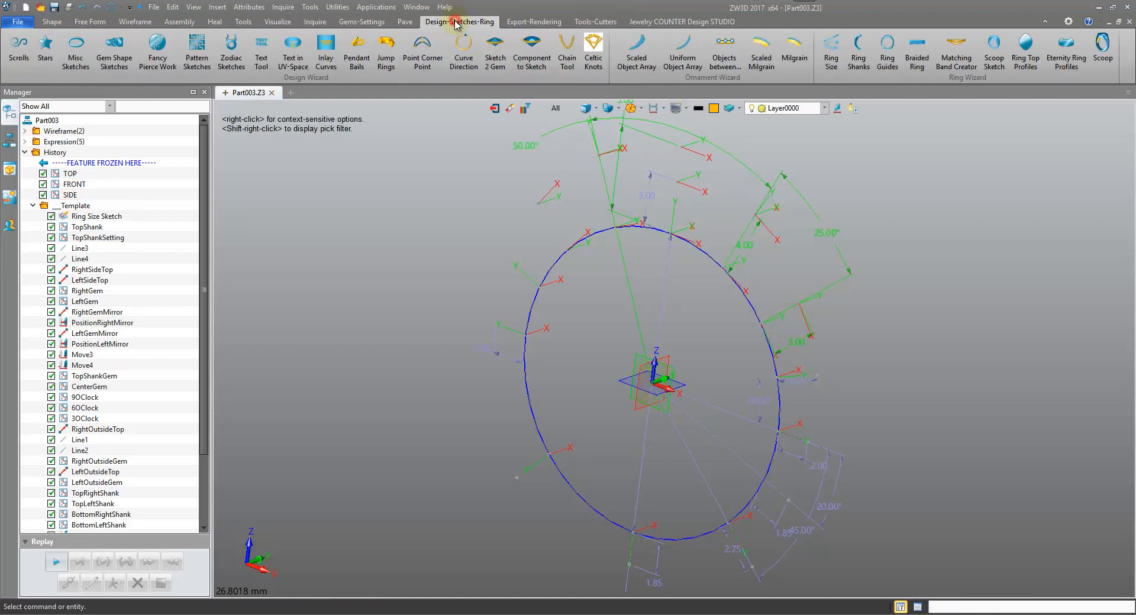
left_click(594, 22)
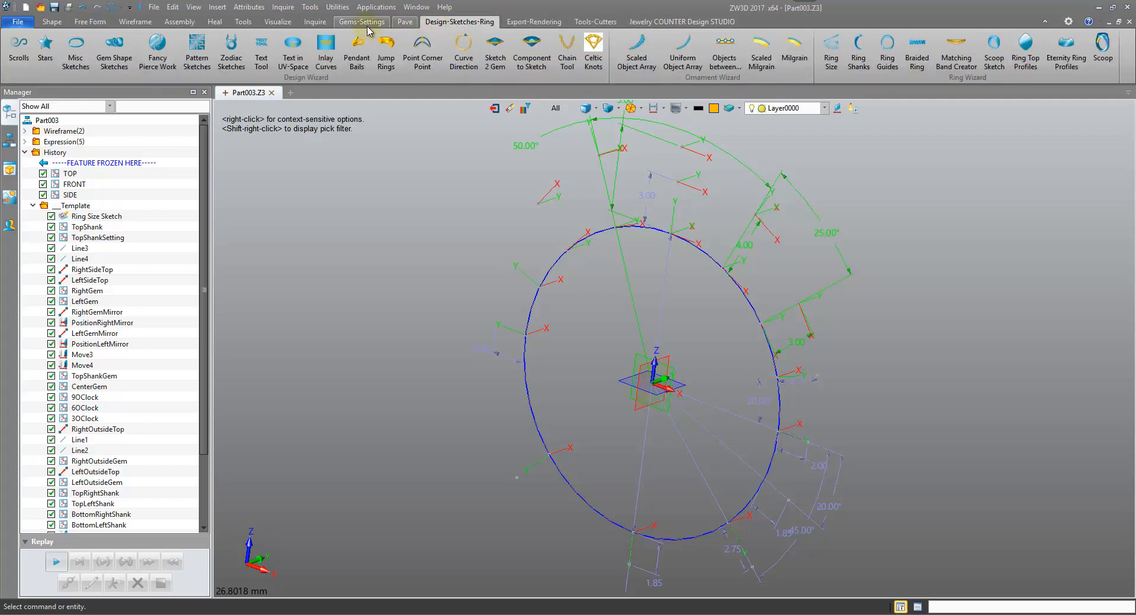
mouse_move(414, 22)
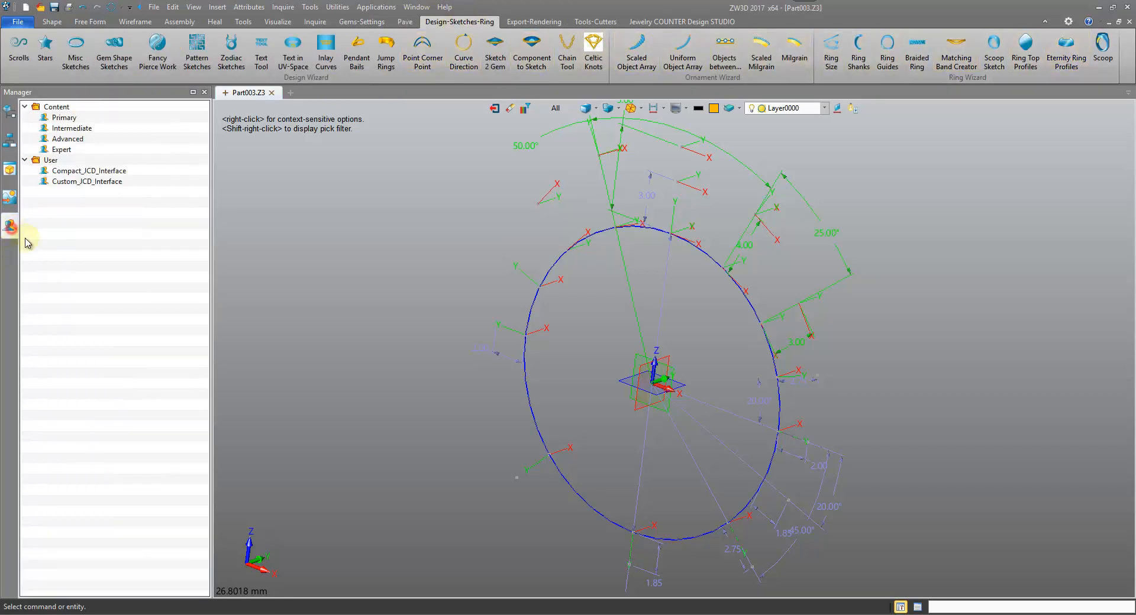
Apply the Compact_JCD_Interface role from the User roles in the Roles palette.
left_click(88, 170)
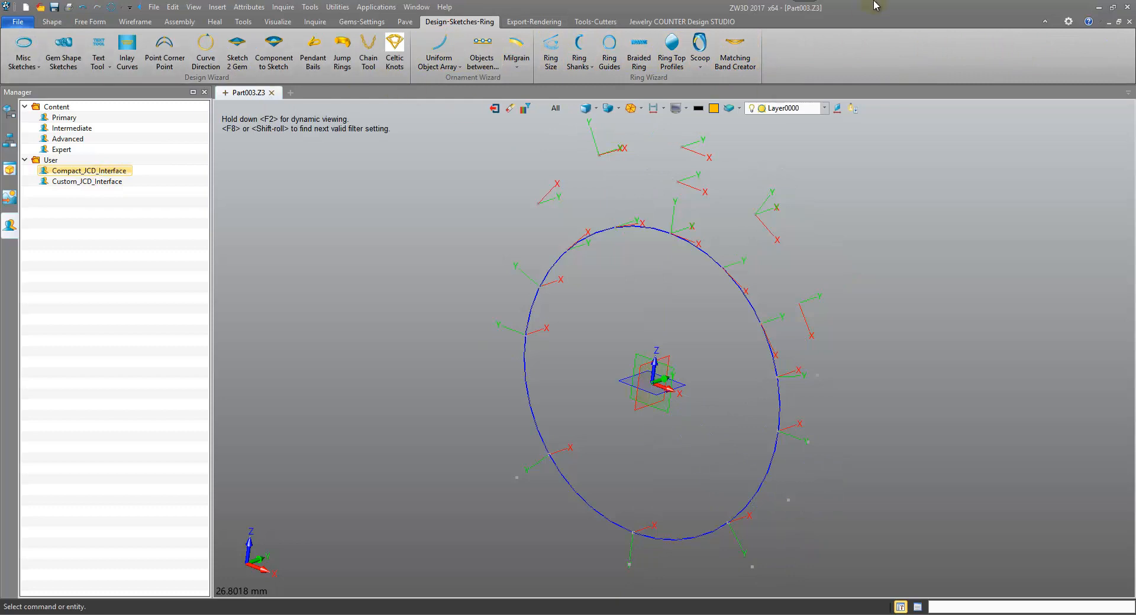
mouse_move(866, 17)
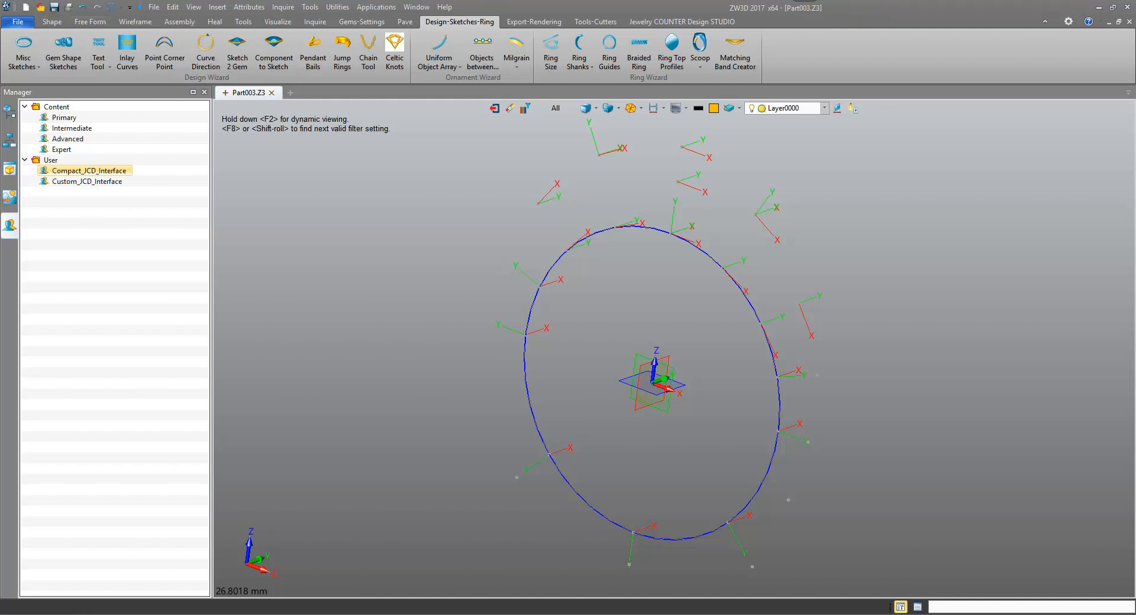
right_click(88, 171)
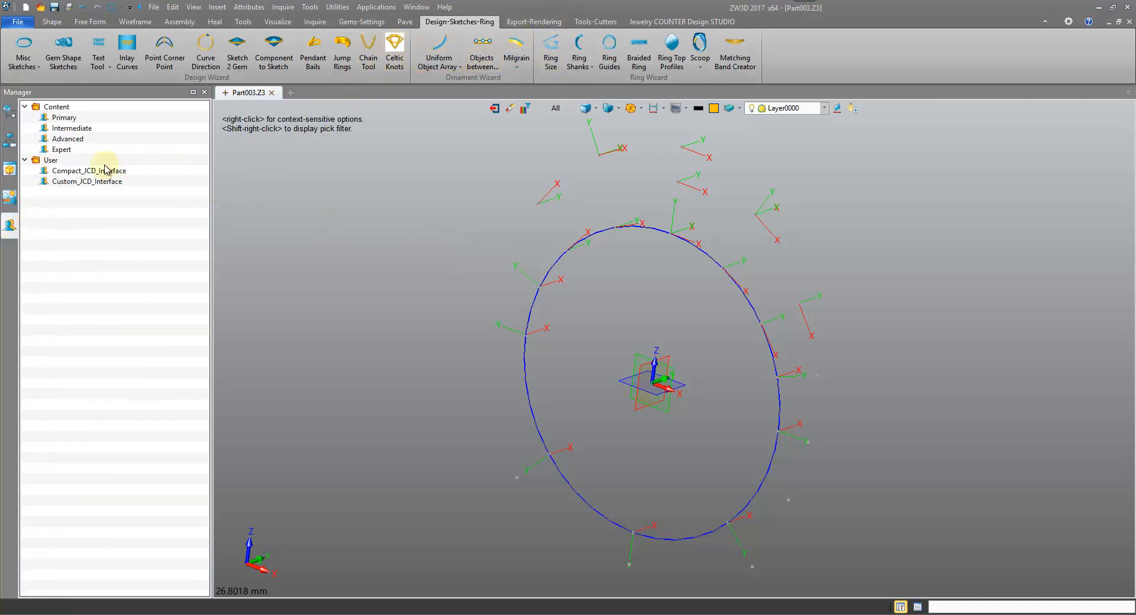
mouse_move(144, 250)
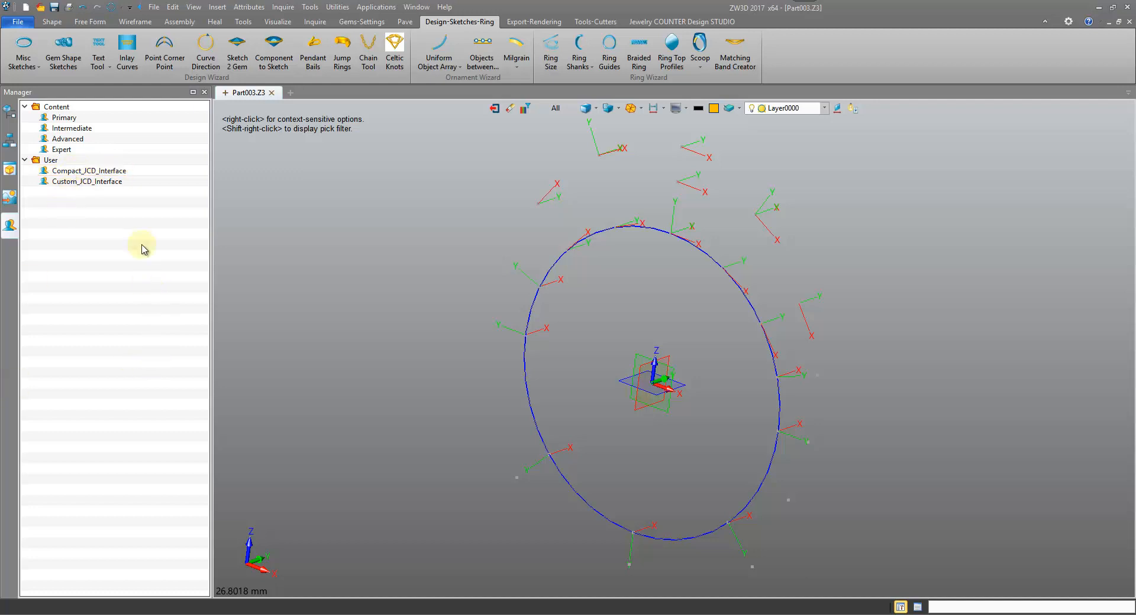
left_click(61, 149)
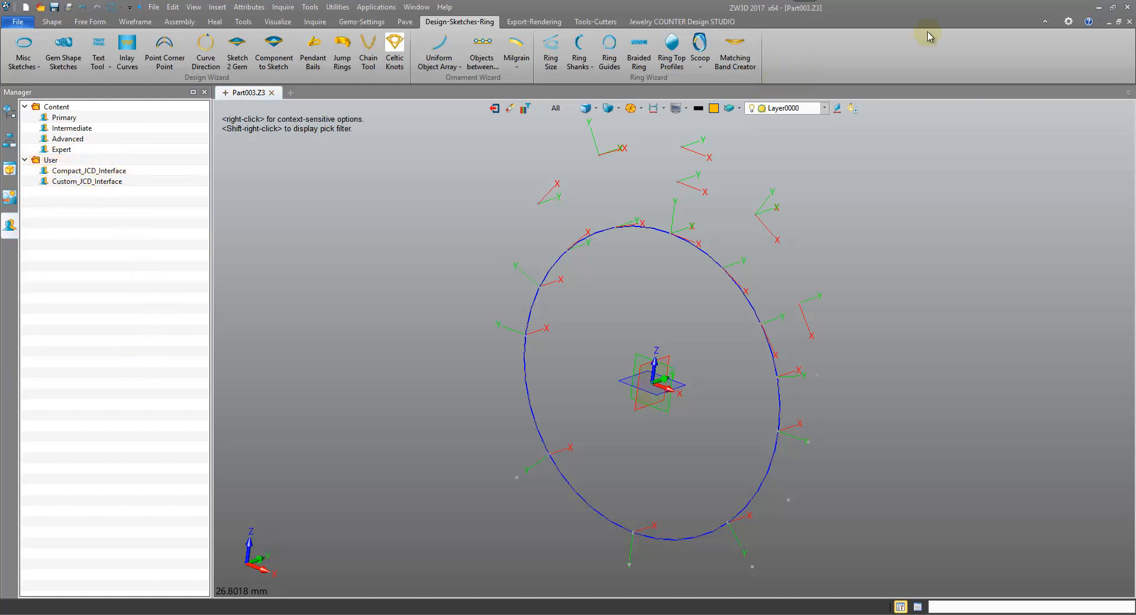
mouse_move(831, 95)
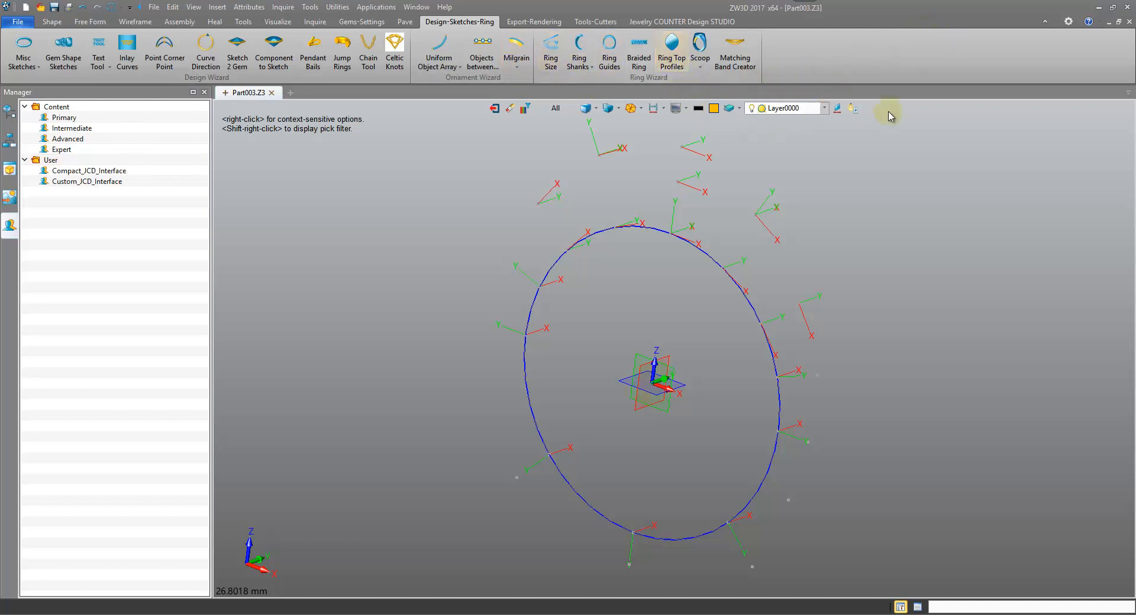
mouse_move(934, 49)
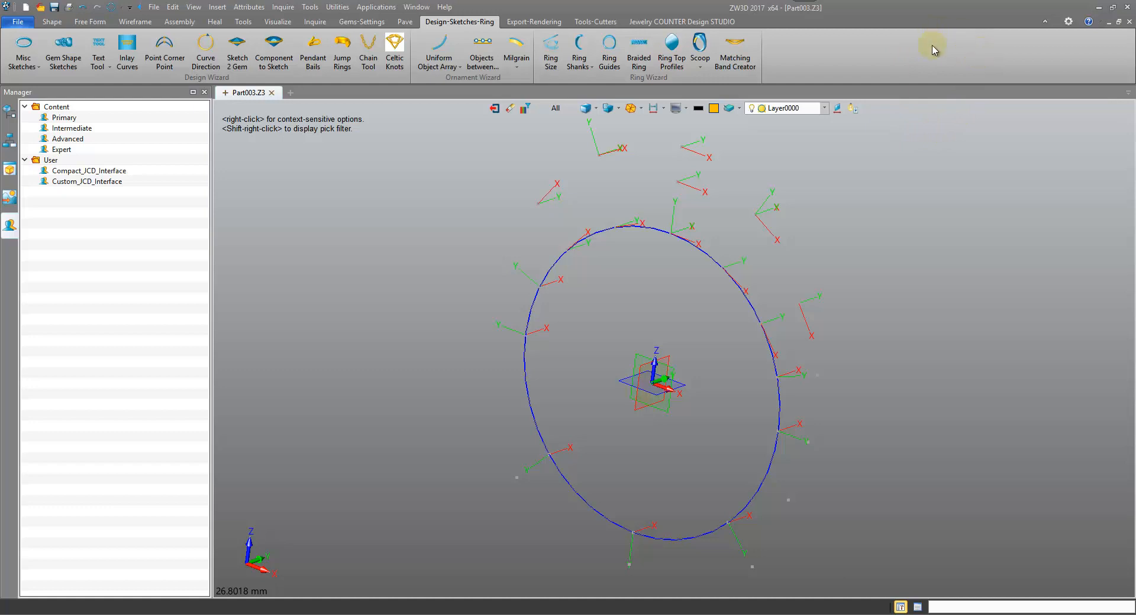
right_click(928, 49)
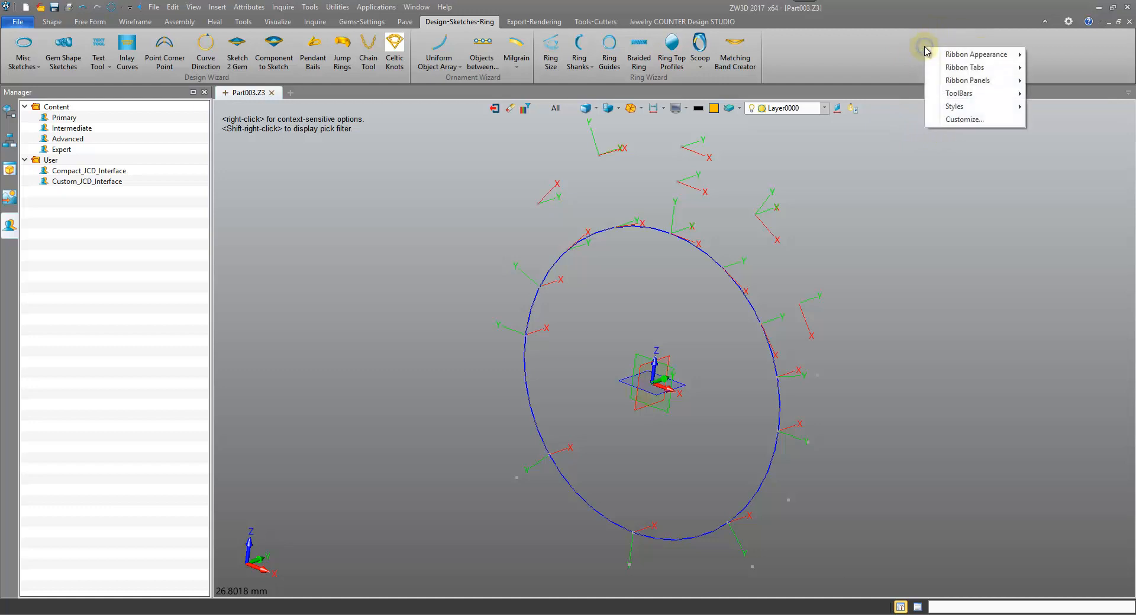
mouse_move(975, 55)
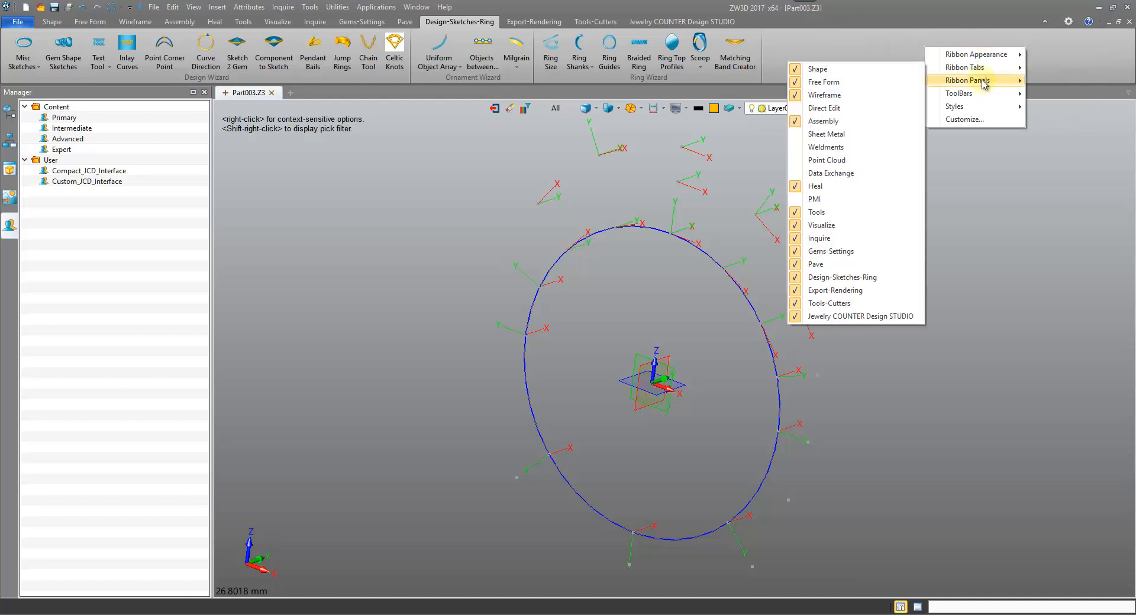
mouse_move(942, 68)
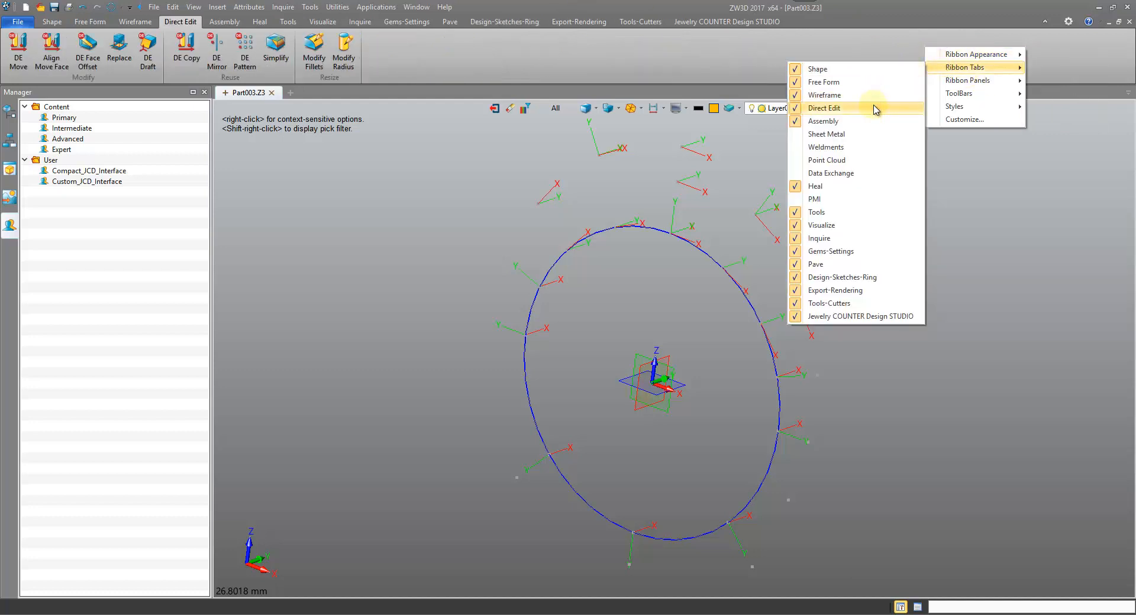
left_click(823, 121)
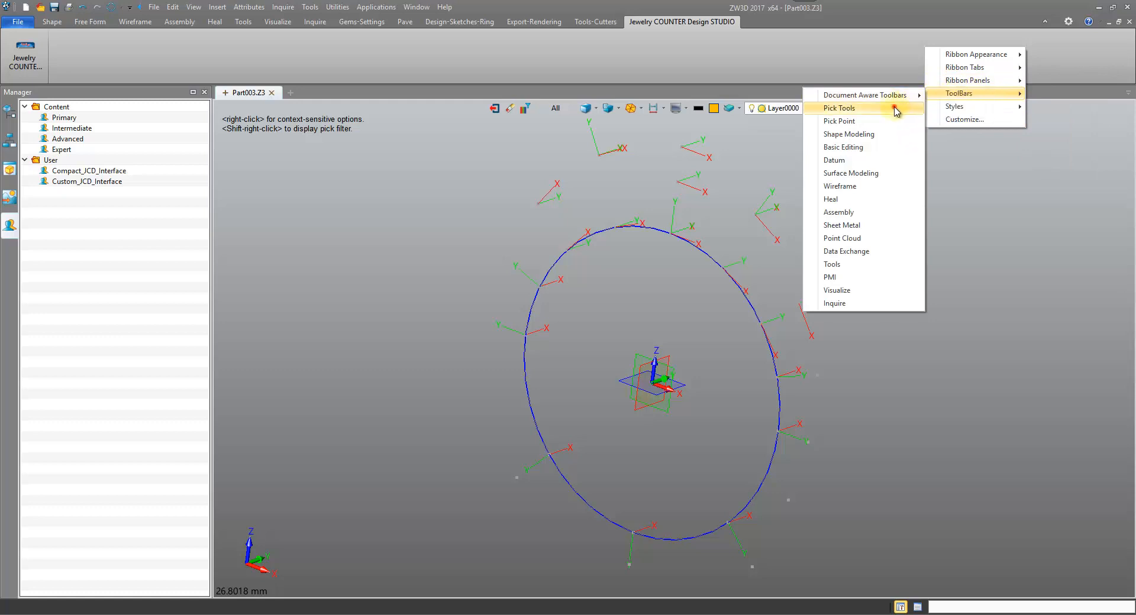
left_click(857, 107)
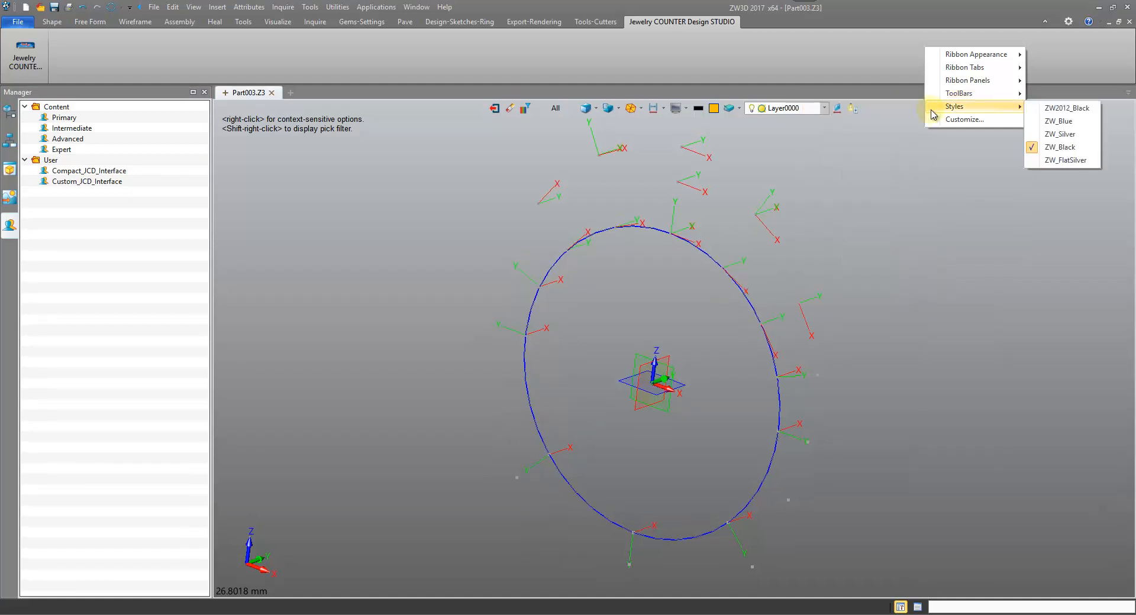
mouse_move(1029, 109)
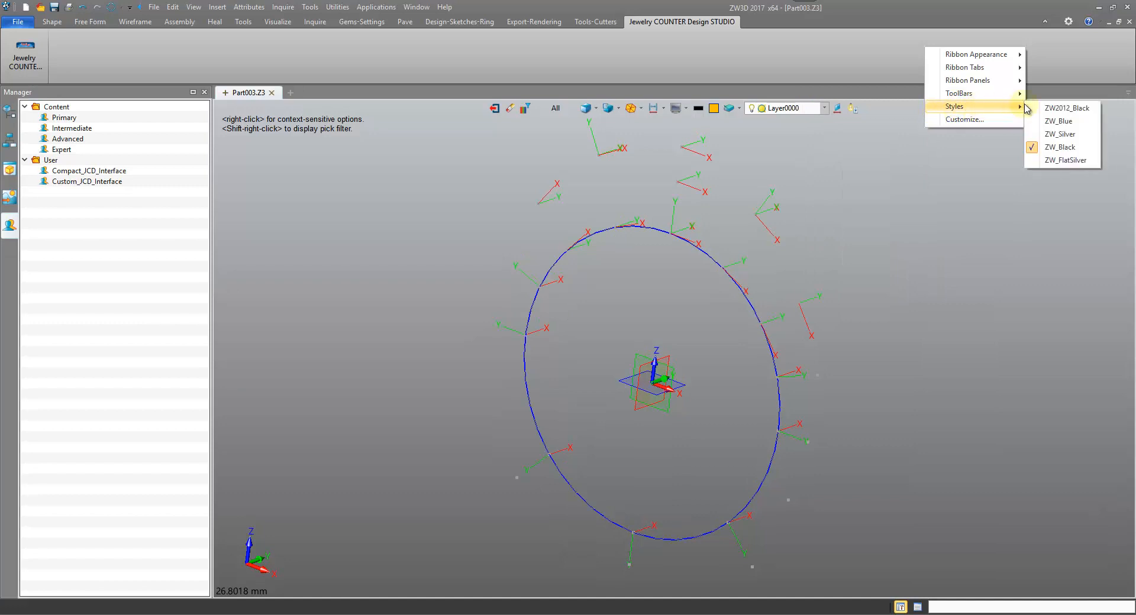
mouse_move(1035, 127)
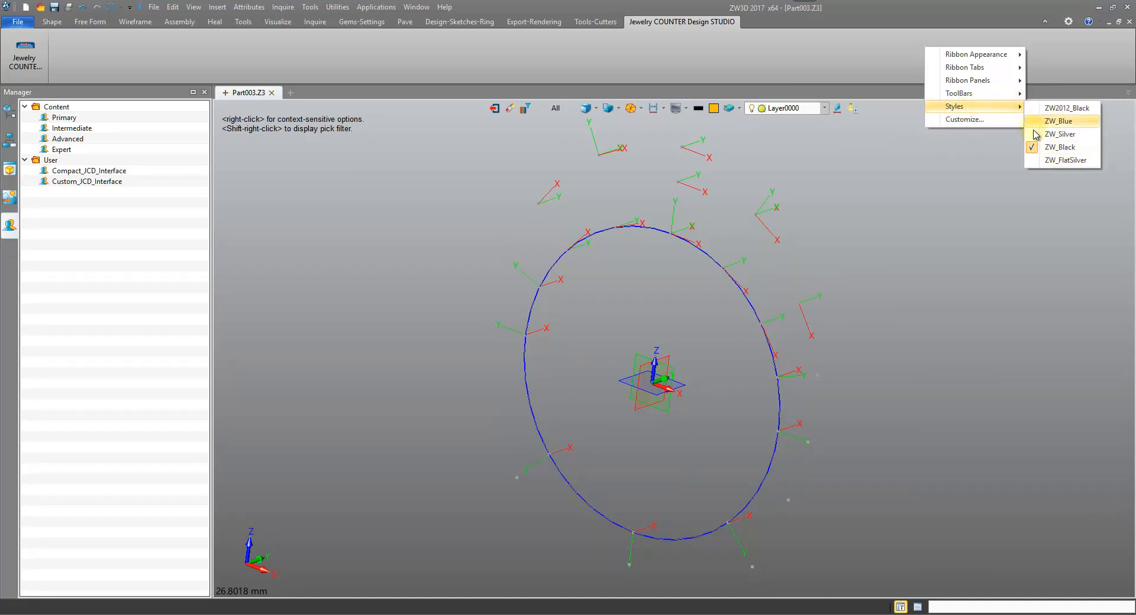
mouse_move(947, 123)
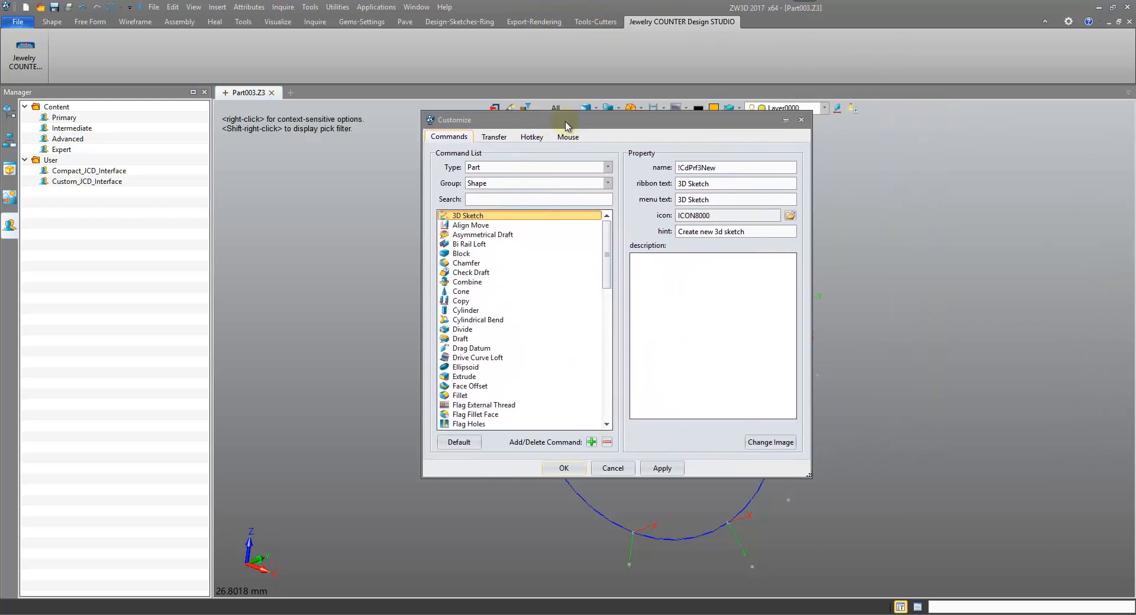
left_click_drag(566, 119, 434, 115)
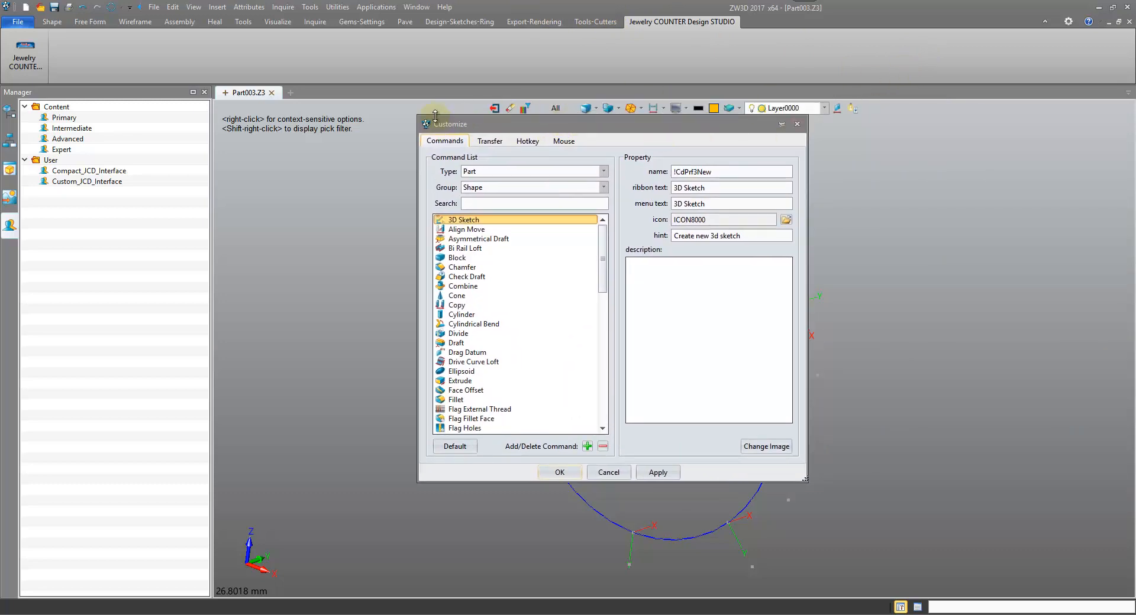
mouse_move(397, 131)
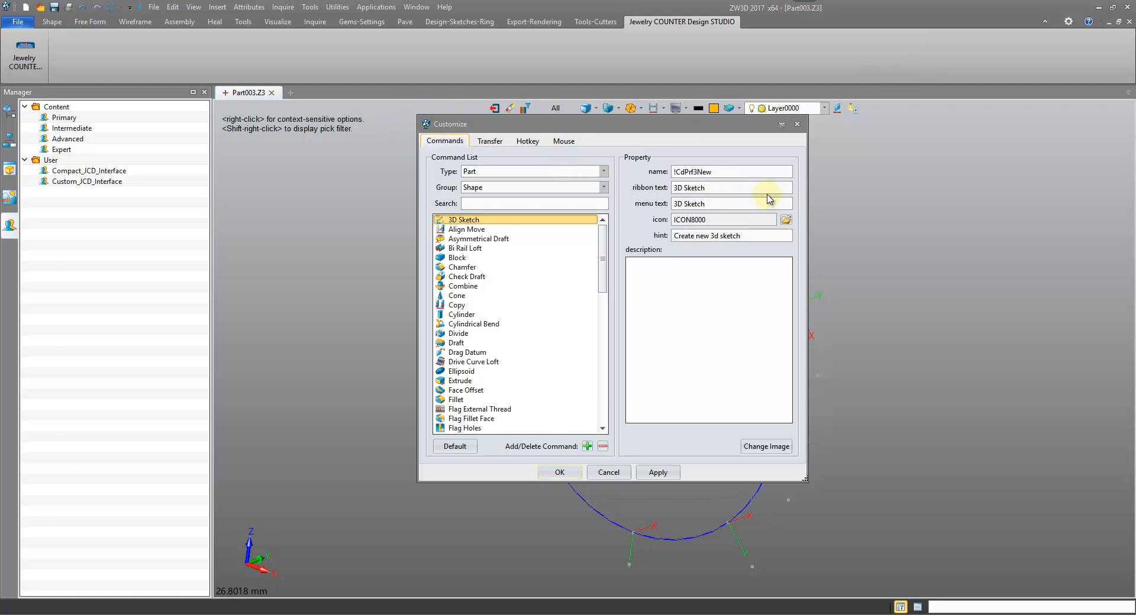
mouse_move(514, 7)
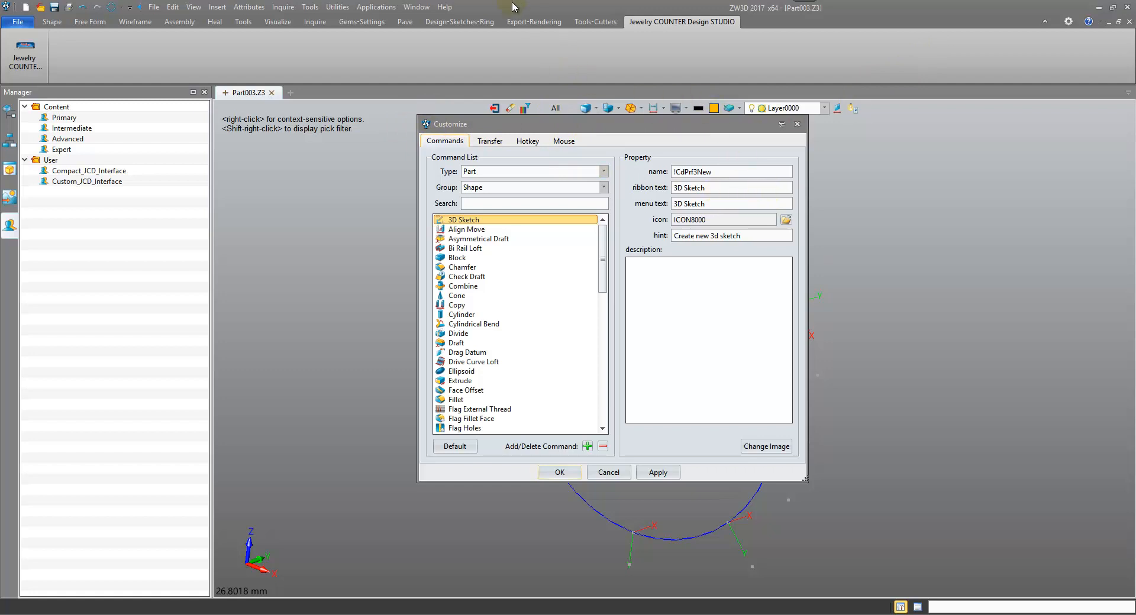
mouse_move(412, 102)
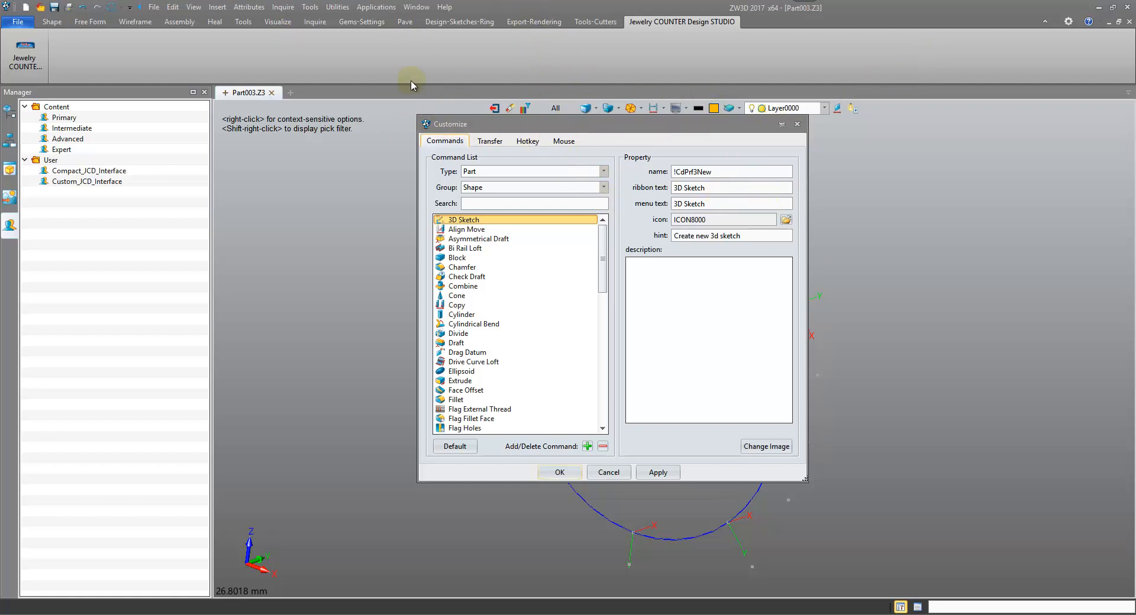
mouse_move(746, 127)
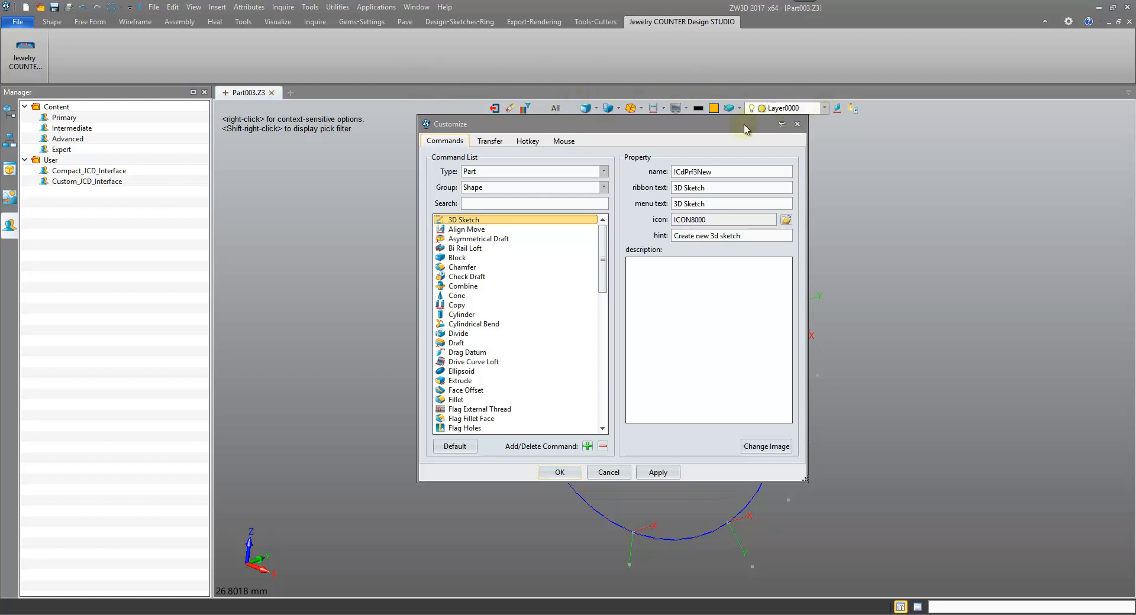
left_click(490, 141)
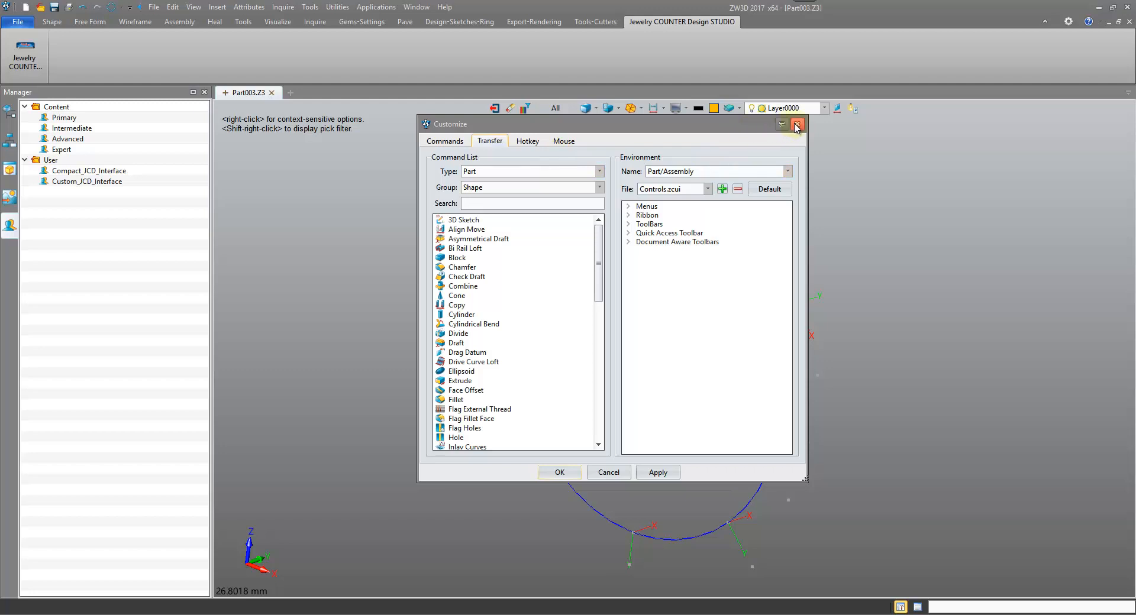
left_click(795, 125)
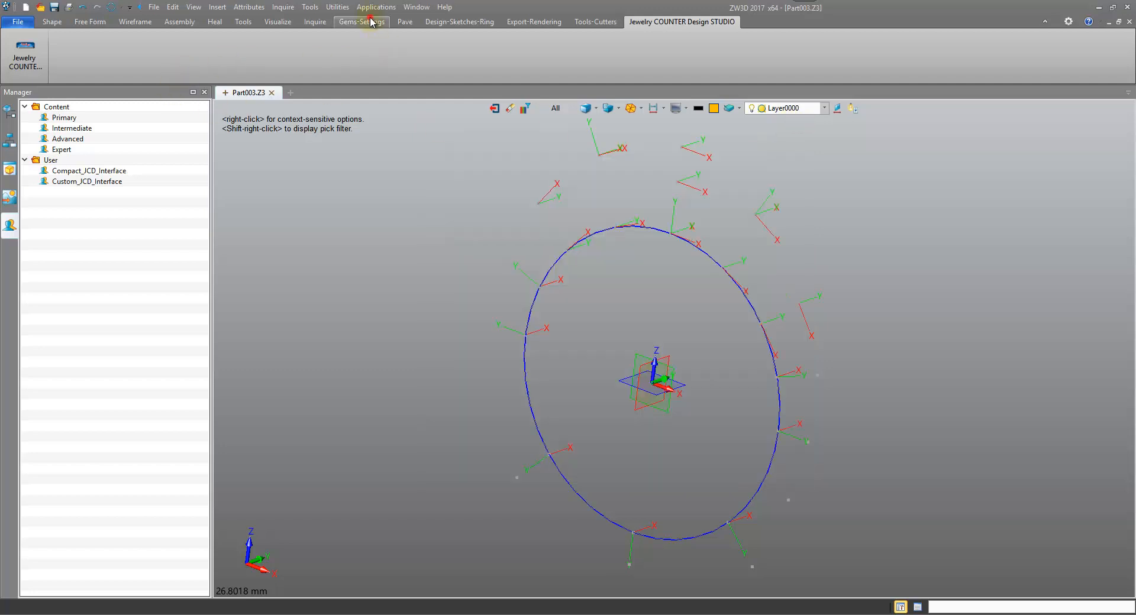
In Customize > Transfer, search the command list for 'bezel' and select the Bezel and Bezel + Stone results.
left_click(362, 22)
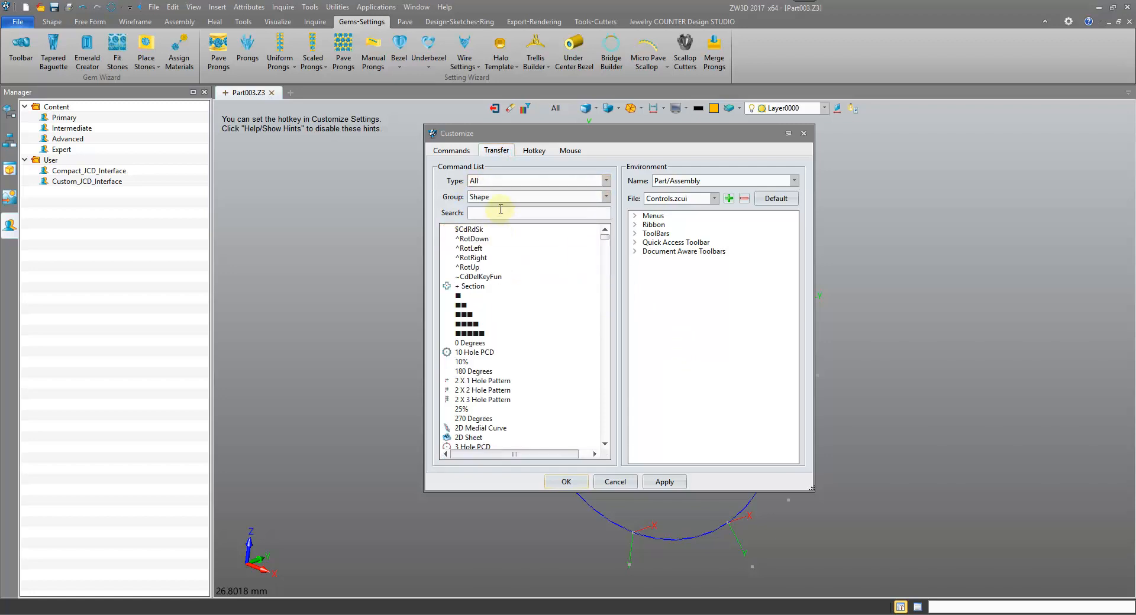
left_click(507, 287)
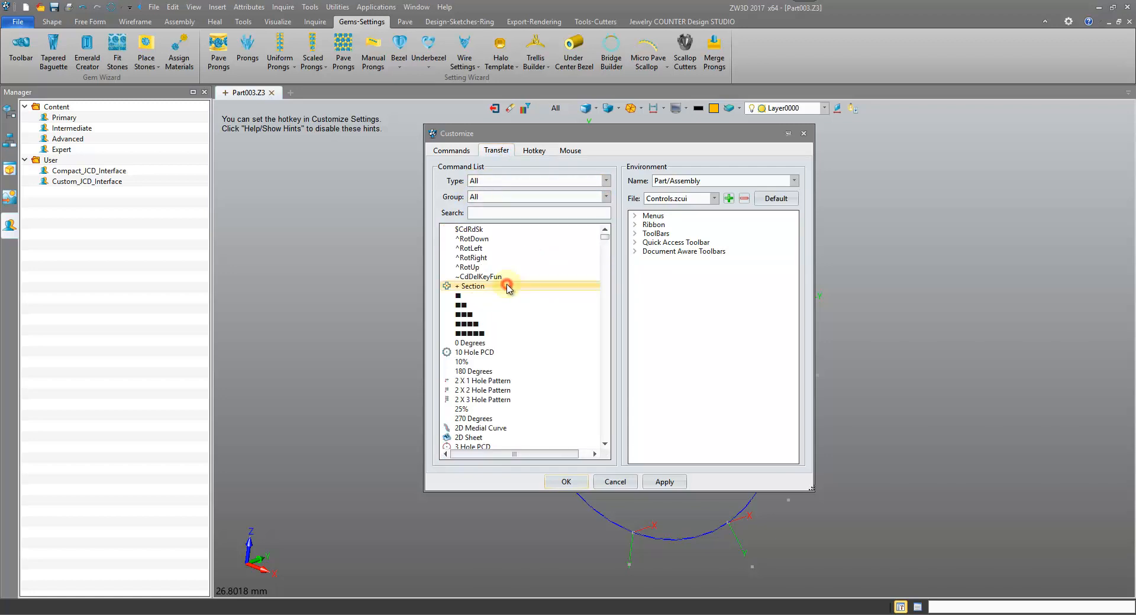
left_click(537, 213)
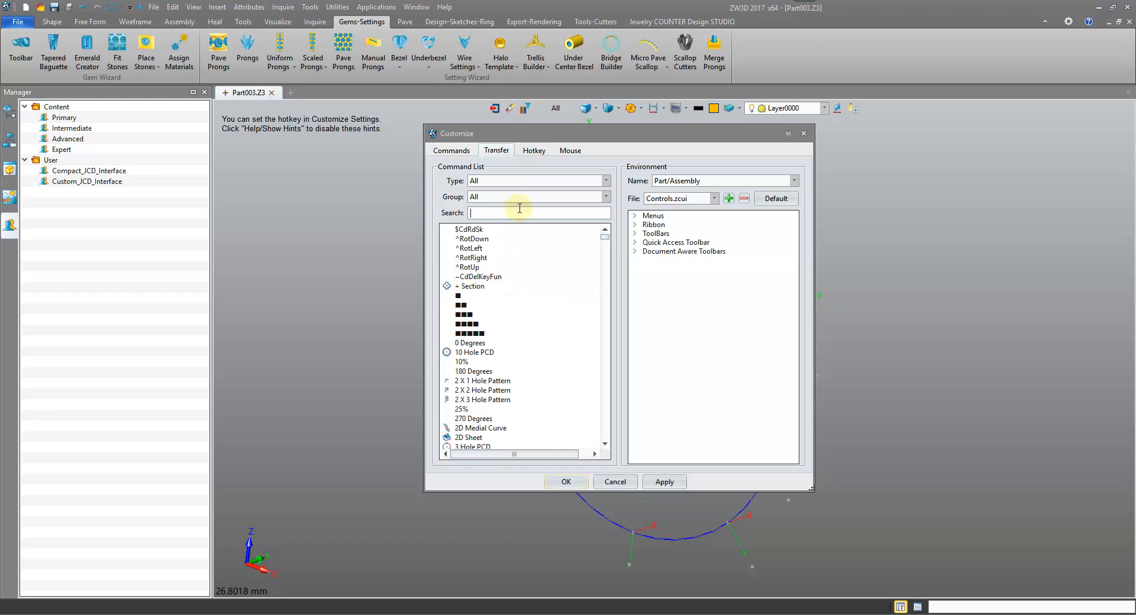
type("bezel")
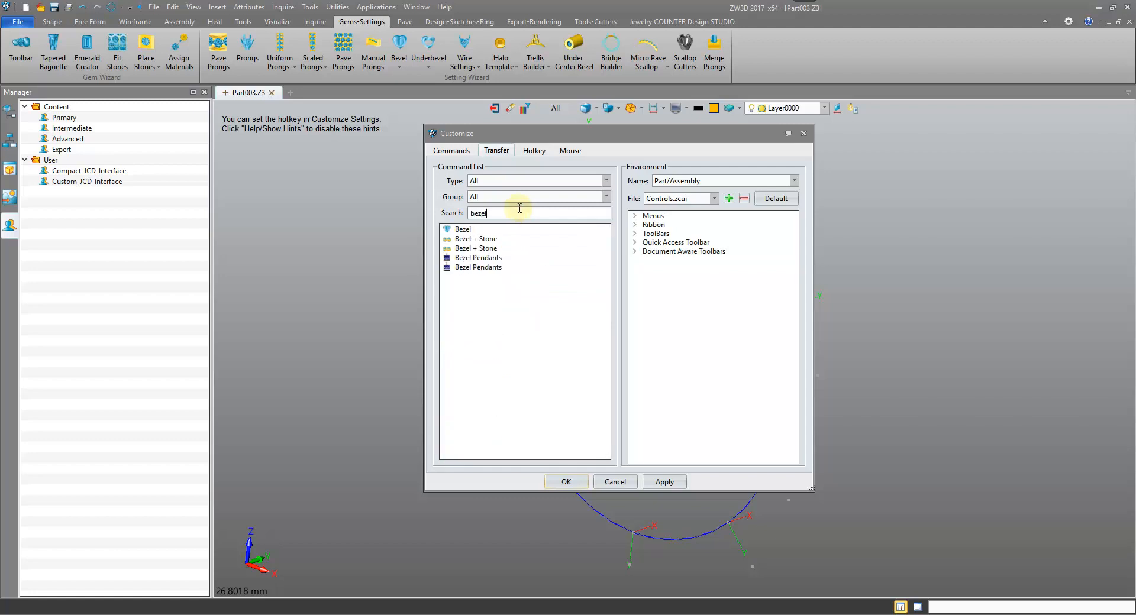
left_click(461, 230)
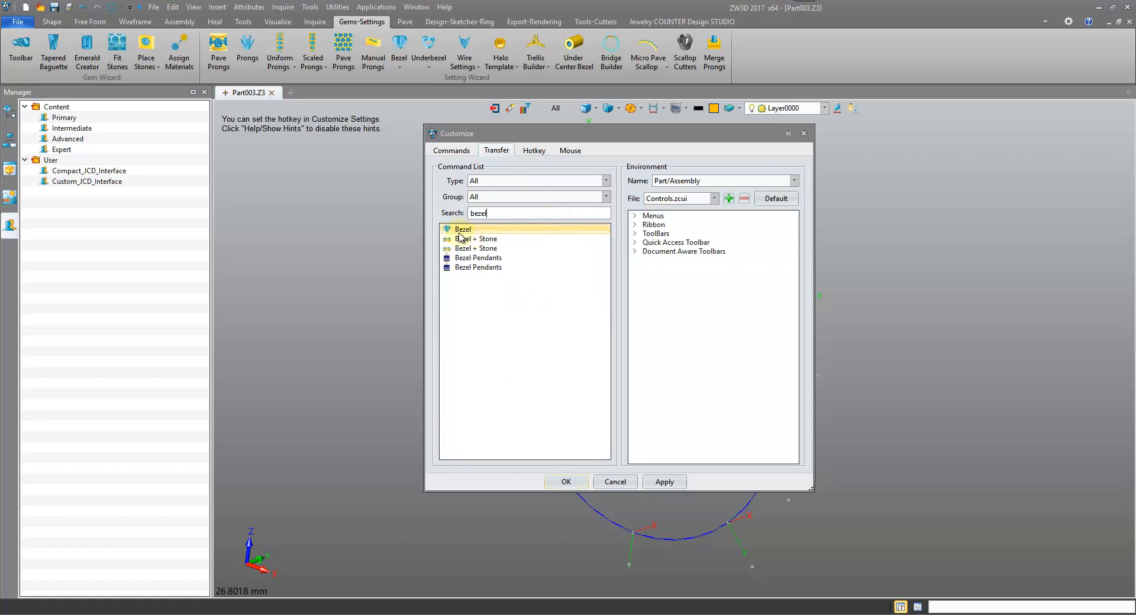
left_click(476, 239)
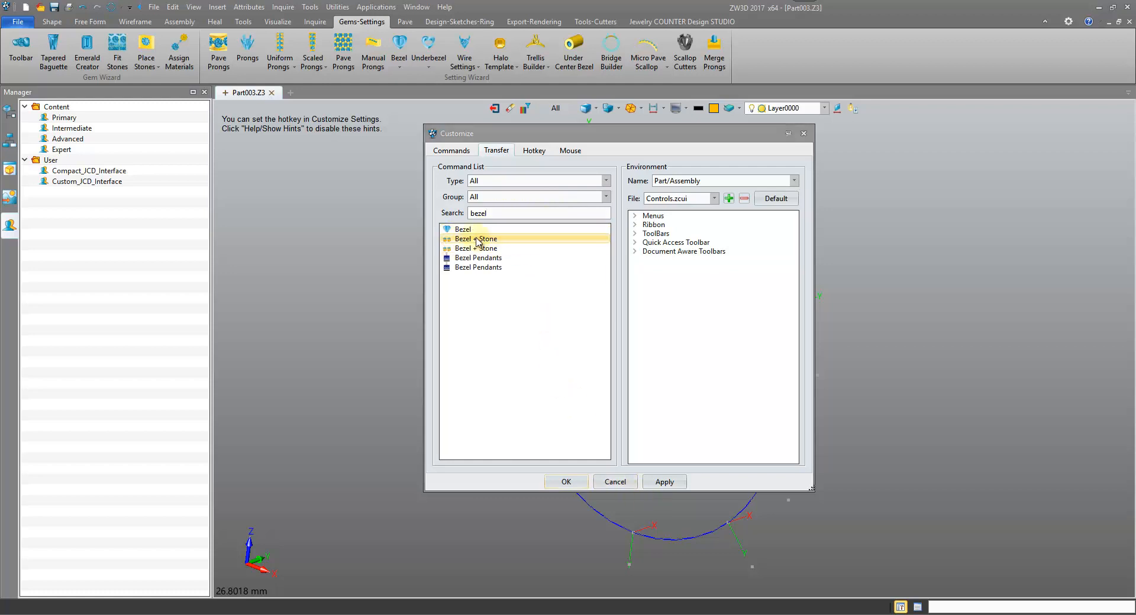
left_click(473, 229)
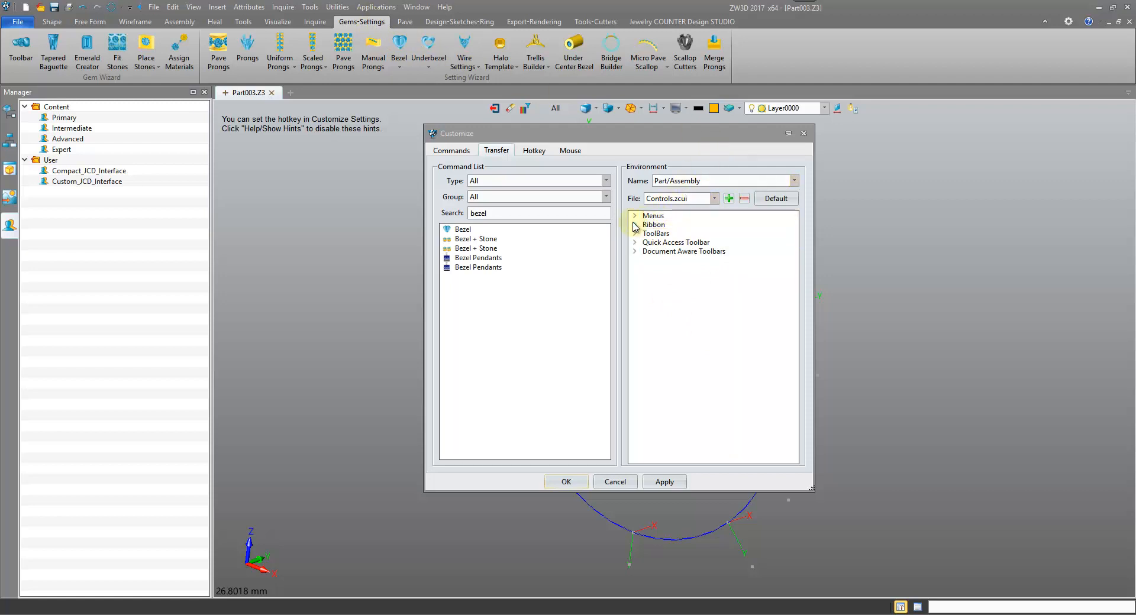
Switch the file to JCD_Controls.zcui and expand Ribbon > Gems-Settings > Setting Wizard > panel > Bezel.
left_click(634, 225)
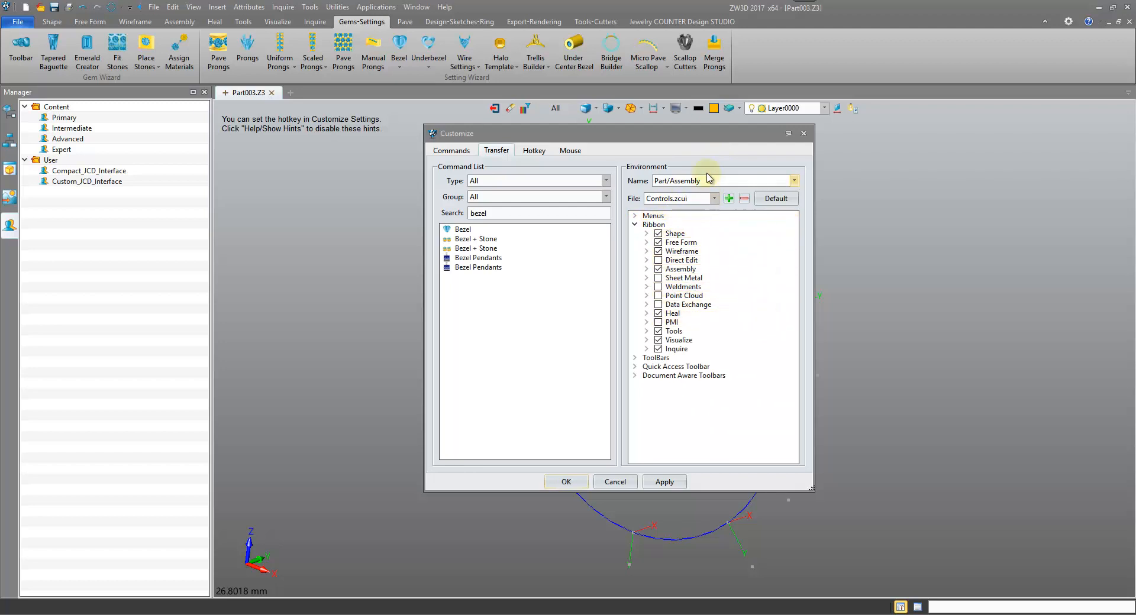
left_click(715, 199)
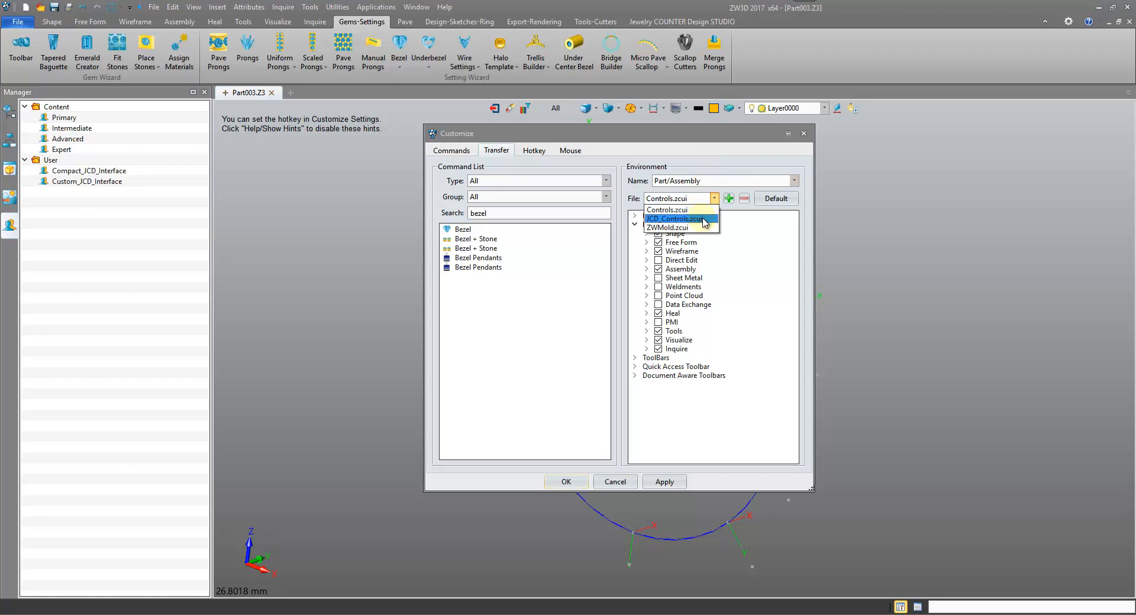
left_click(675, 219)
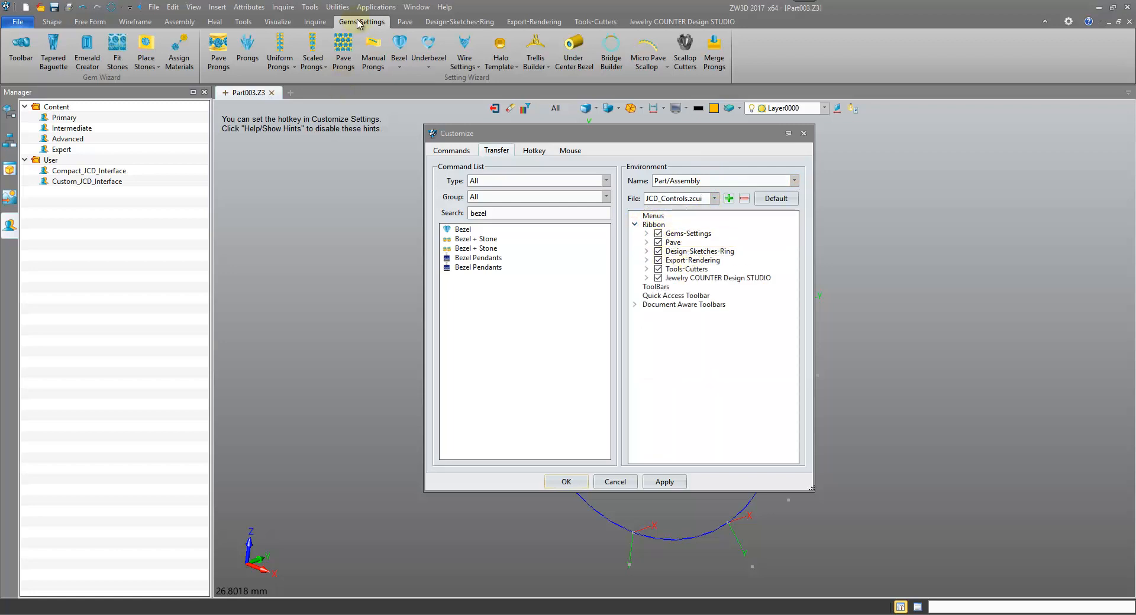
left_click(646, 235)
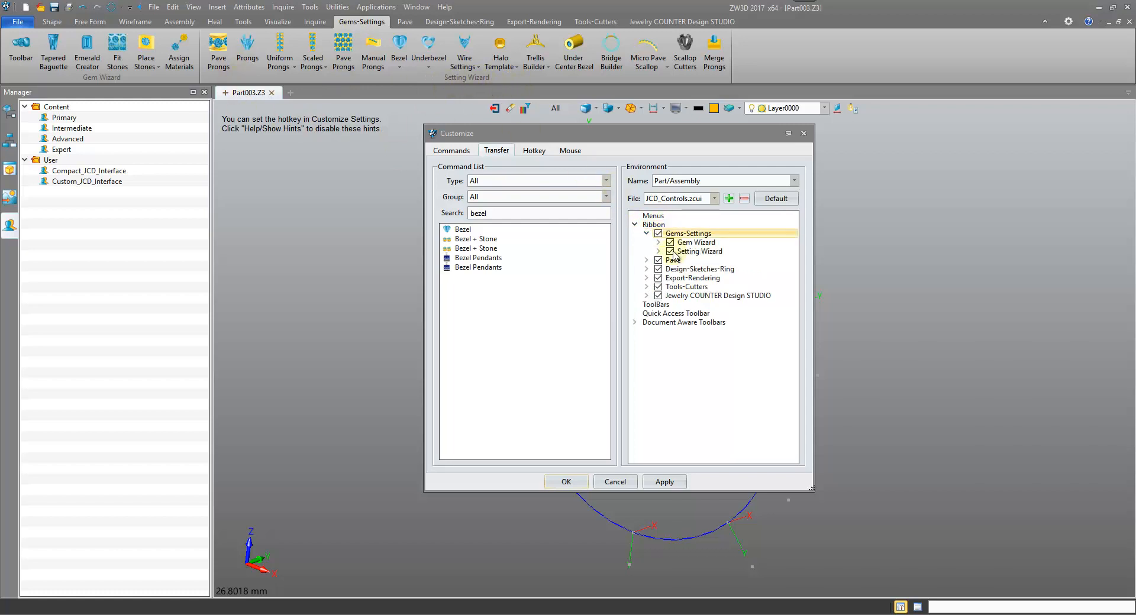
left_click(658, 252)
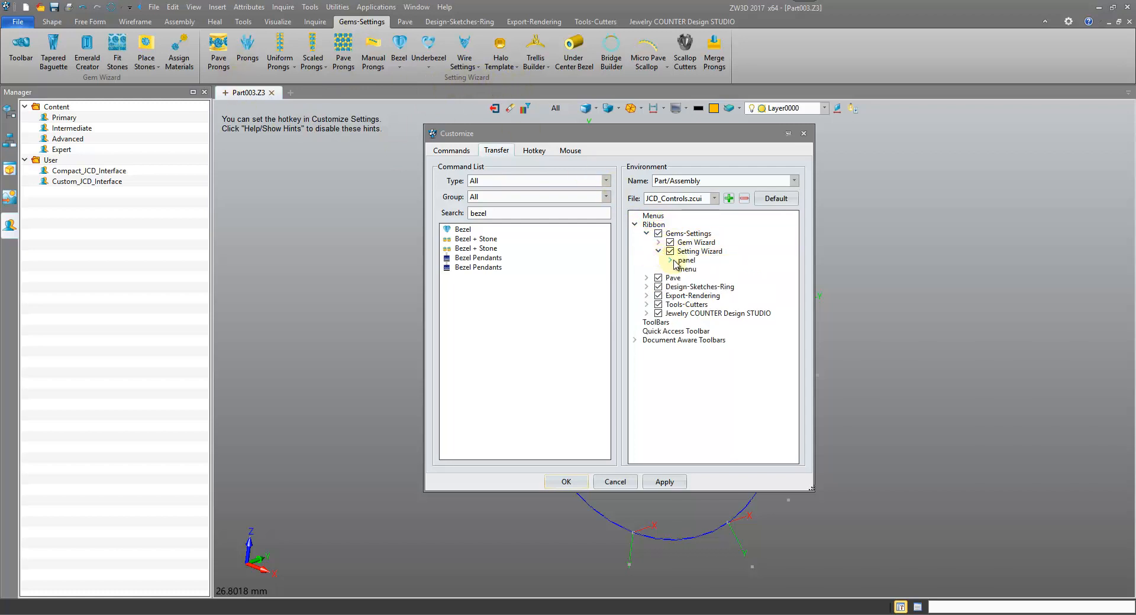
left_click(670, 260)
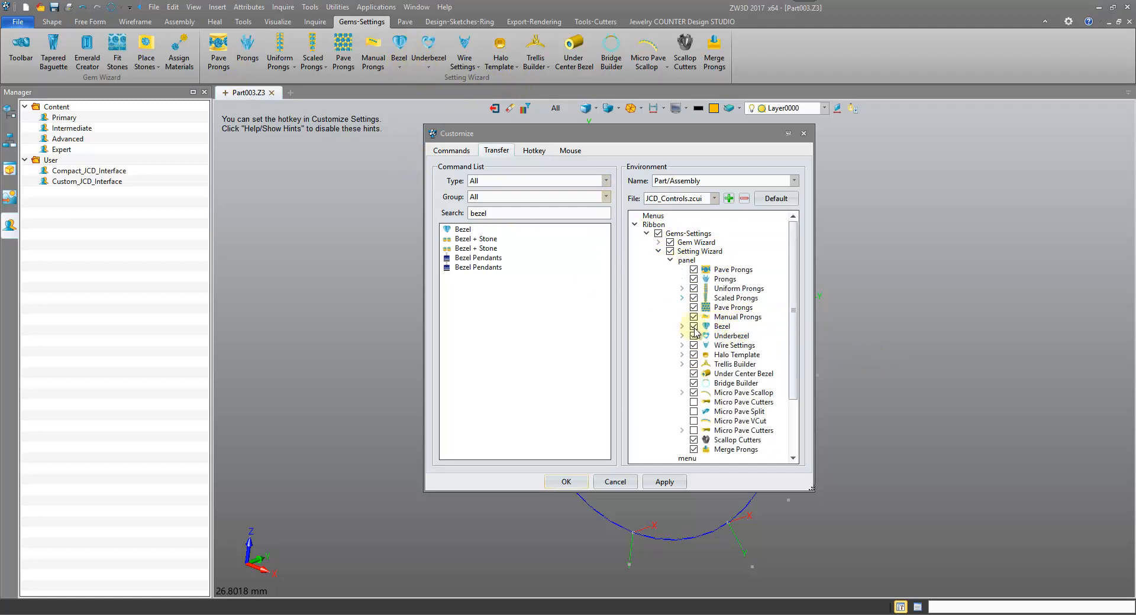
left_click(682, 327)
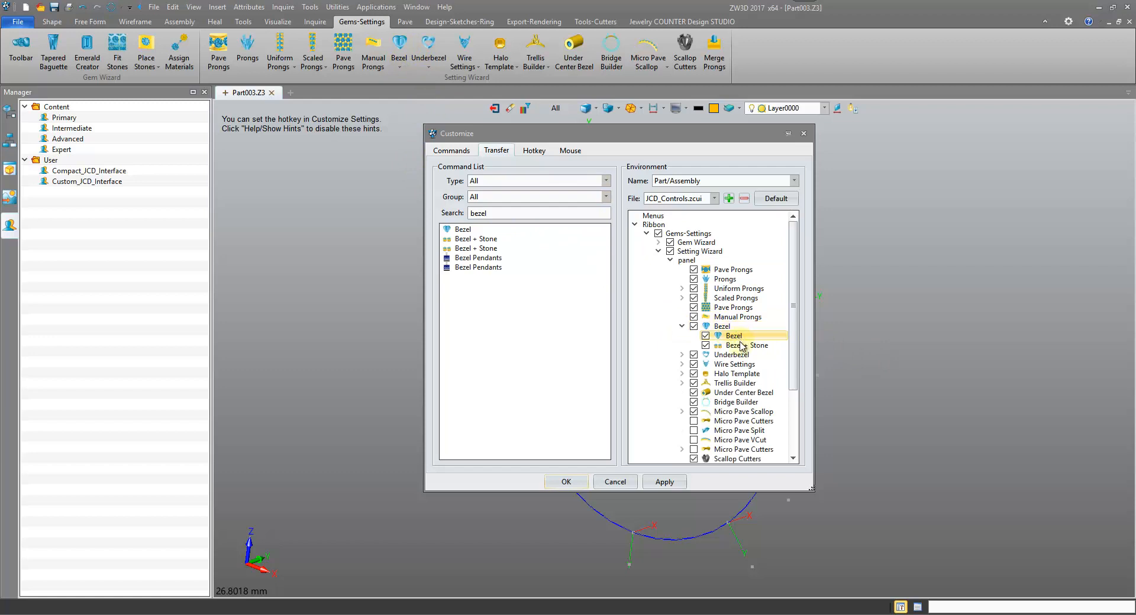
mouse_move(722, 326)
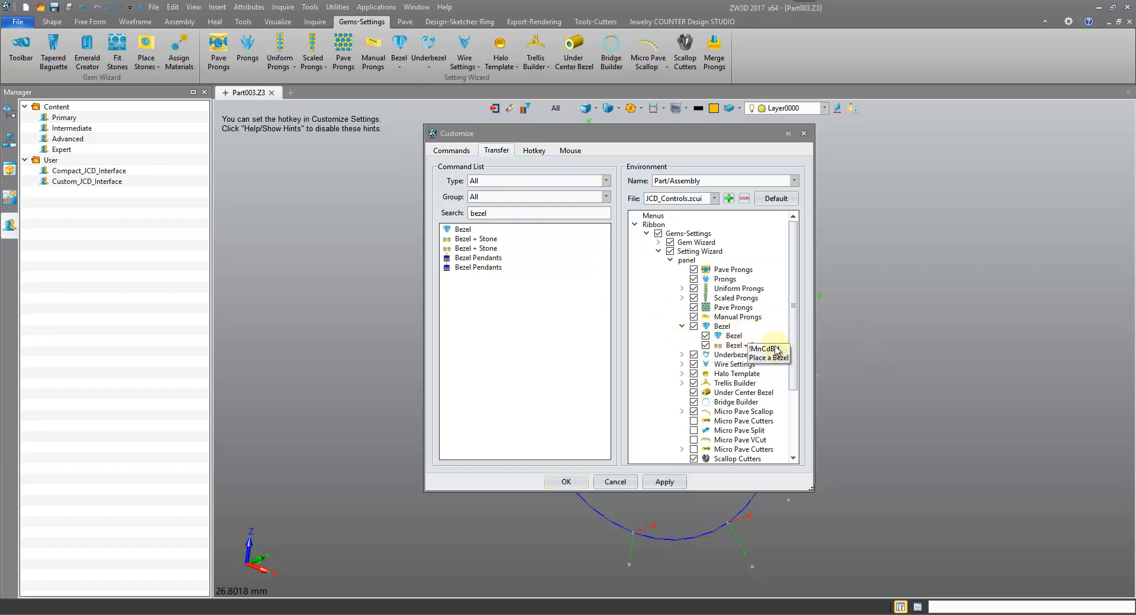
mouse_move(1056, 510)
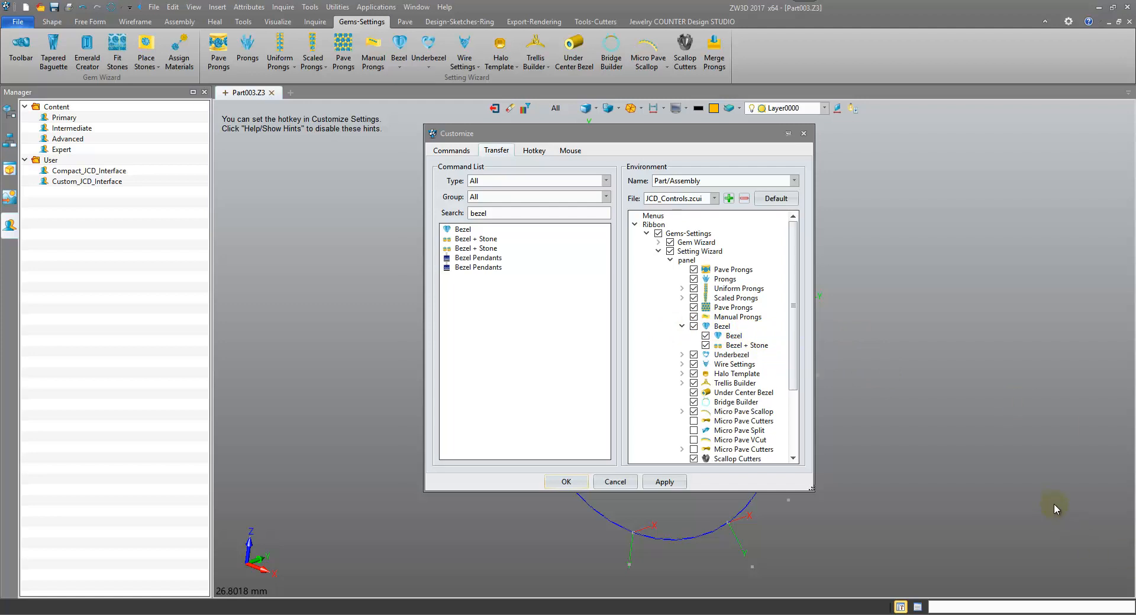
mouse_move(873, 401)
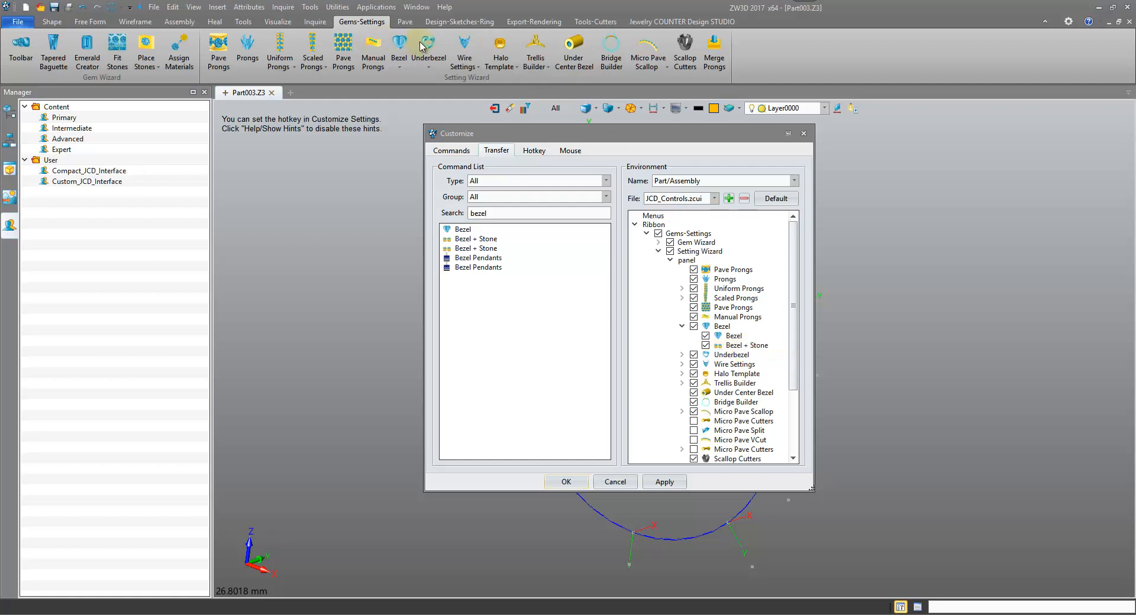
mouse_move(887, 310)
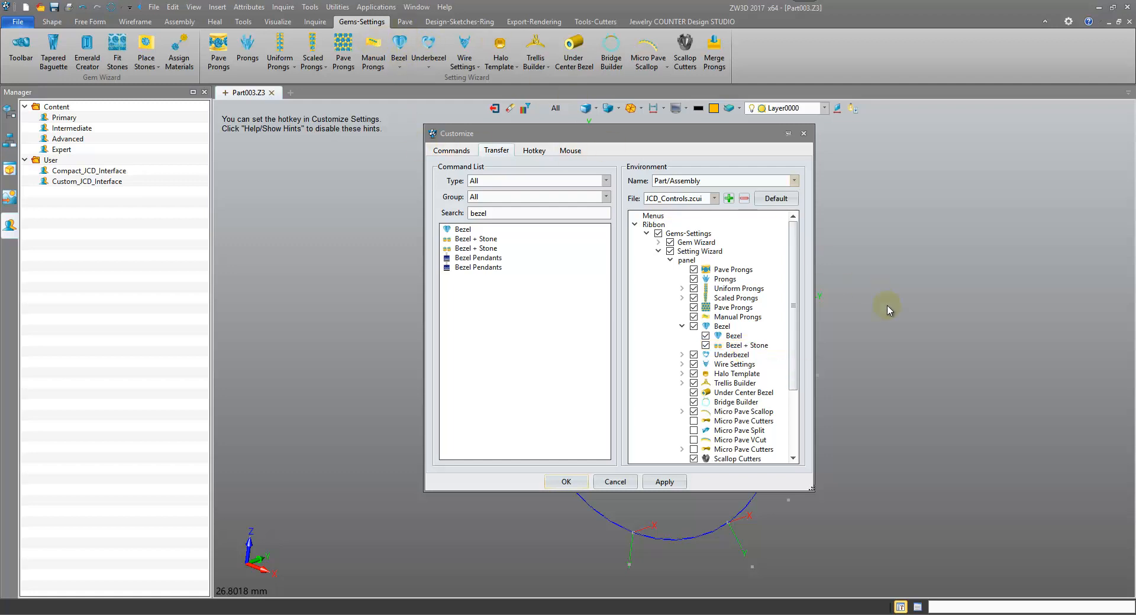
Delete the Bezel + Stone entry from the Bezel group in the ribbon tree.
left_click(743, 346)
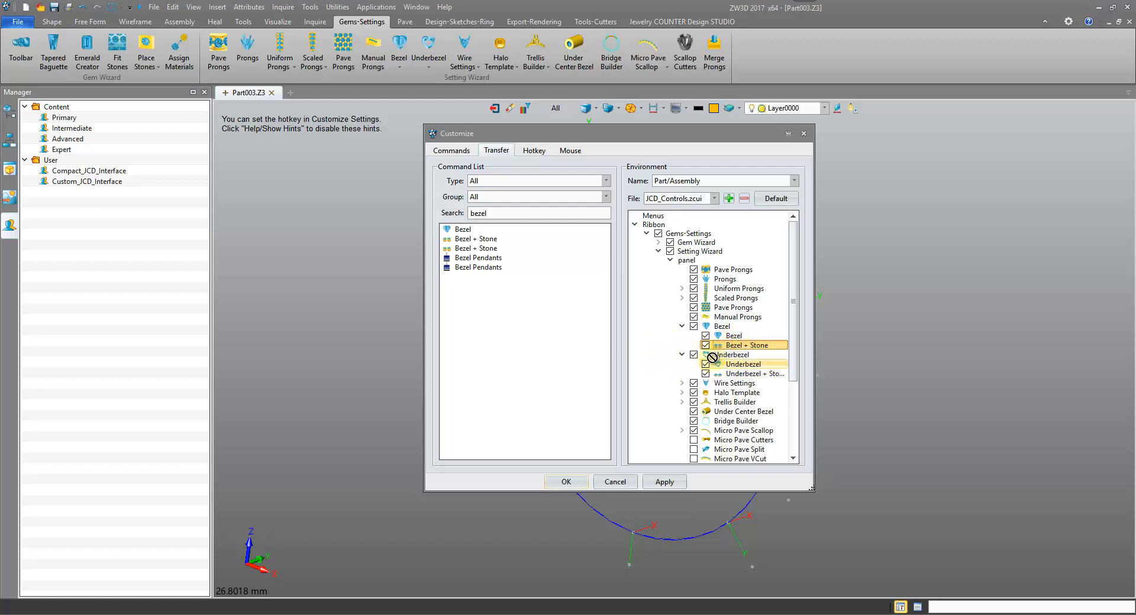
right_click(745, 346)
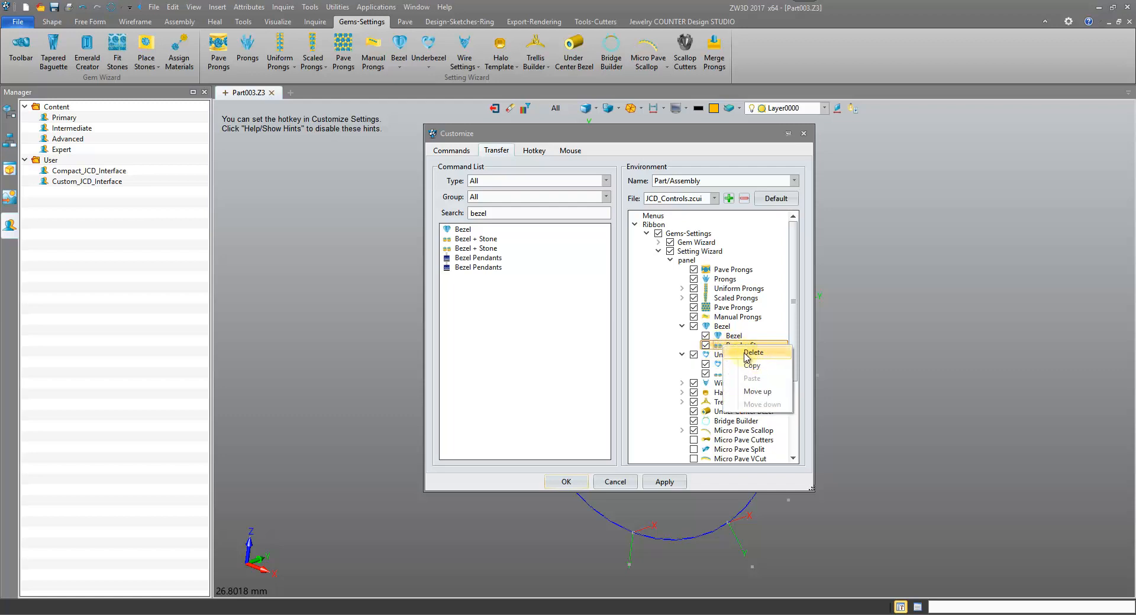
left_click(753, 353)
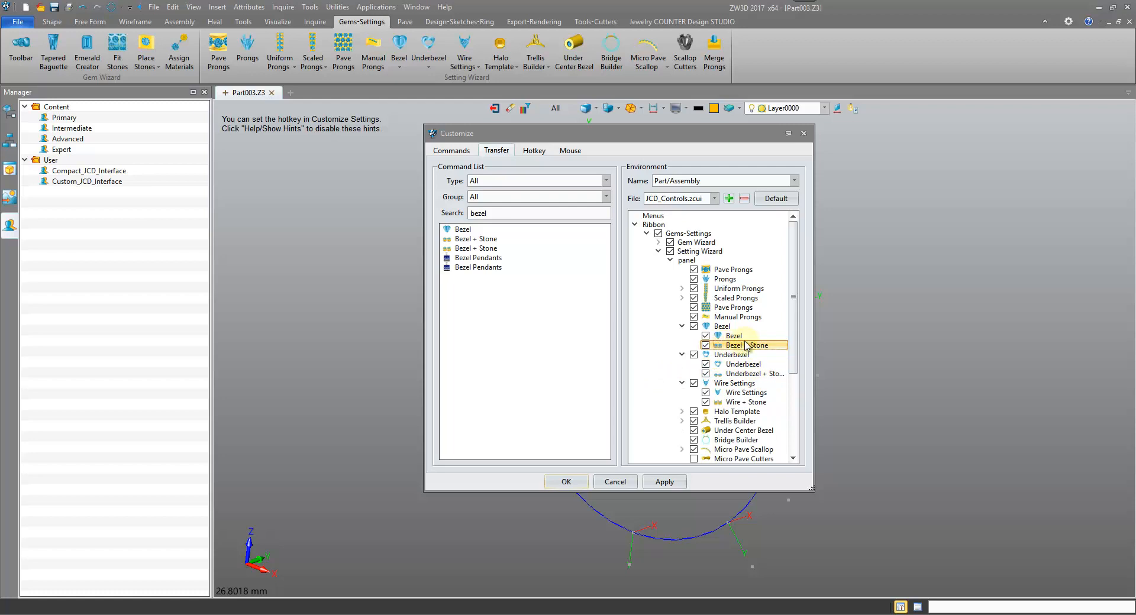
Drag Bezel + Stone from the command list back onto Bezel, placed Below it.
right_click(739, 346)
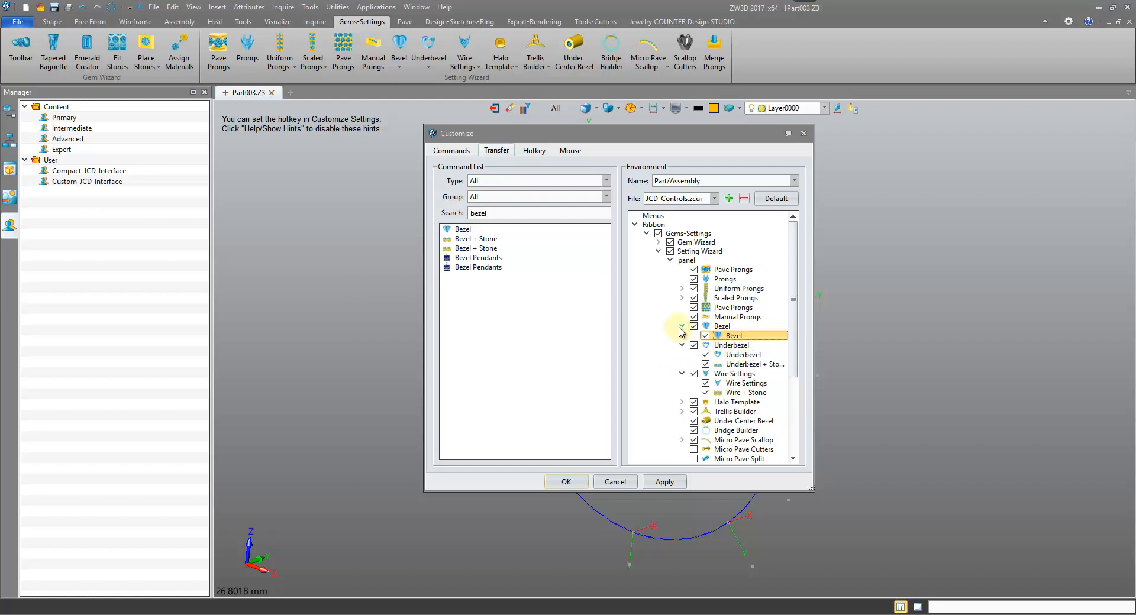
mouse_move(681, 330)
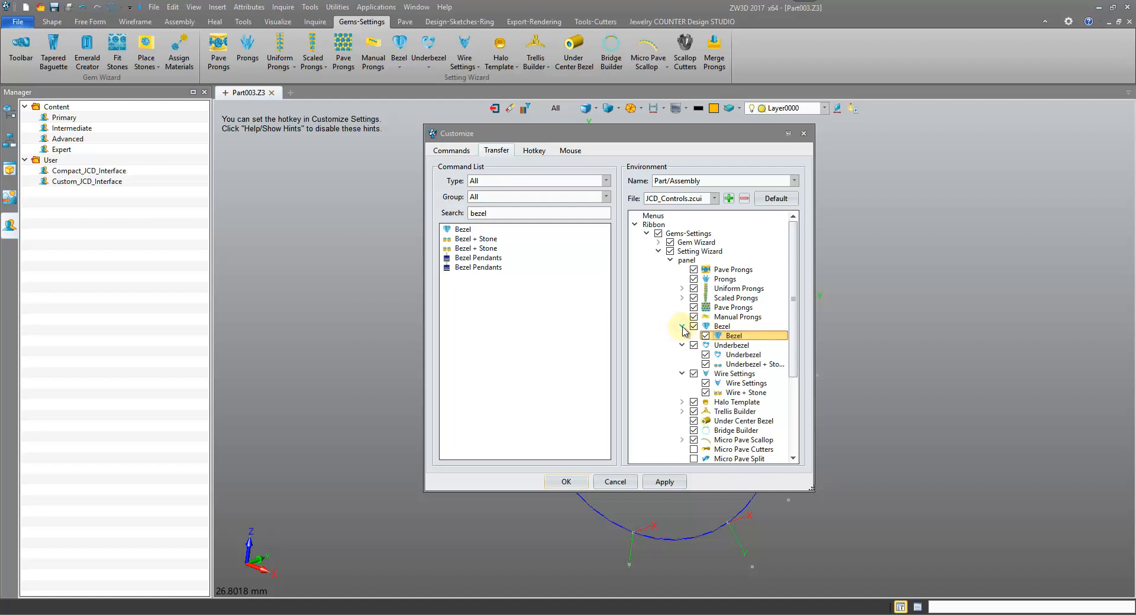
left_click(476, 240)
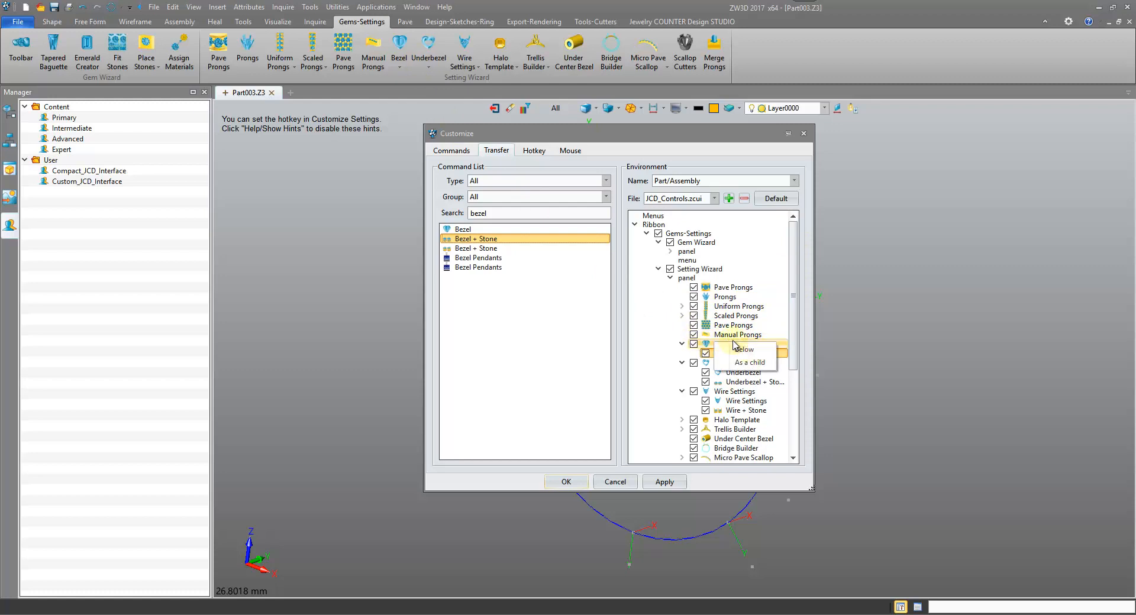
mouse_move(749, 363)
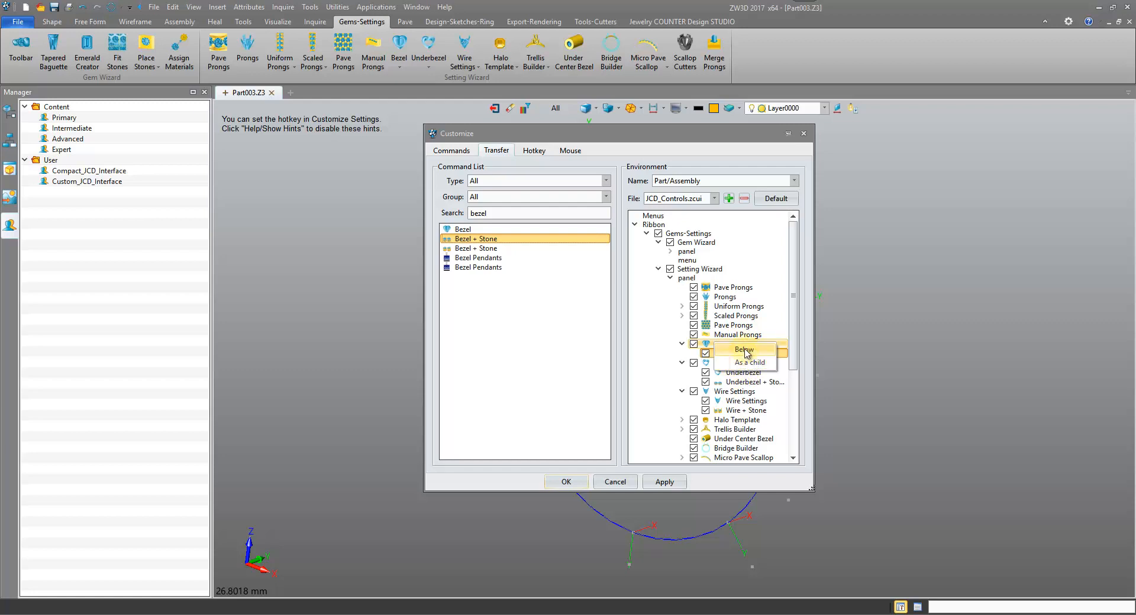
left_click(750, 362)
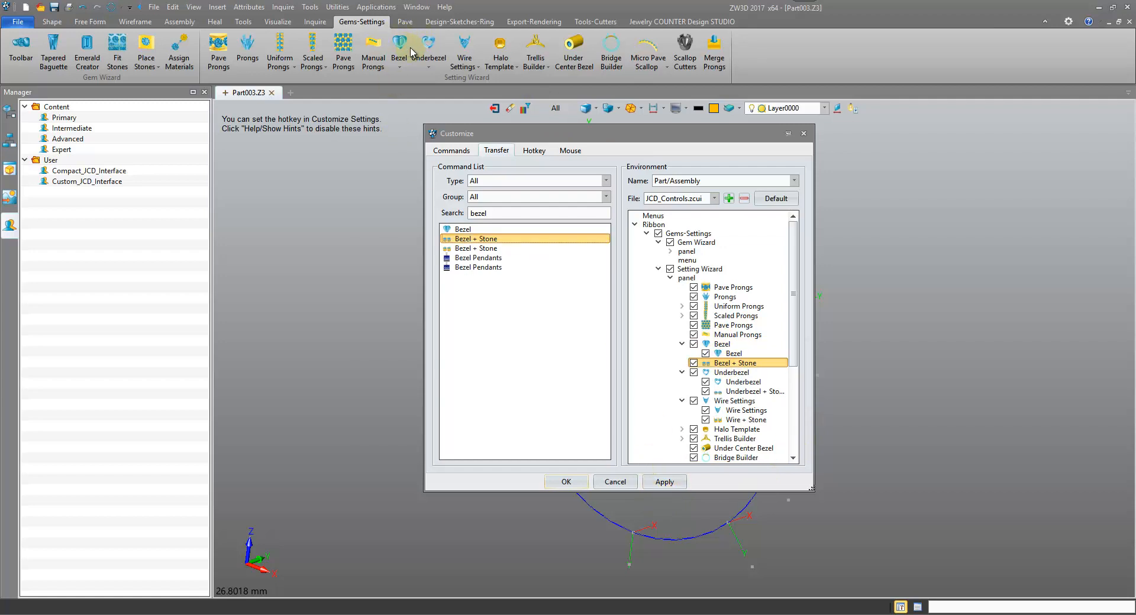
mouse_move(448, 58)
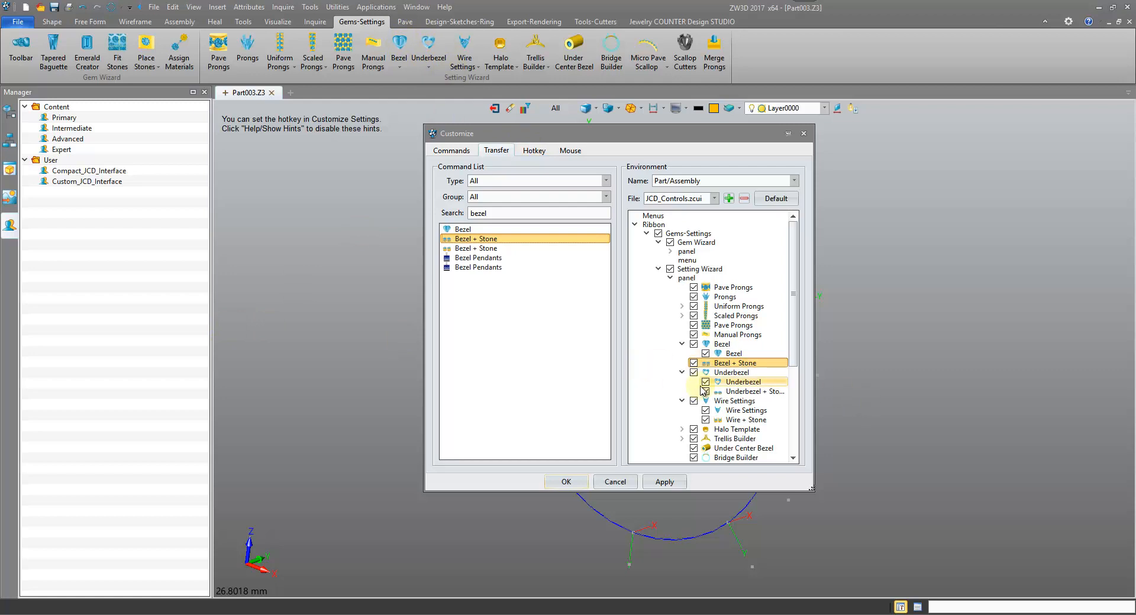
mouse_move(734, 354)
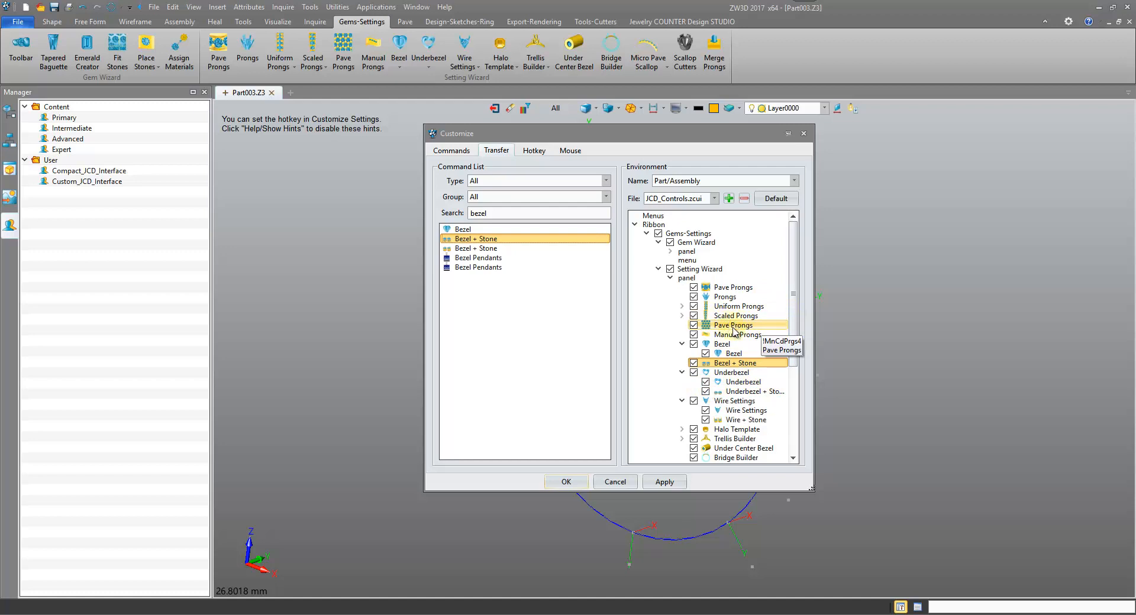
mouse_move(724, 335)
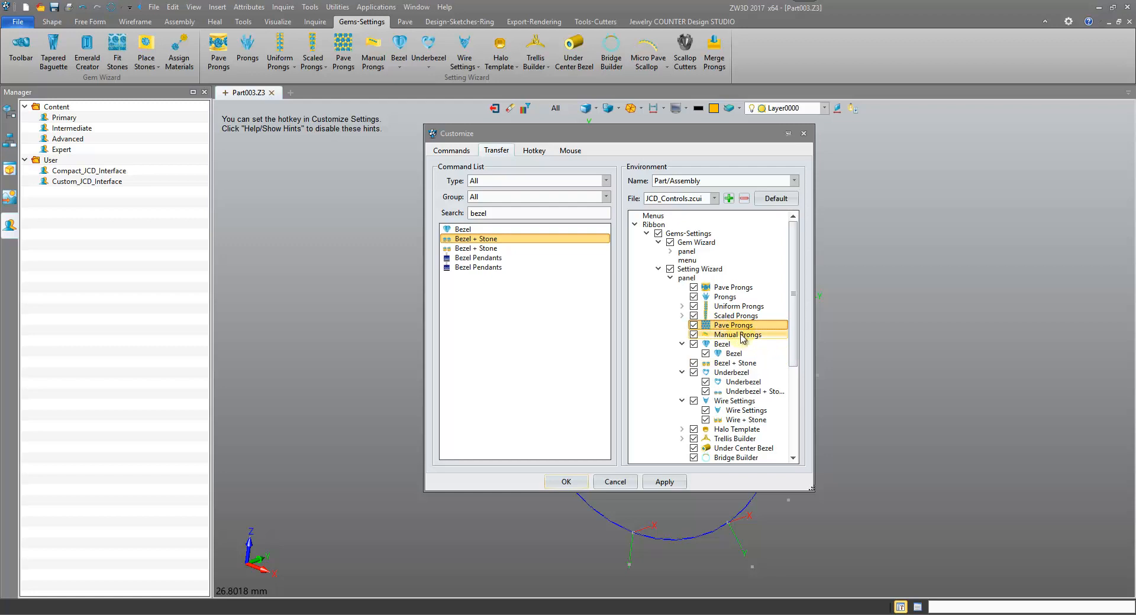
Search 'pave prongs' and place Pave Prongs under the Manual Prongs group.
right_click(734, 335)
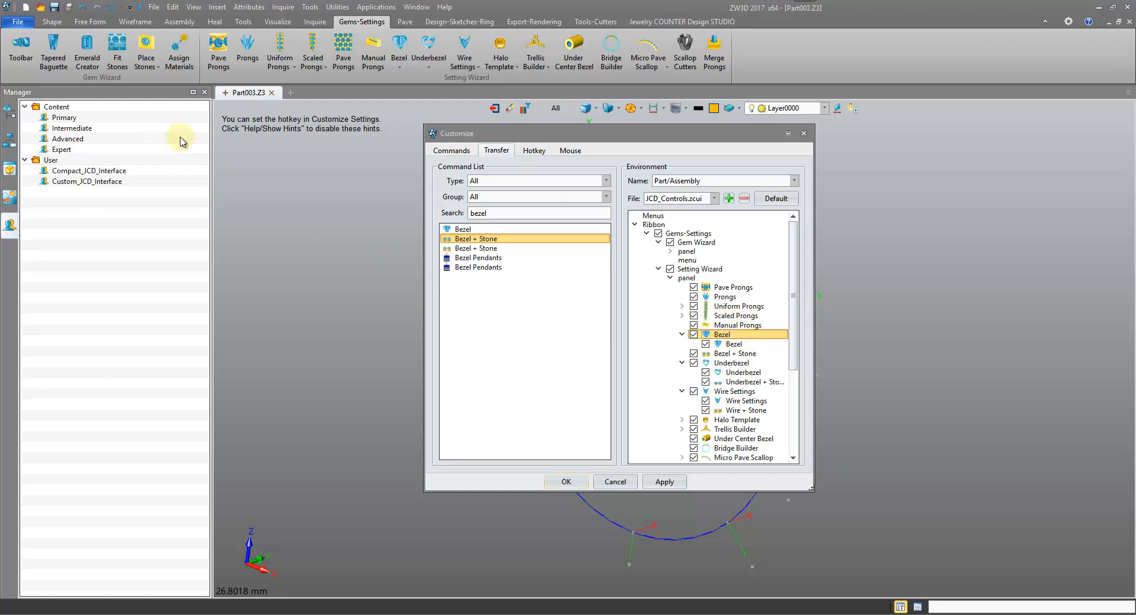
type("p")
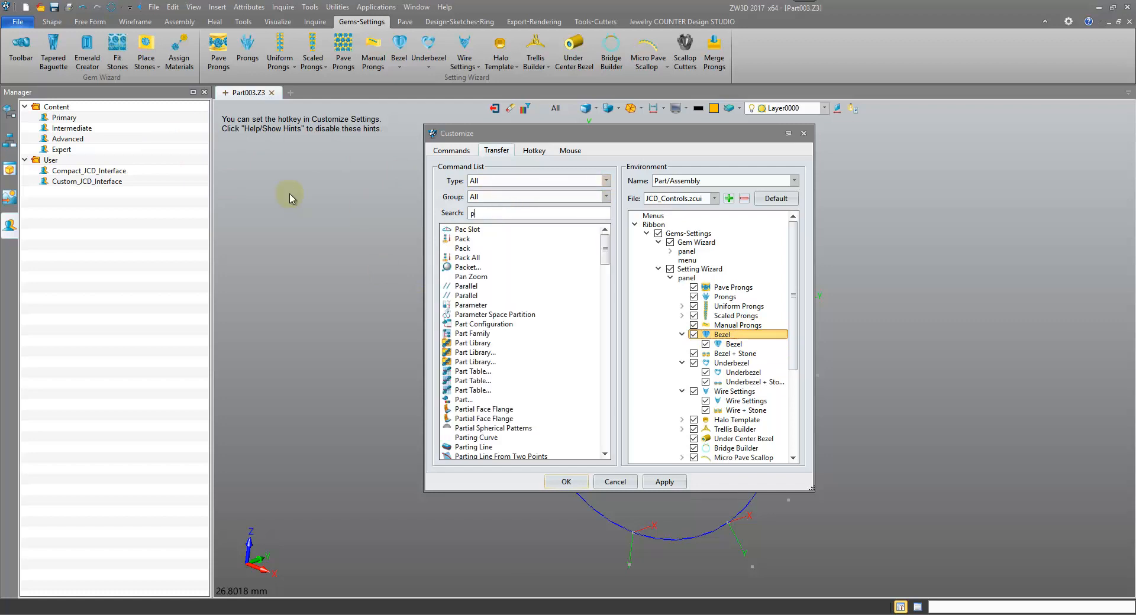
type("ave prongs")
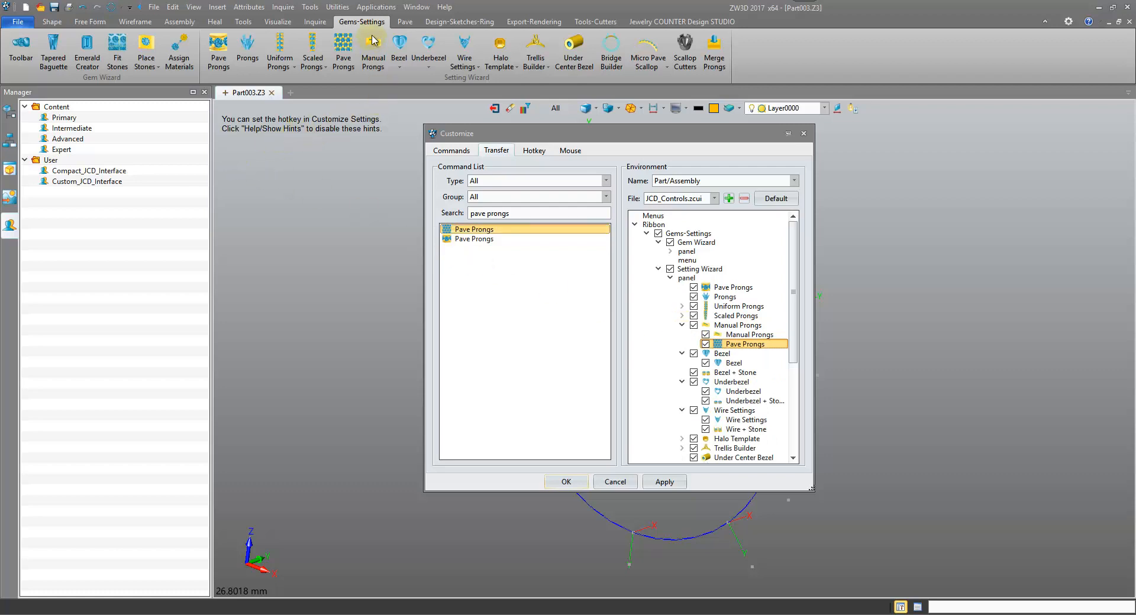
mouse_move(395, 85)
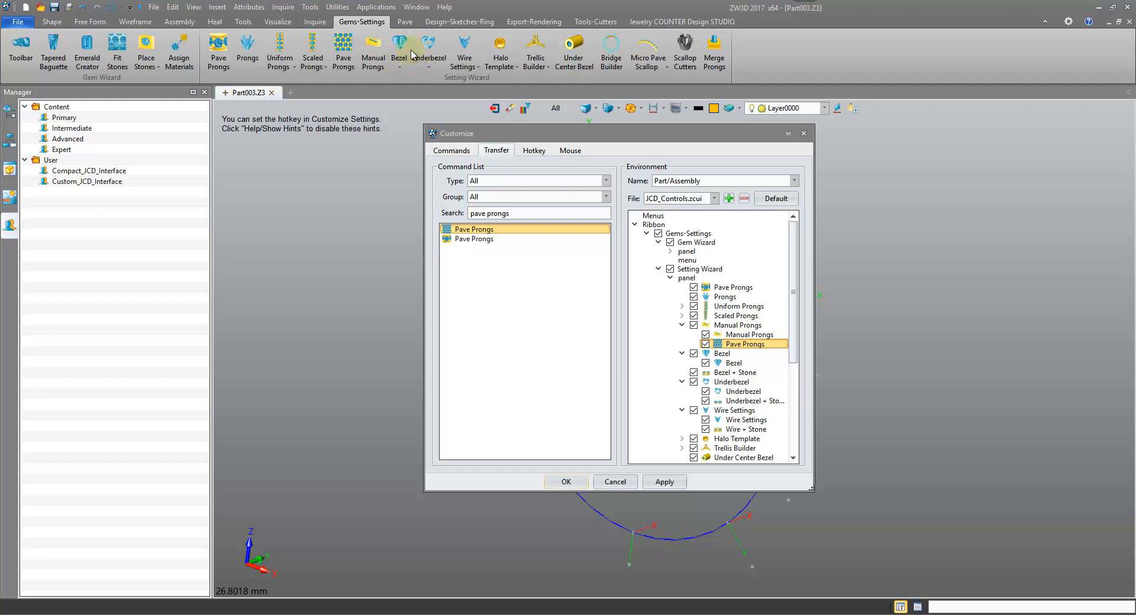
Confirm the Customize changes and review the Gems-Settings, Tools-Cutters and Design-Sketches-Ring ribbons.
left_click(665, 482)
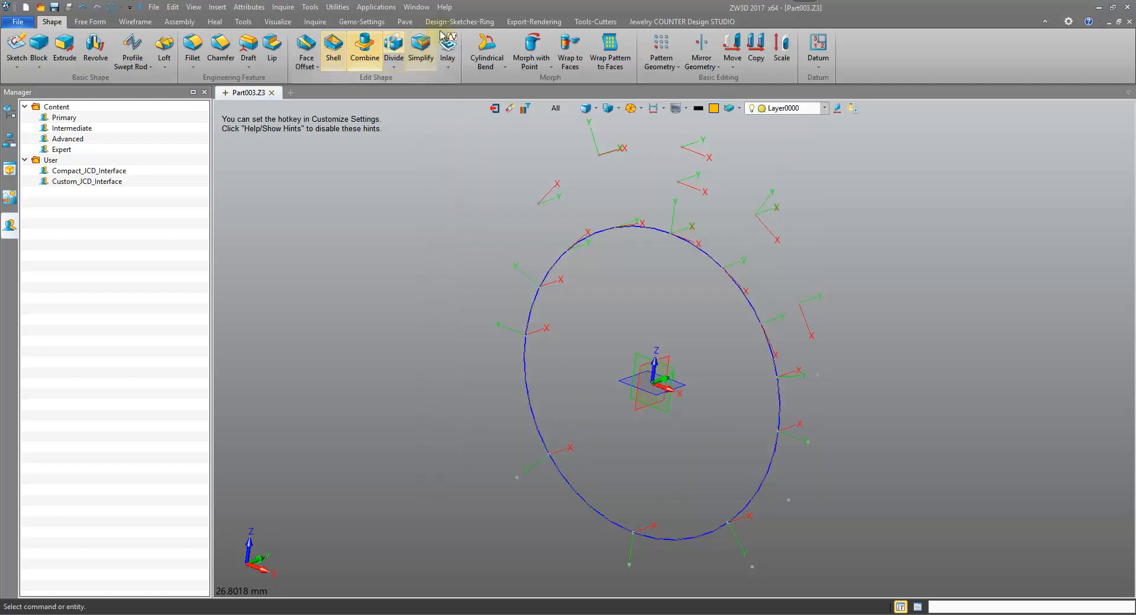
left_click(360, 23)
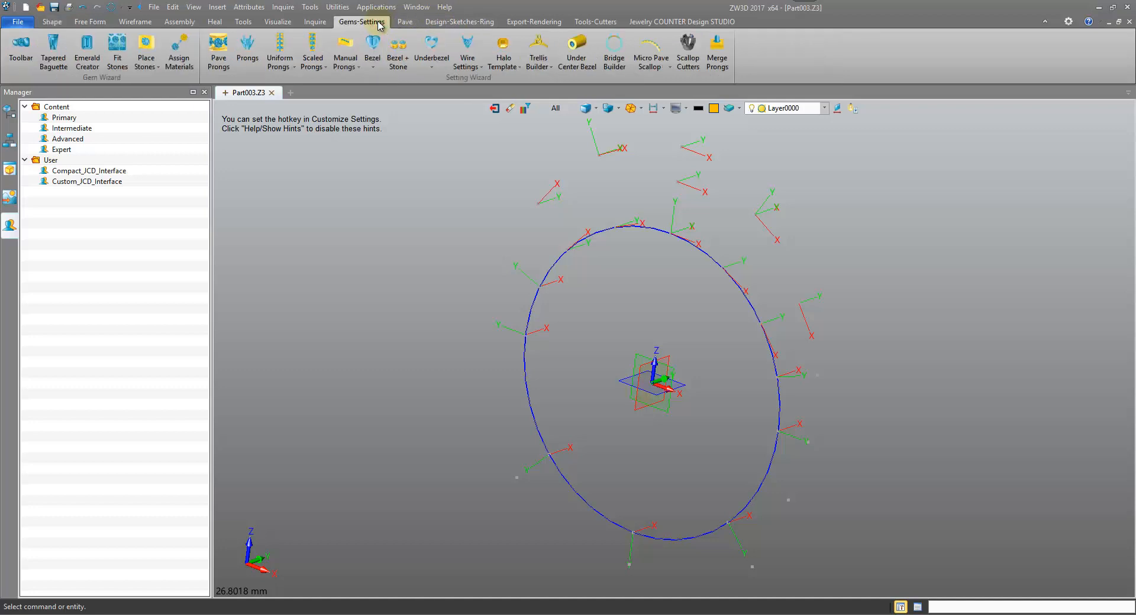
mouse_move(431, 49)
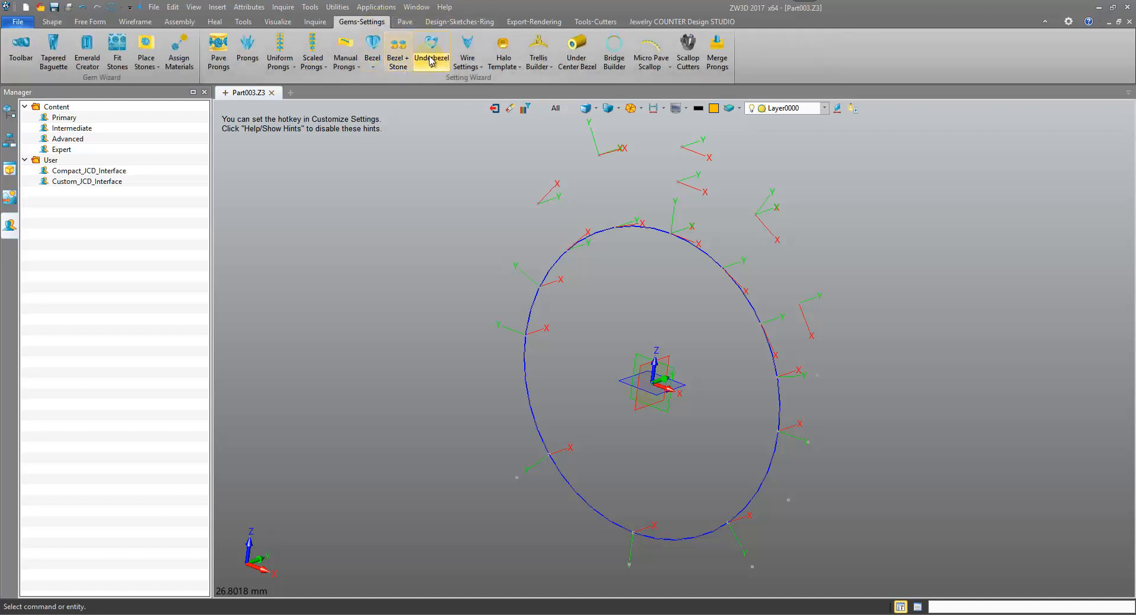
mouse_move(350, 90)
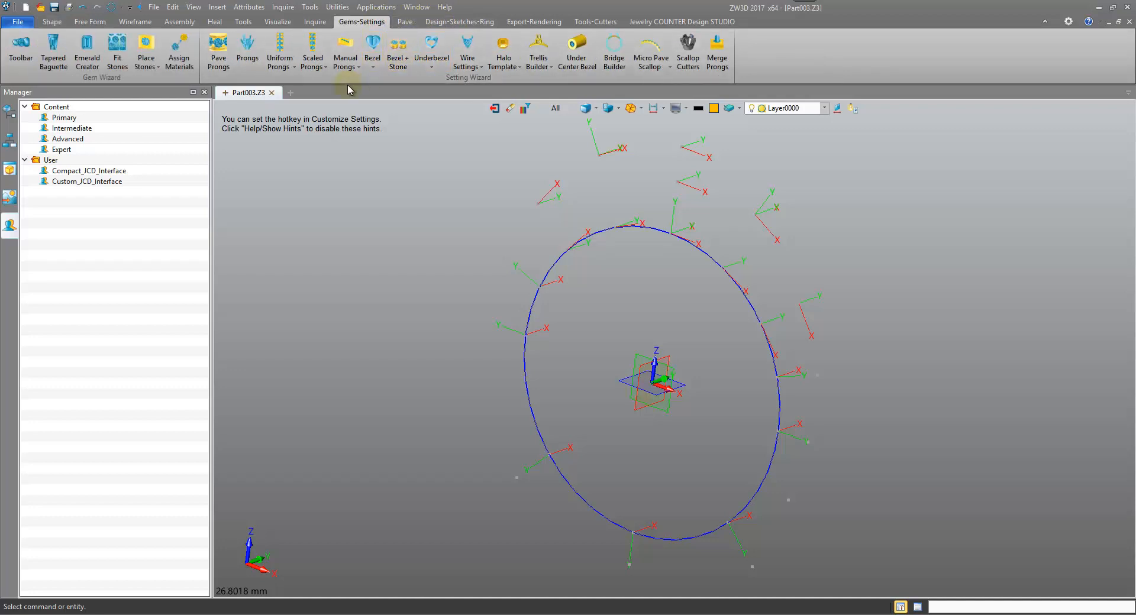
left_click(346, 51)
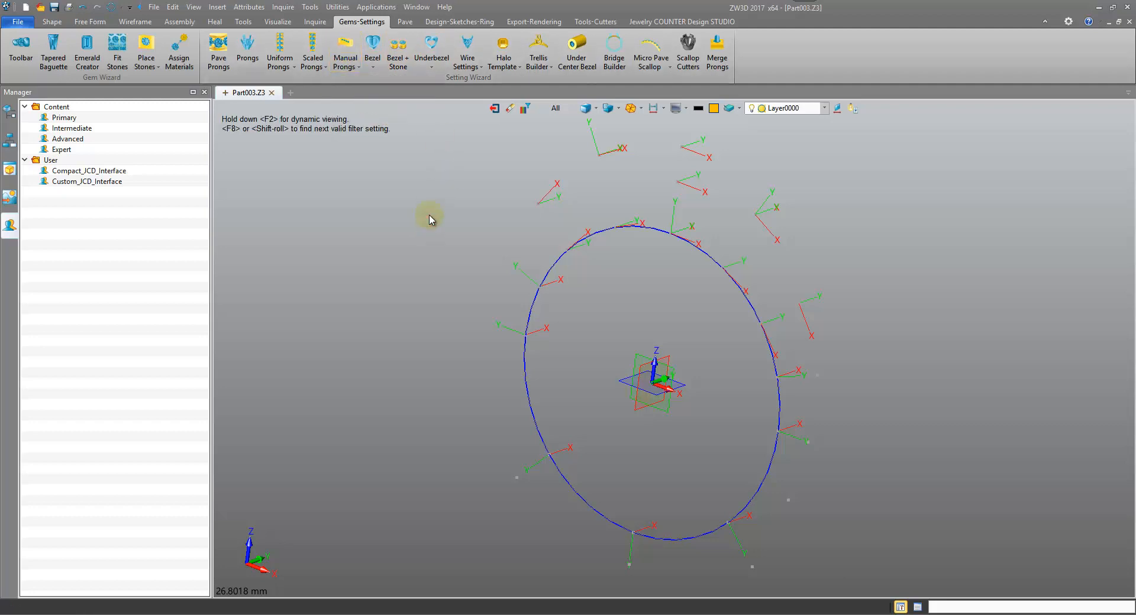
mouse_move(364, 248)
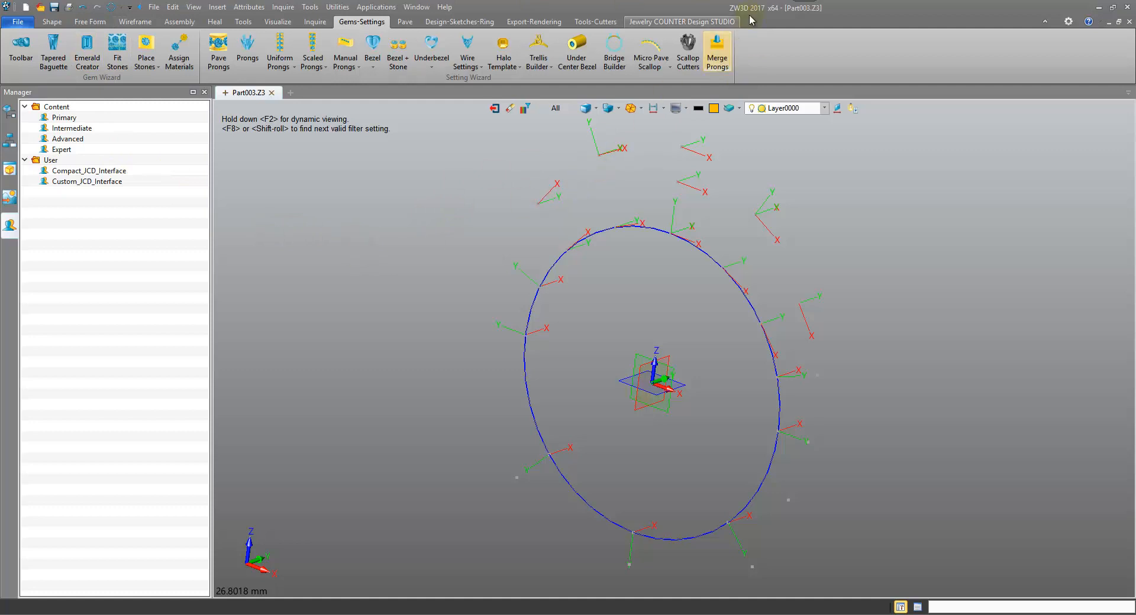
left_click(593, 22)
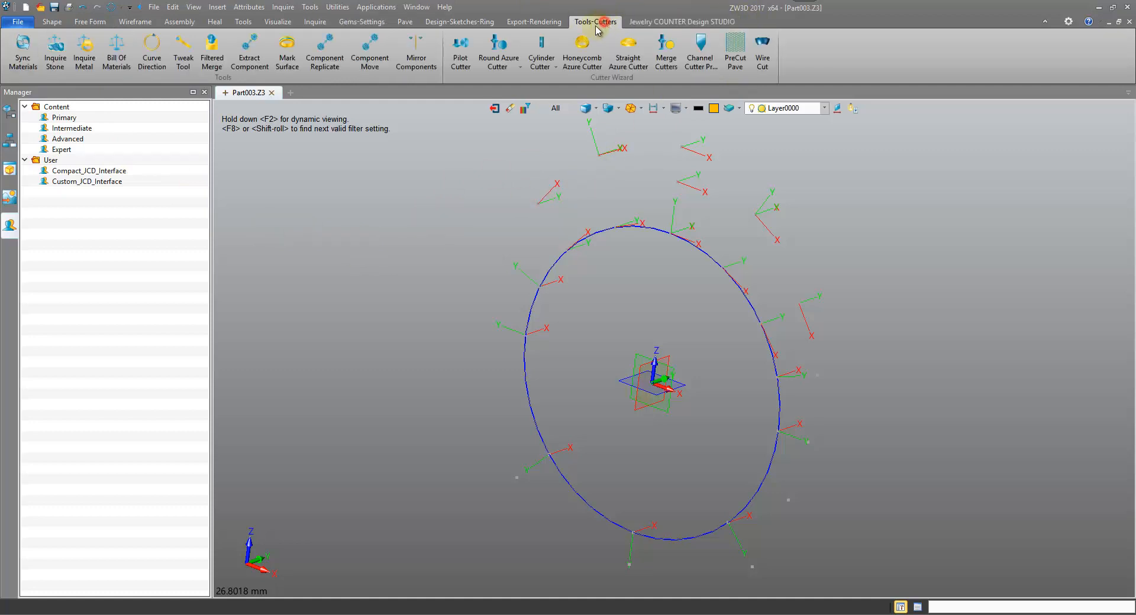
left_click(460, 22)
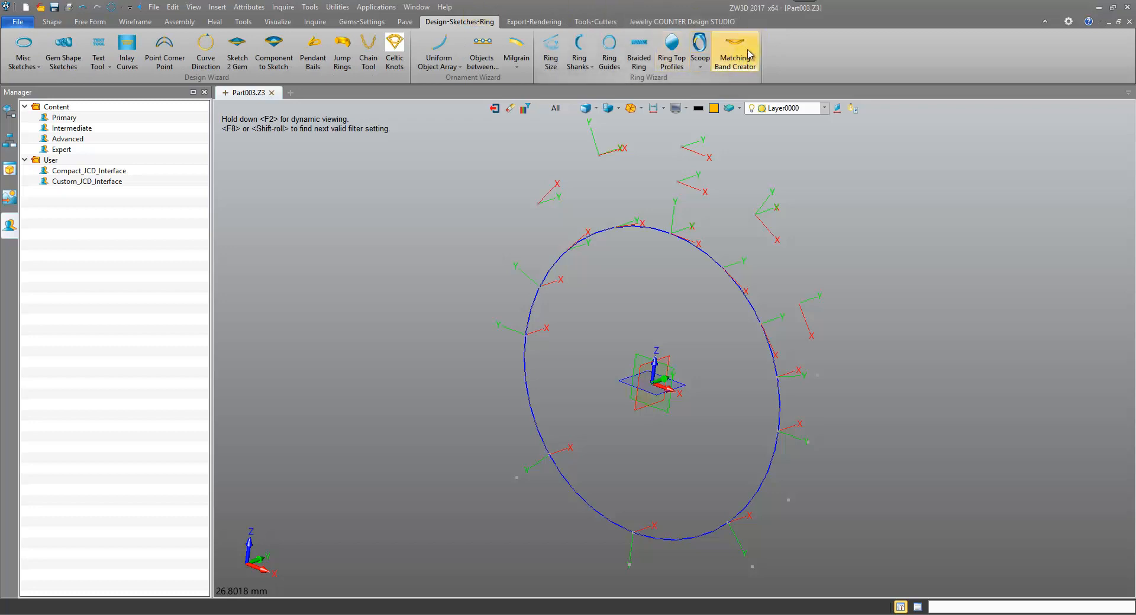
mouse_move(466, 163)
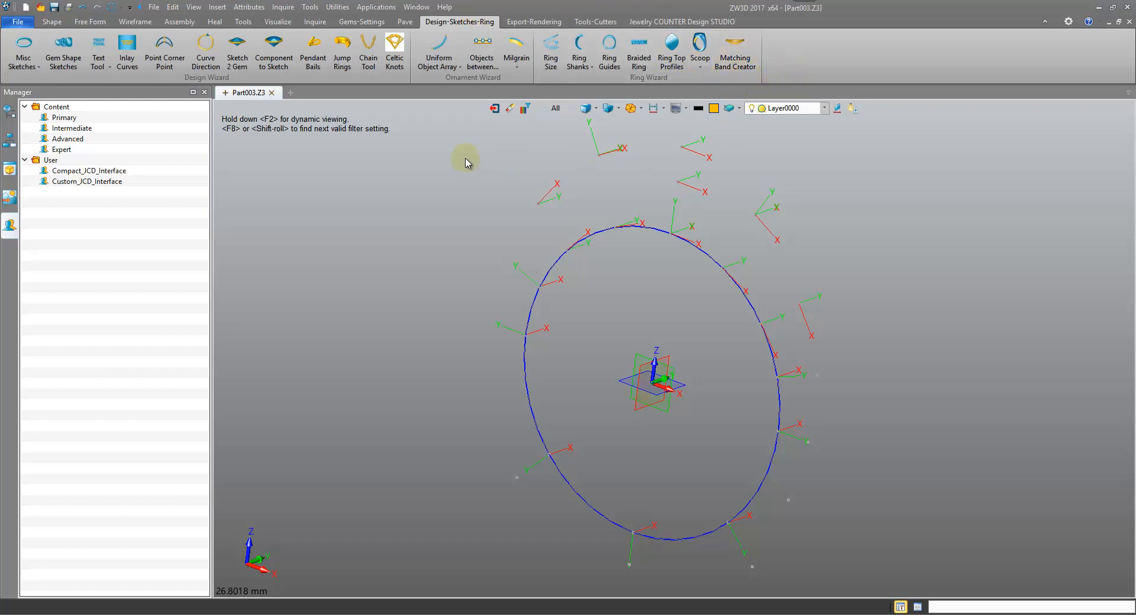
mouse_move(293, 92)
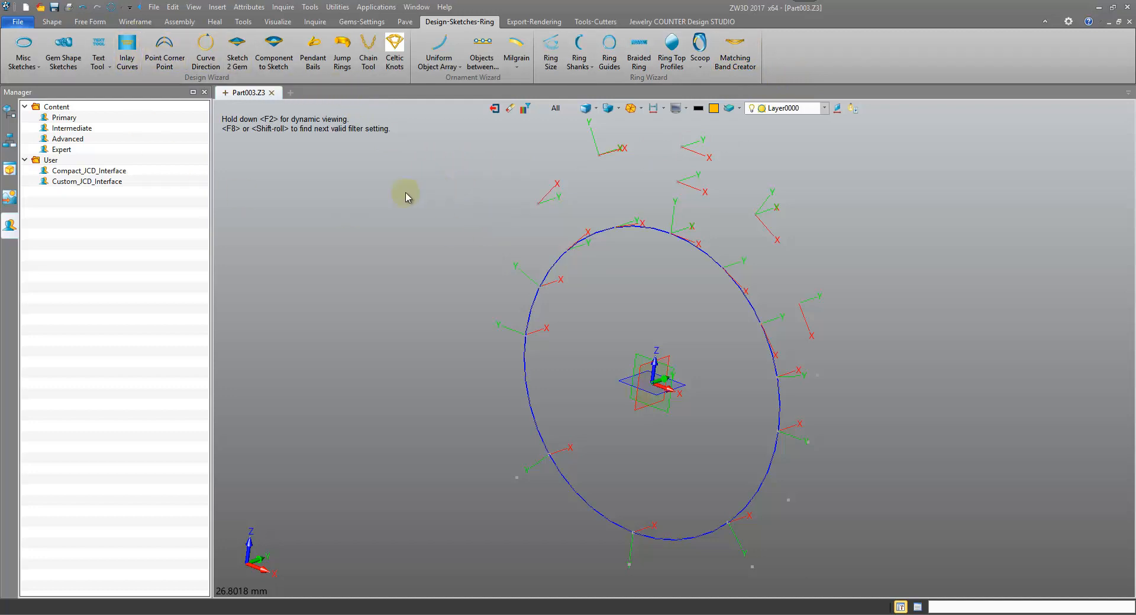
Create user role MyRole_1 copied from the Current interface under the User folder.
left_click(49, 159)
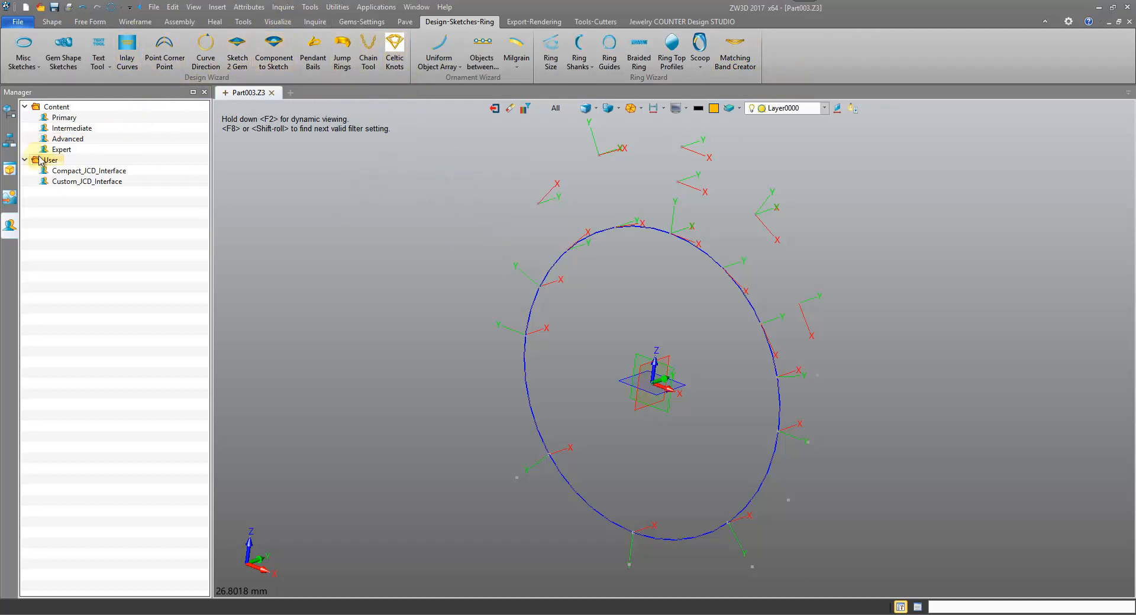
right_click(45, 161)
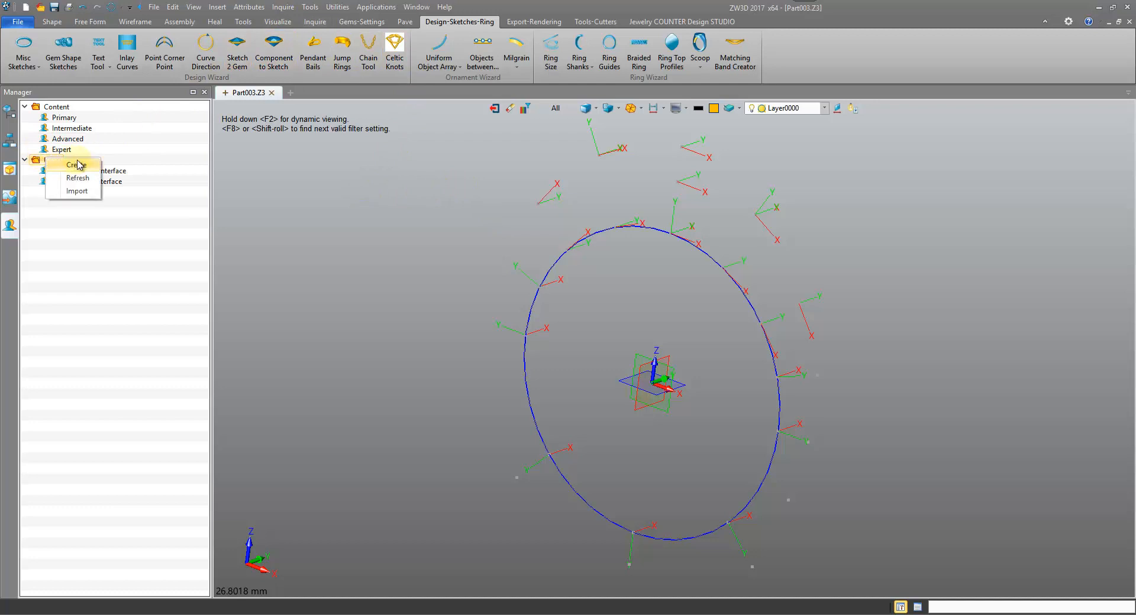
left_click(72, 165)
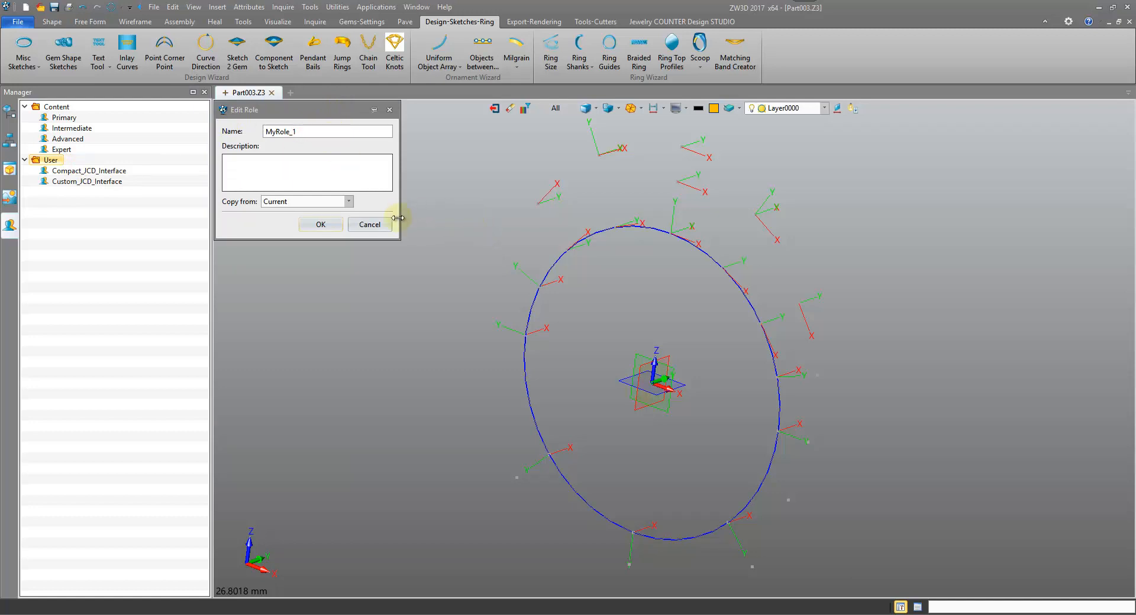
left_click(321, 225)
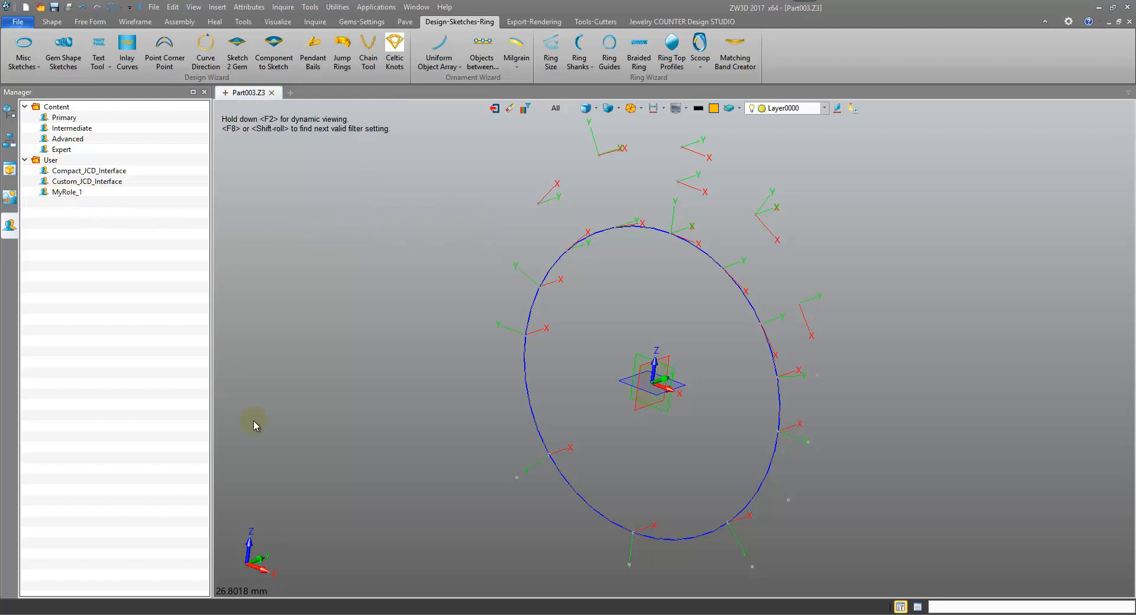
mouse_move(129, 207)
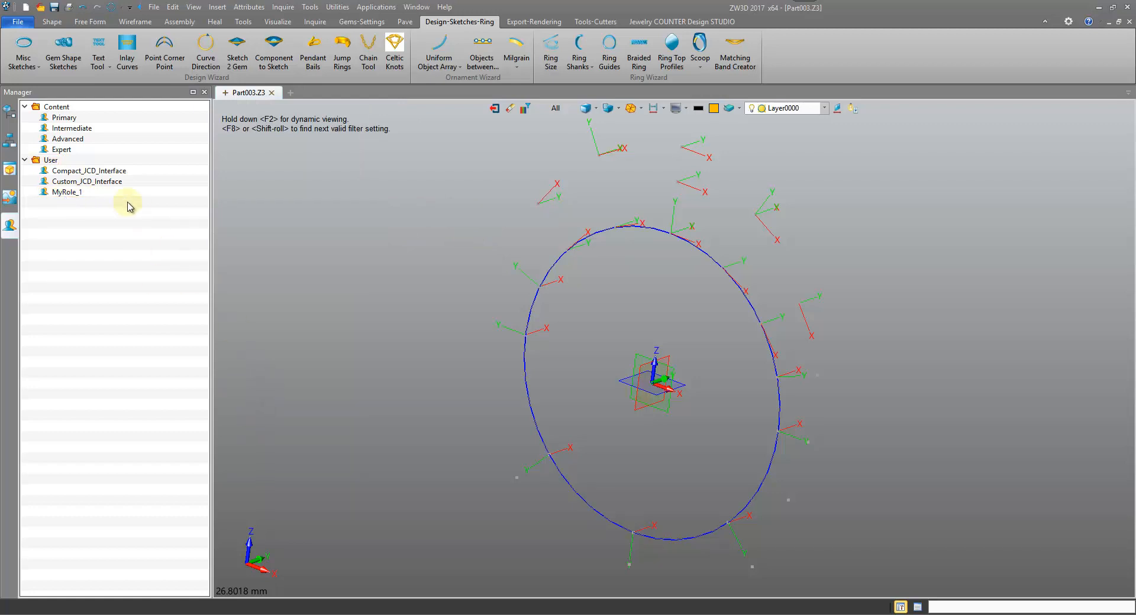
left_click(66, 192)
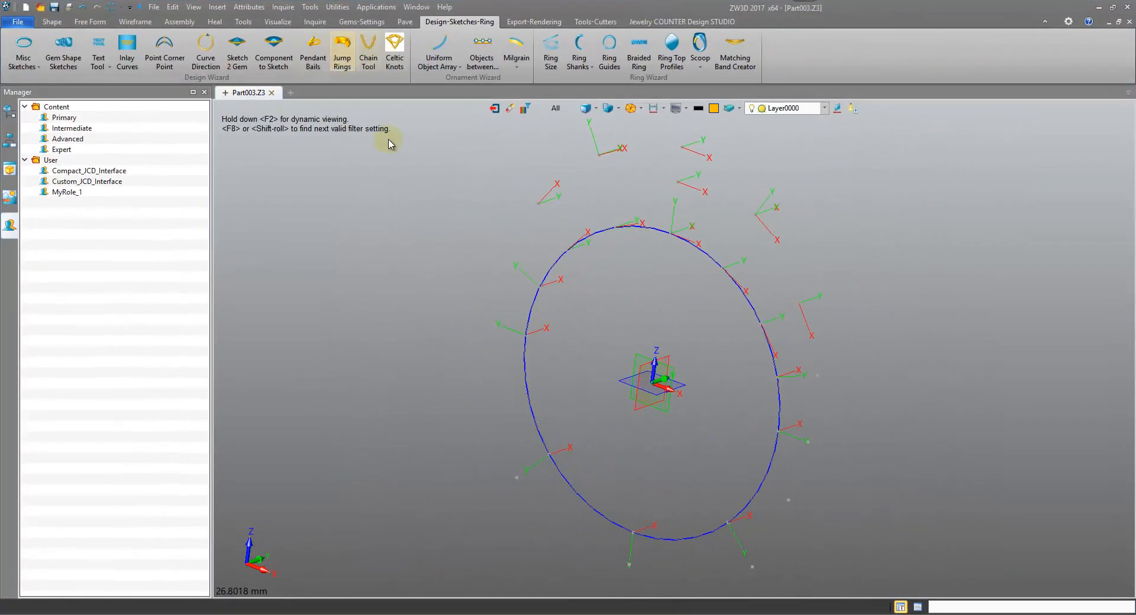
Save MyRole_1 and export it as a role file to the desktop.
left_click(66, 192)
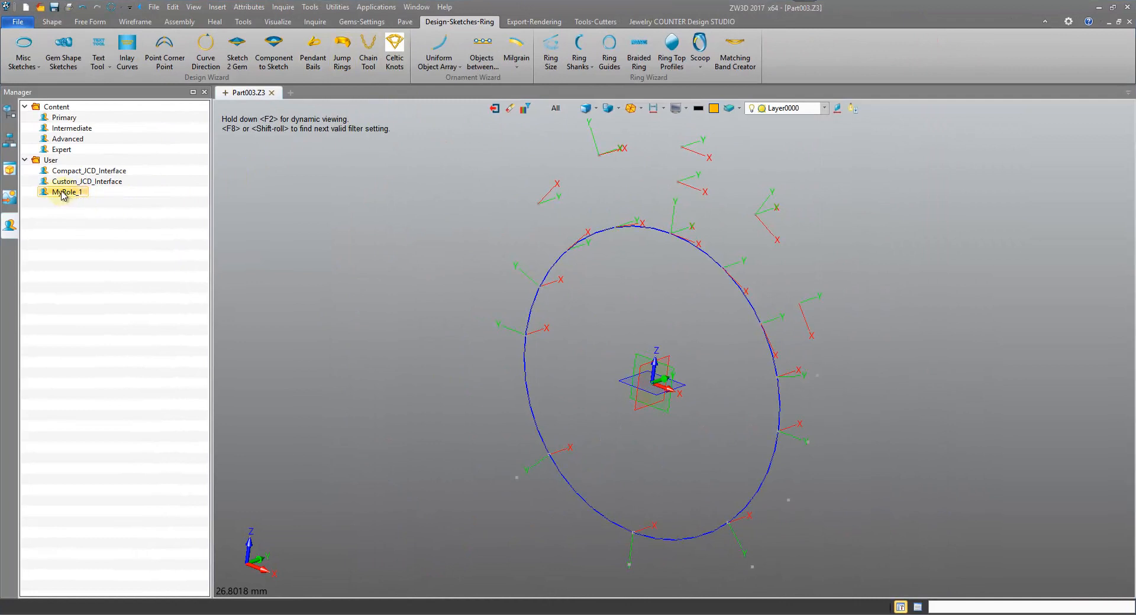
right_click(64, 191)
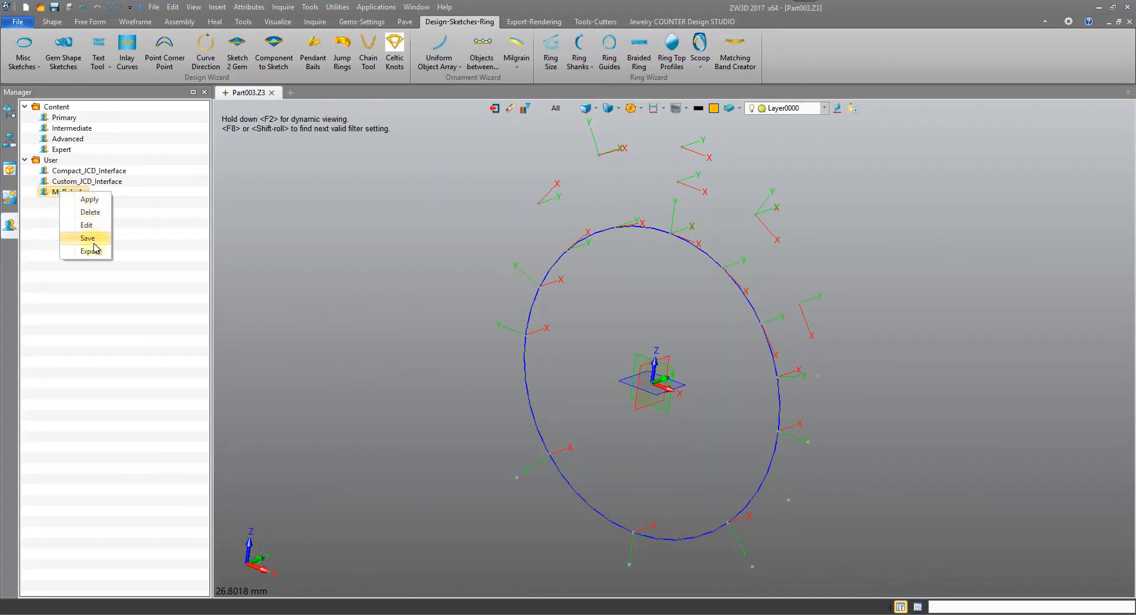
left_click(86, 238)
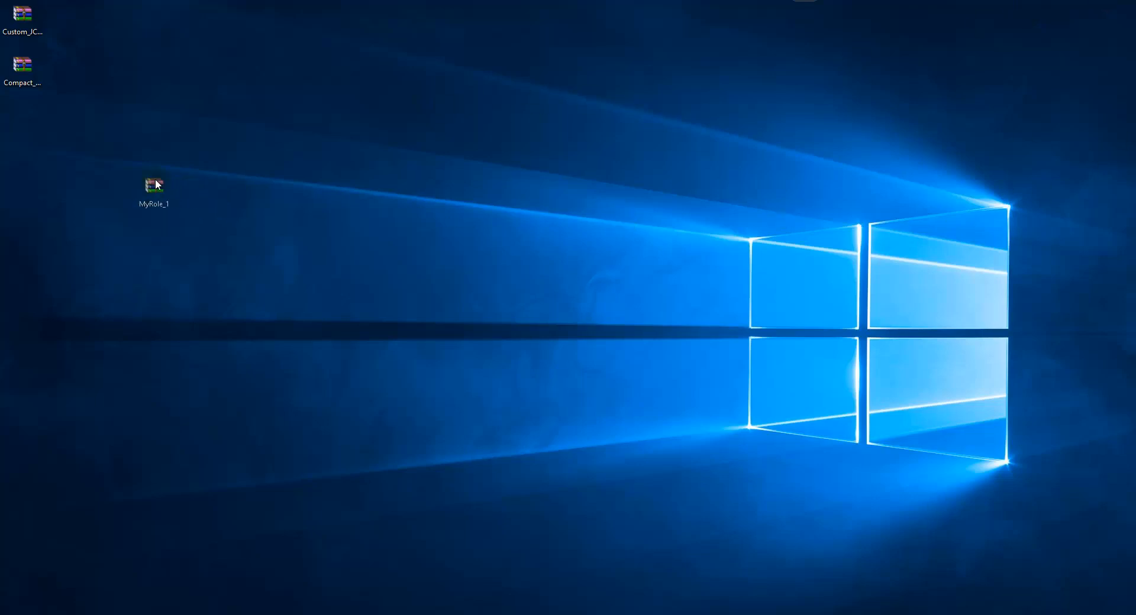
Move the MyRole_1 desktop icon beneath the Compact and Custom role files and select it.
left_click_drag(153, 189, 22, 124)
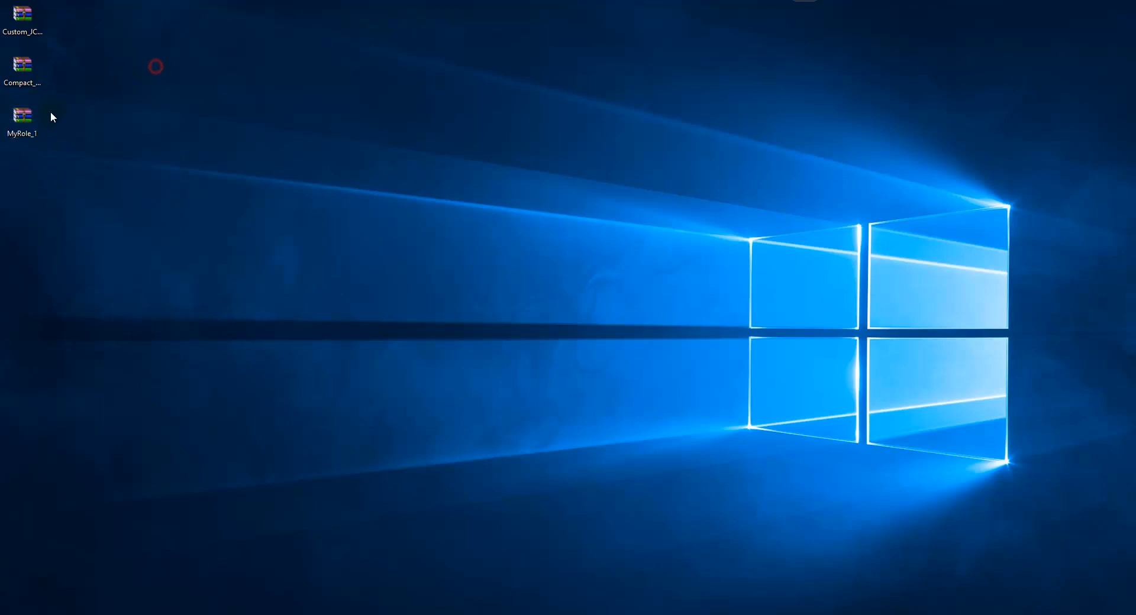
left_click(23, 115)
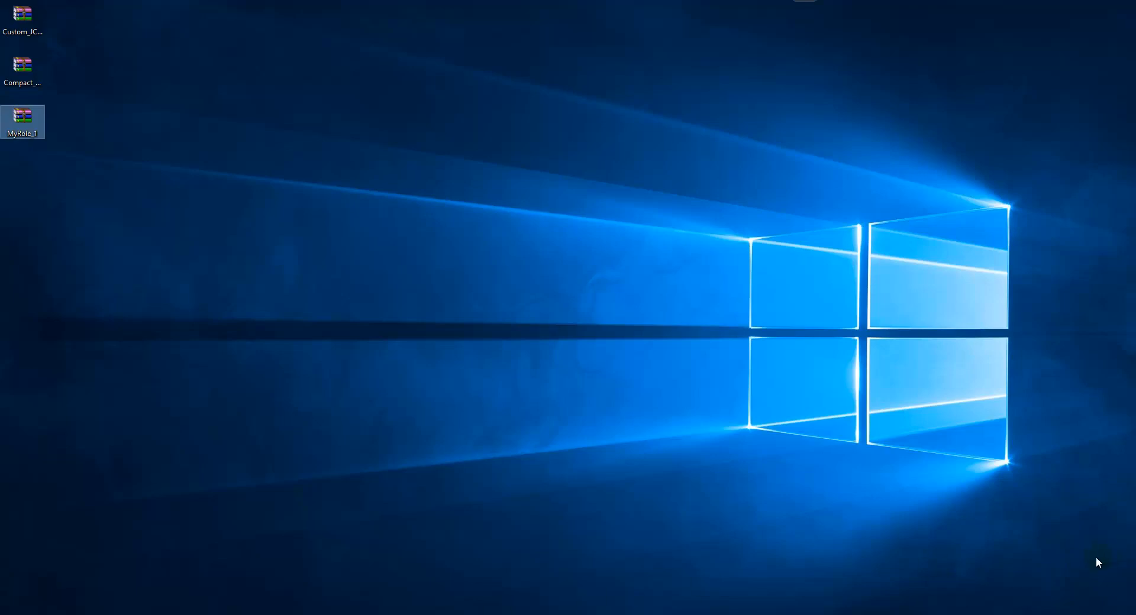
mouse_move(1090, 564)
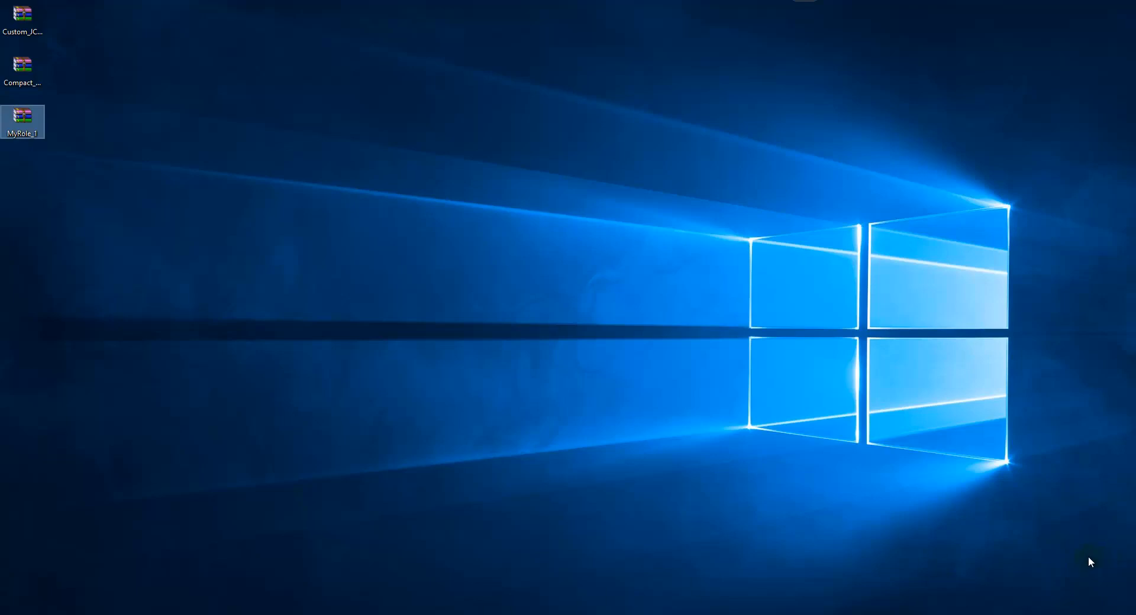